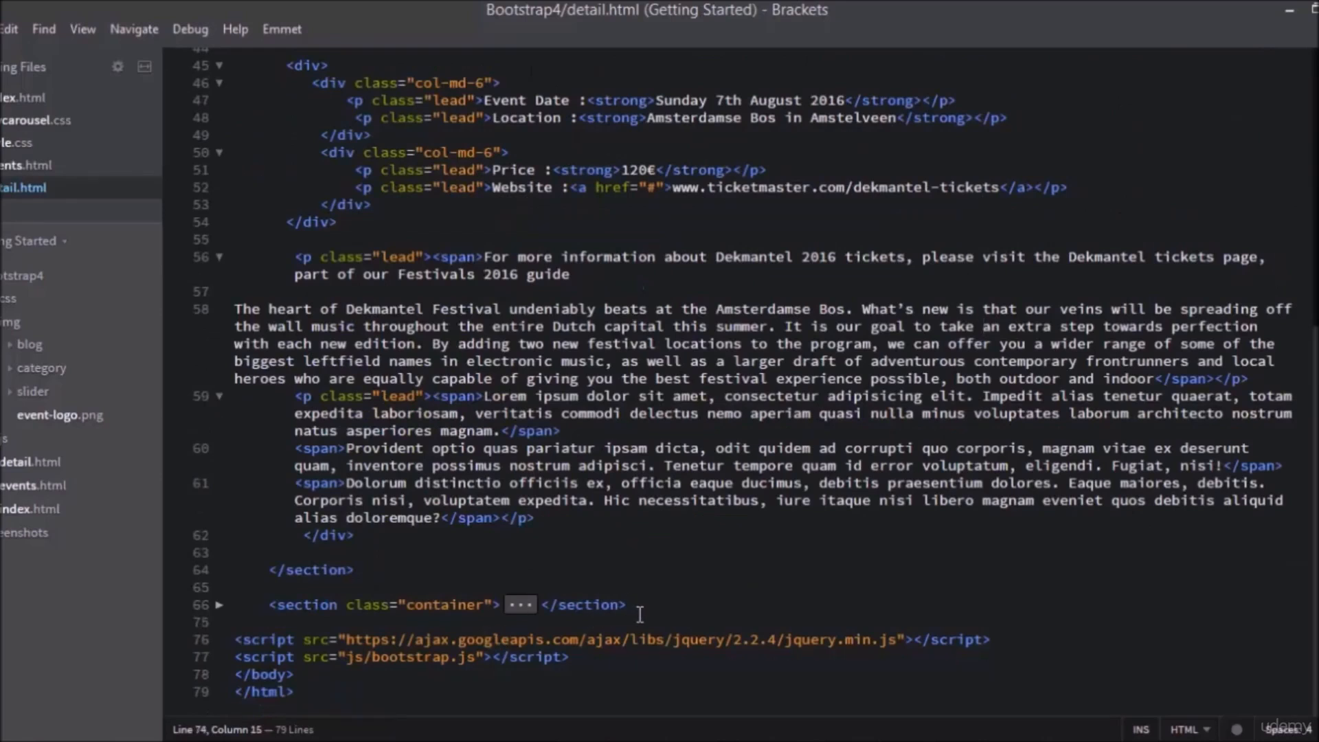
Write a <section class="container"> element on new lines after the collapsed section
key("Enter")
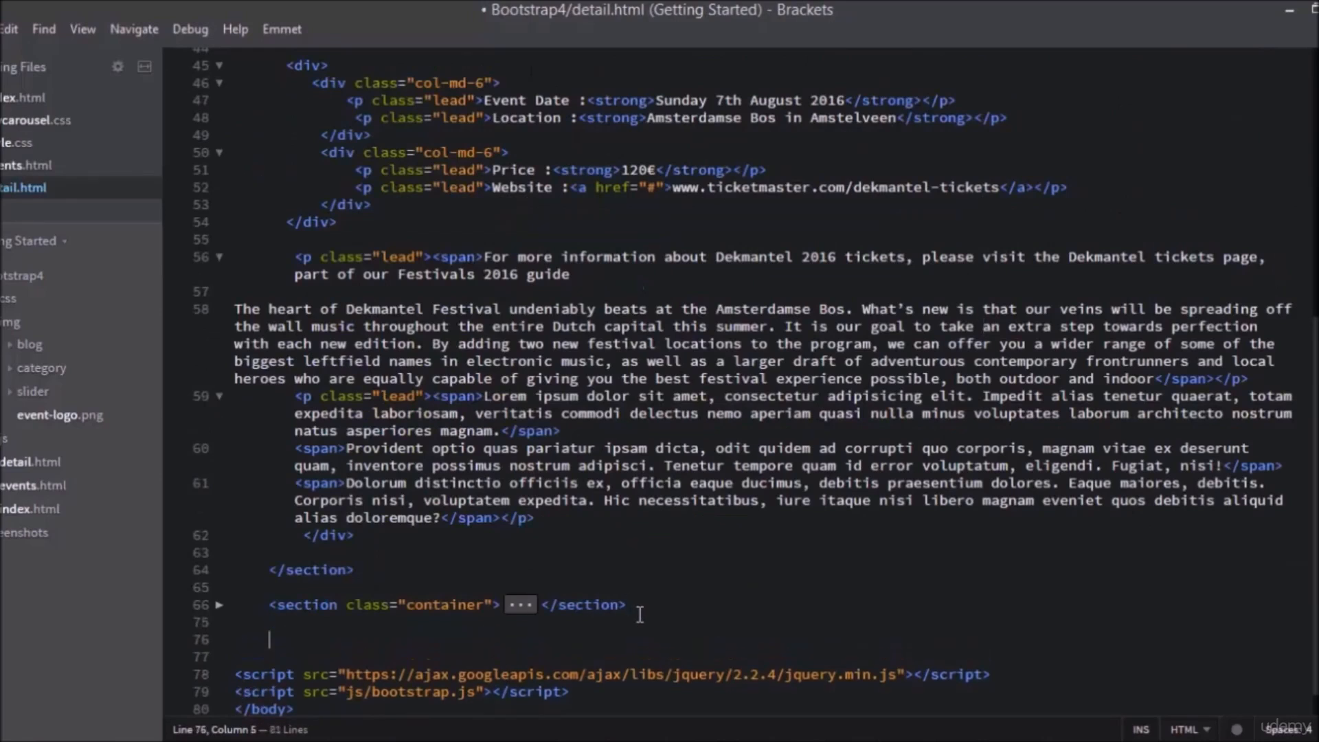
type("<section>")
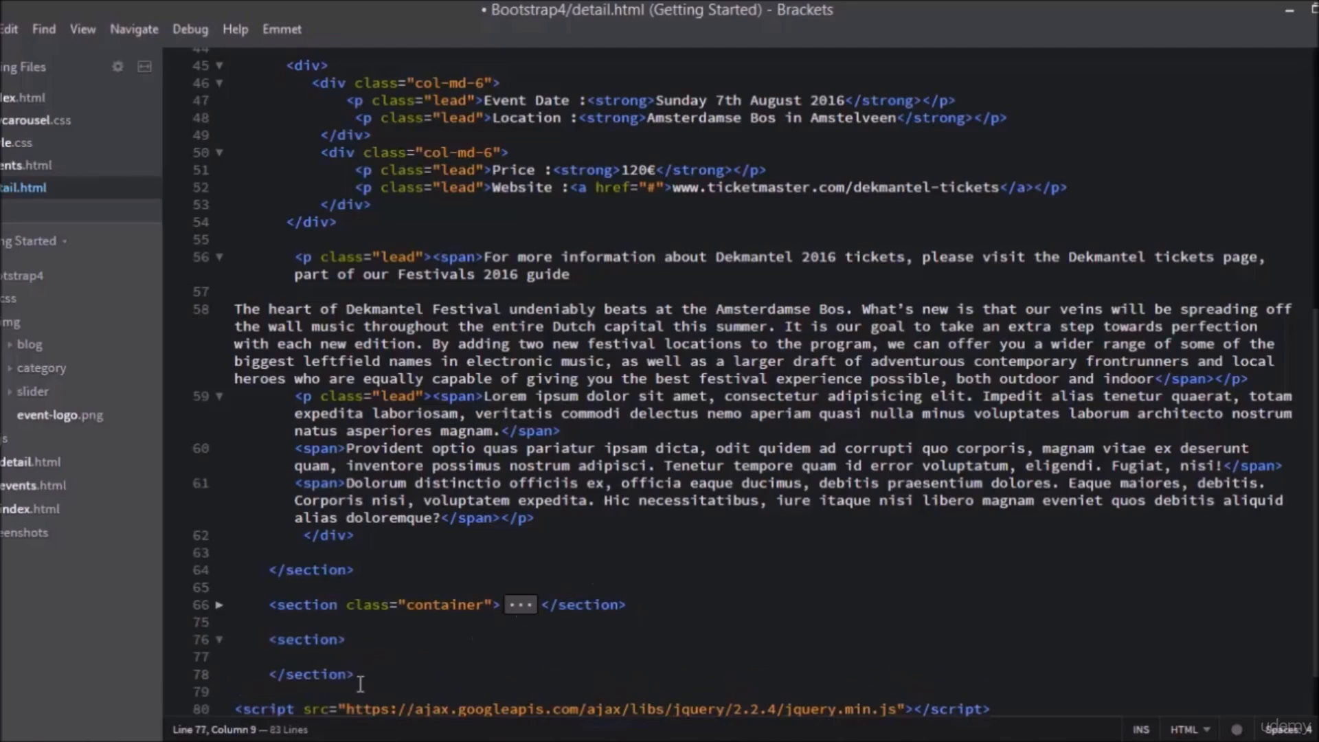
left_click_drag(269, 639, 353, 673)
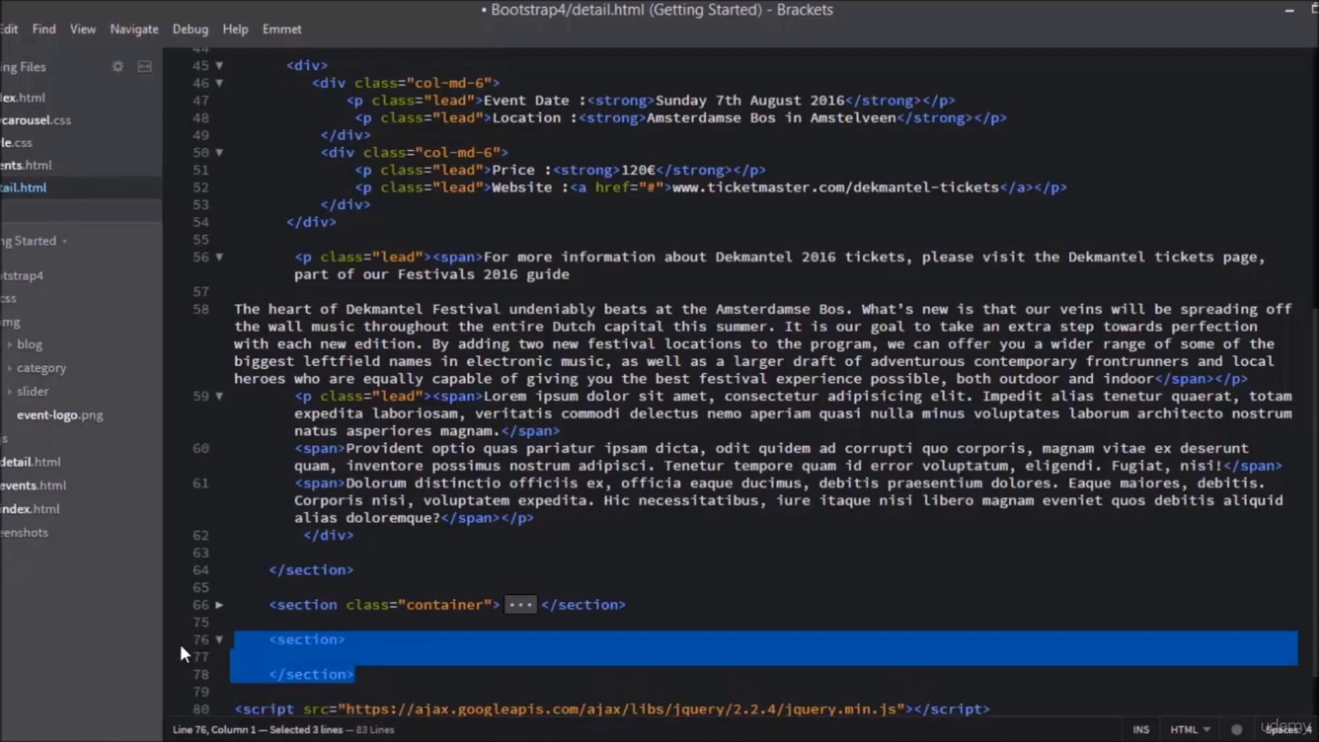
mouse_move(382, 668)
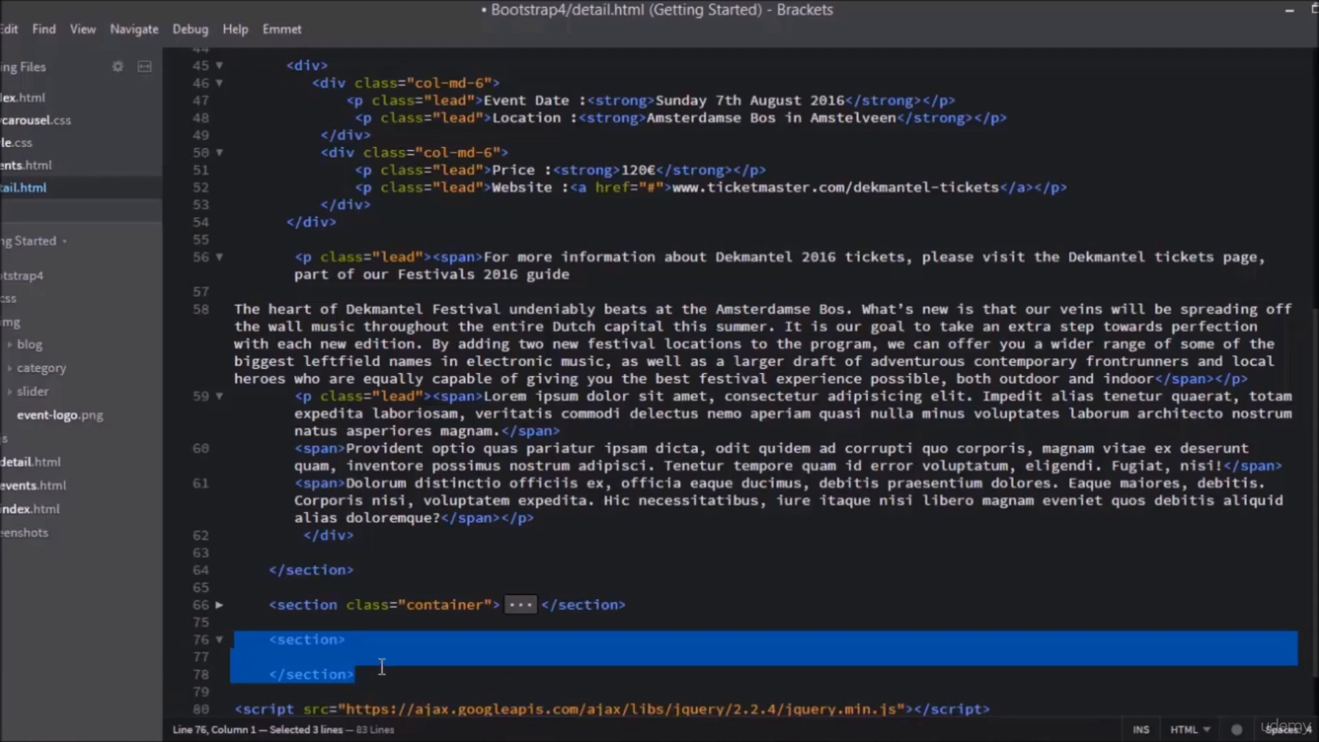
type("c")
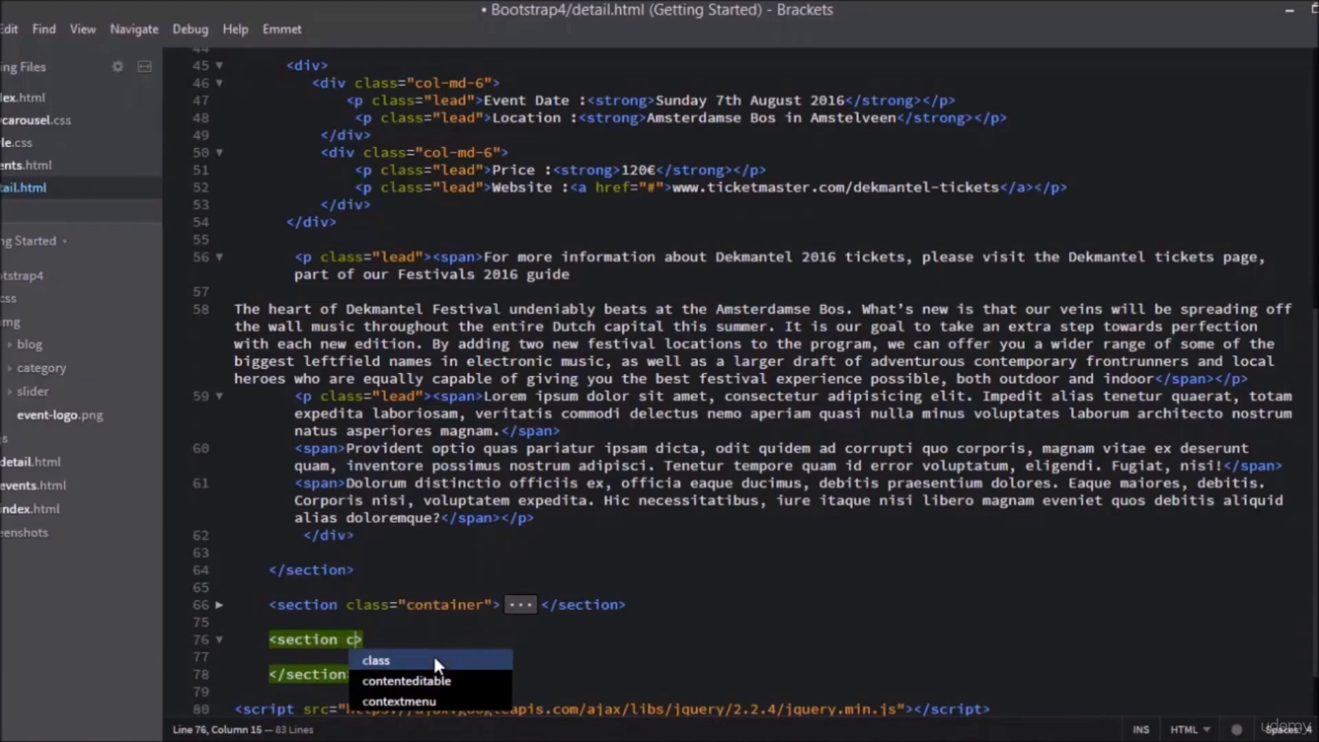
left_click(376, 660)
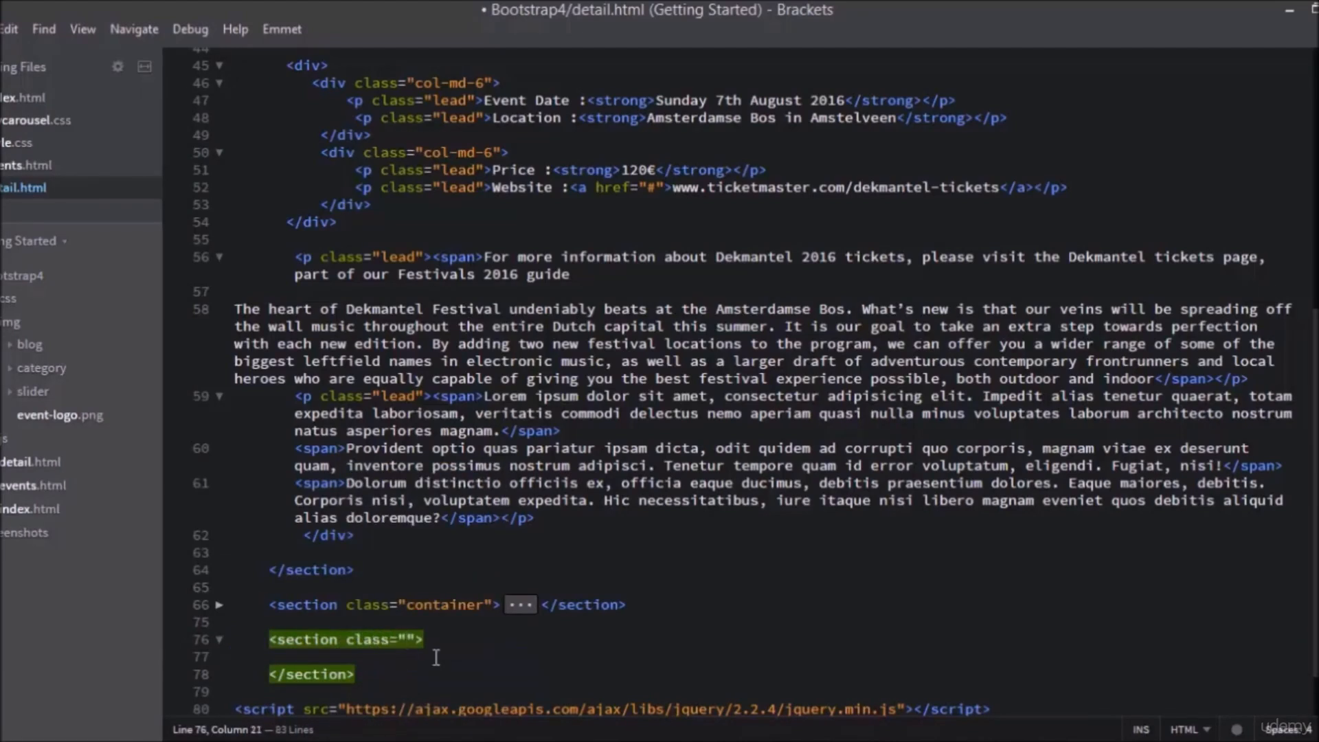
type("container")
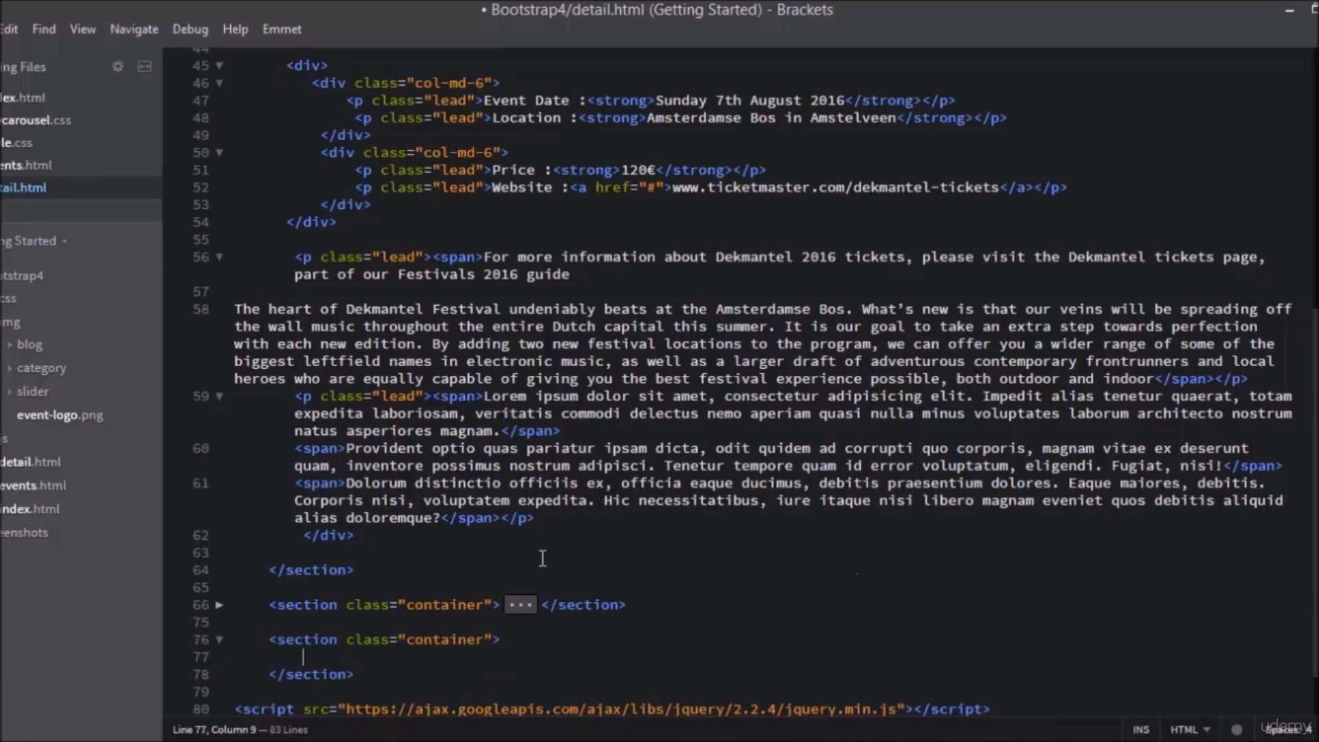
Expand div.media>div.media-left>a with Emmet and open a line inside the link
scroll("down", 3)
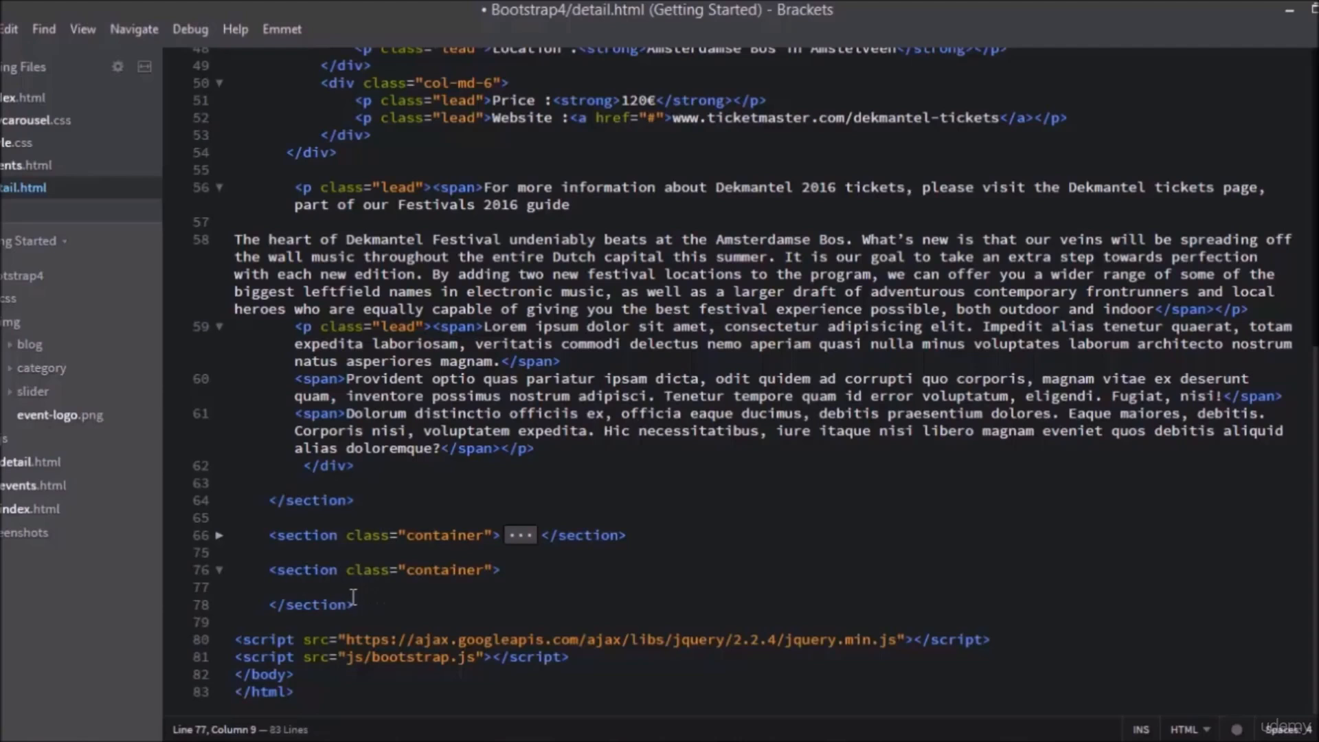
type("div")
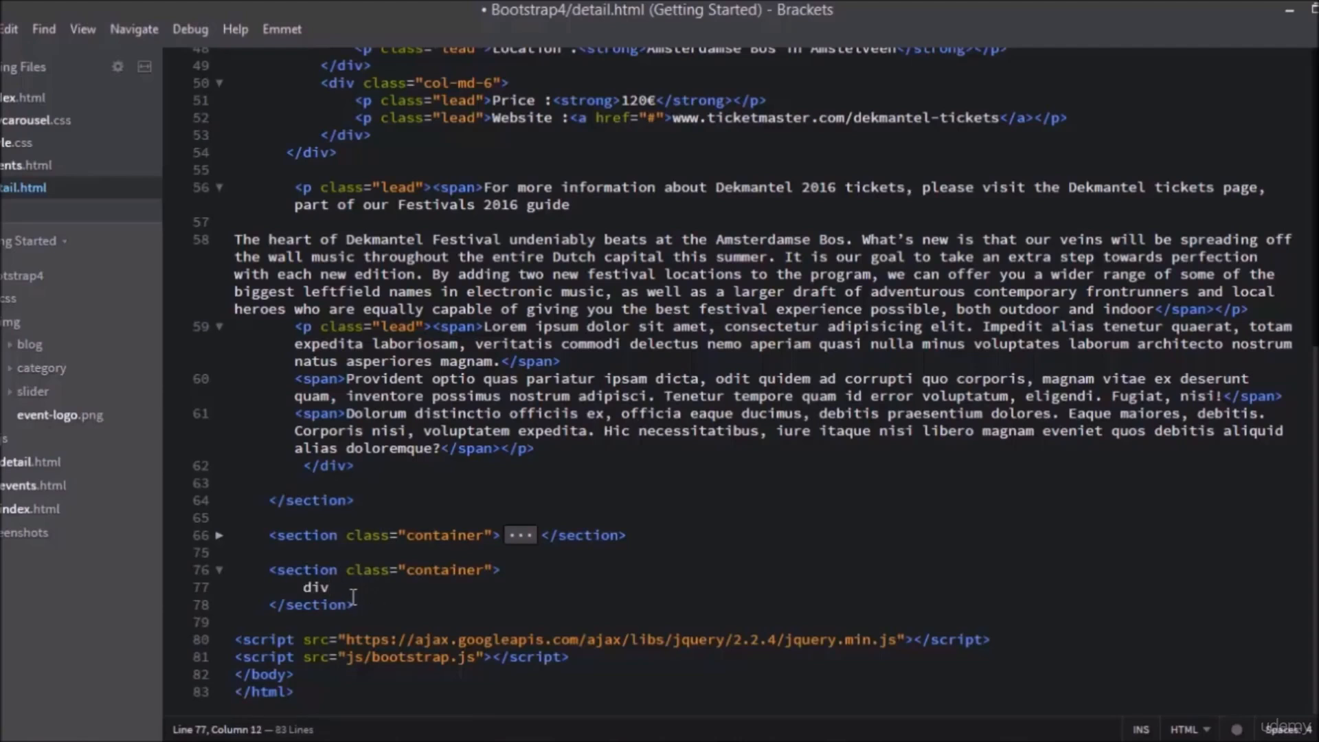
type(".")
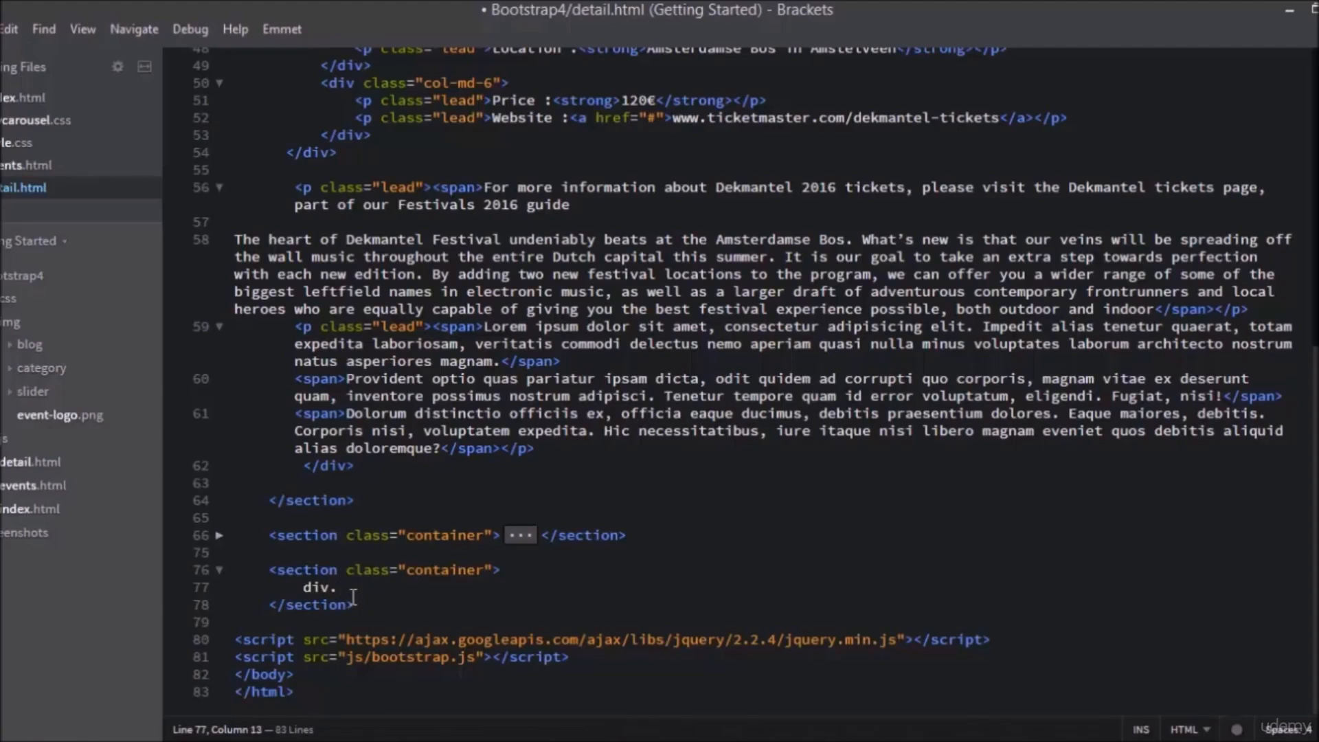
type("media")
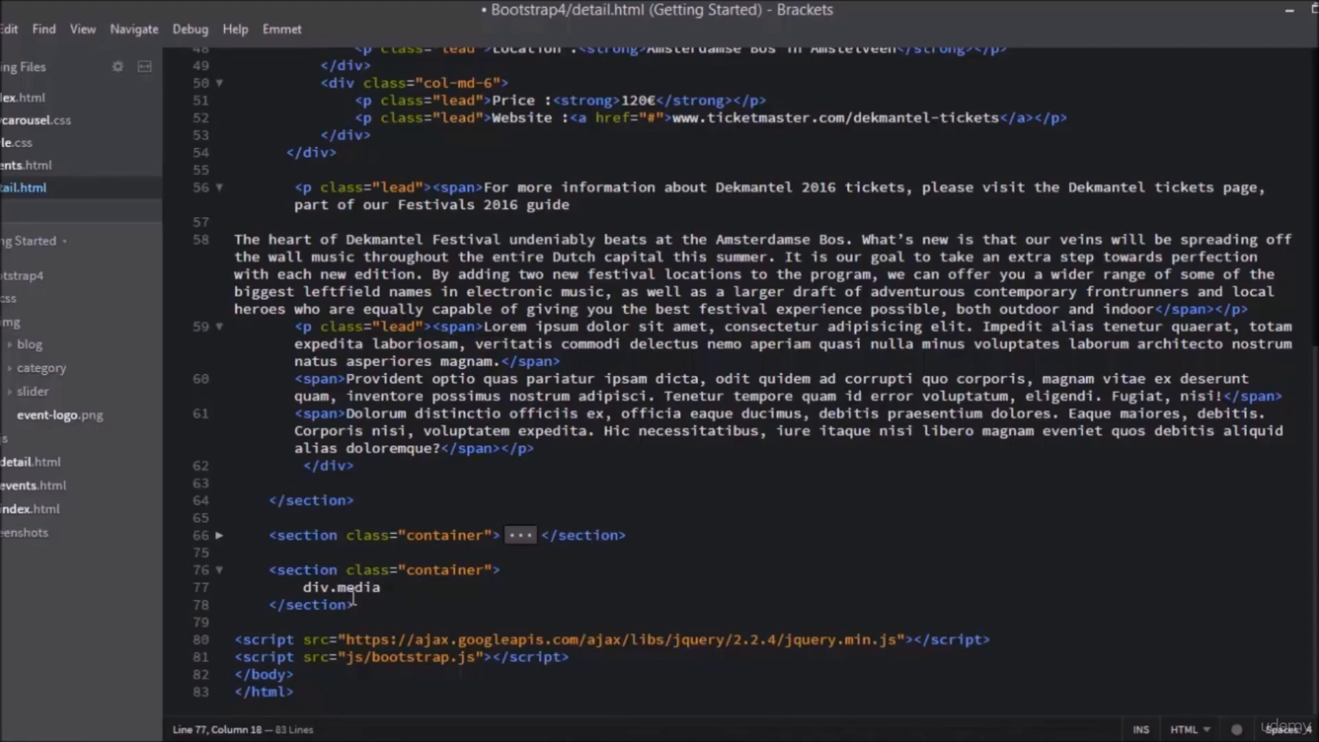
type(">div")
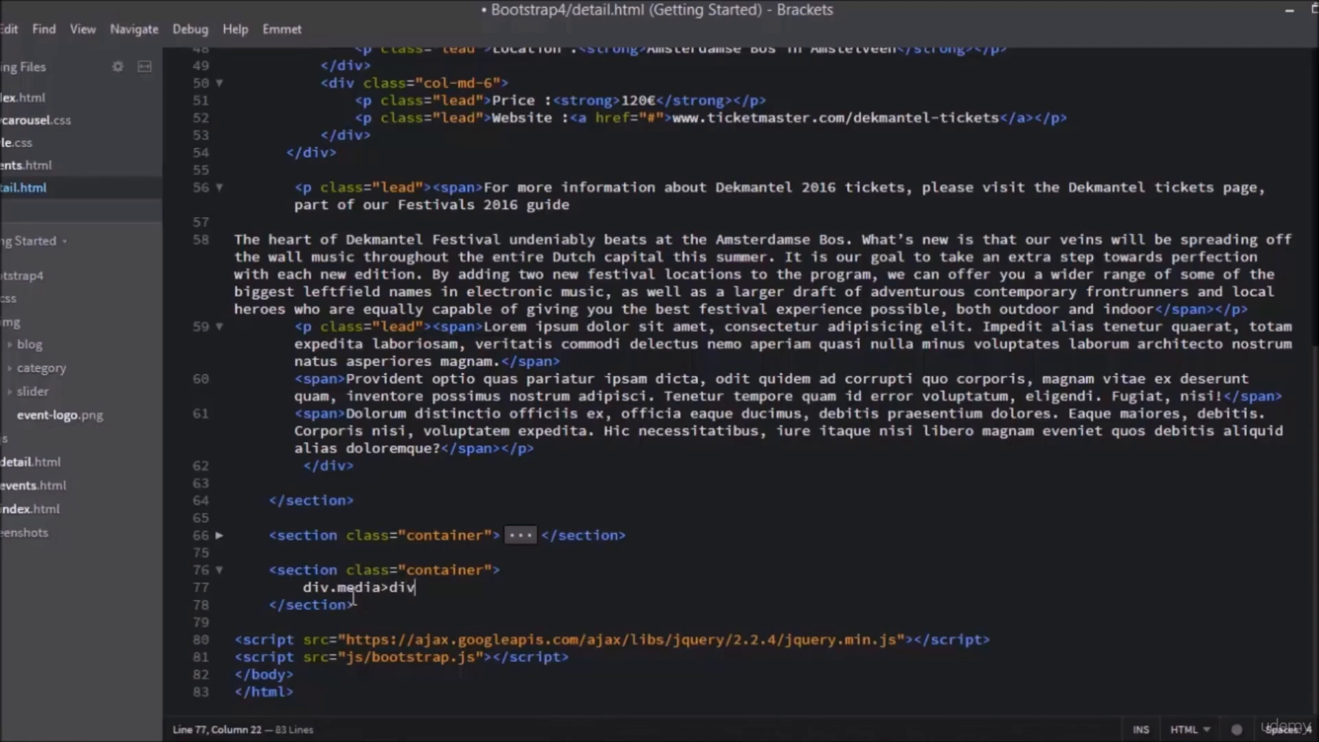
type(".")
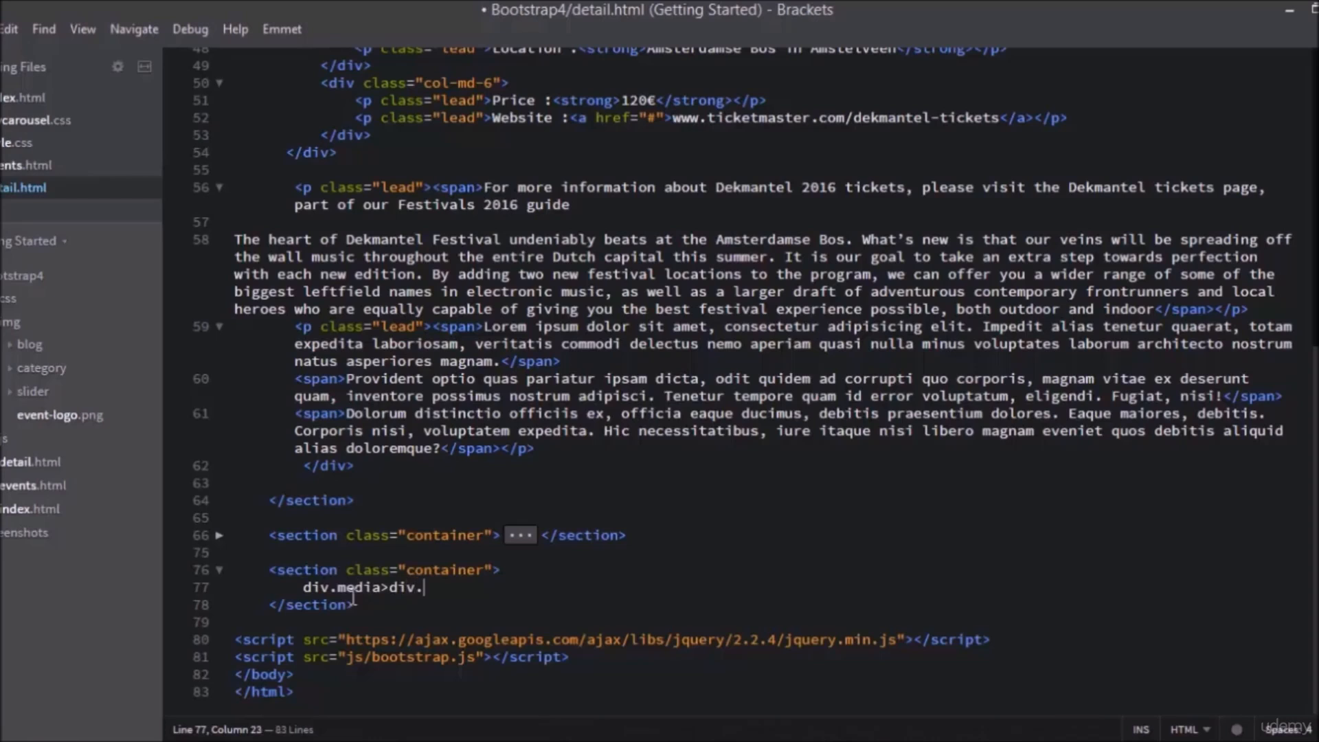
type("medi")
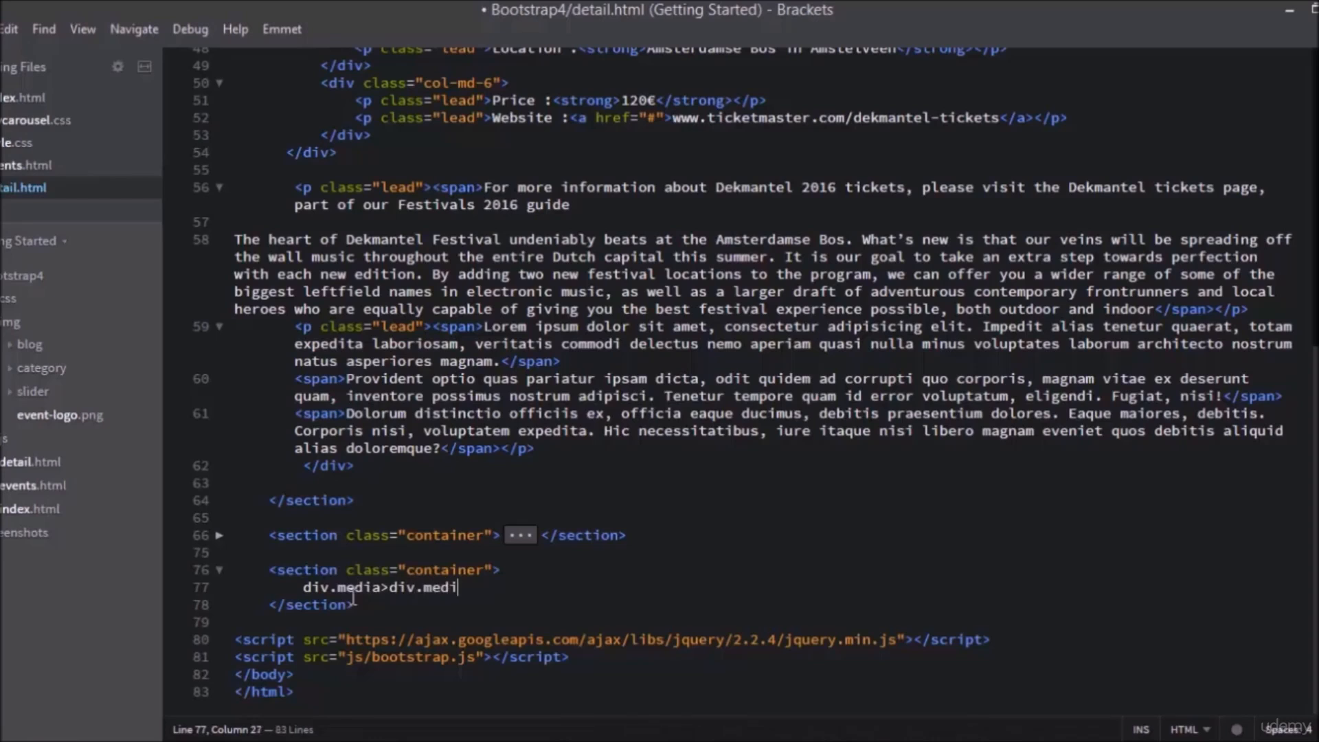
type("a-le")
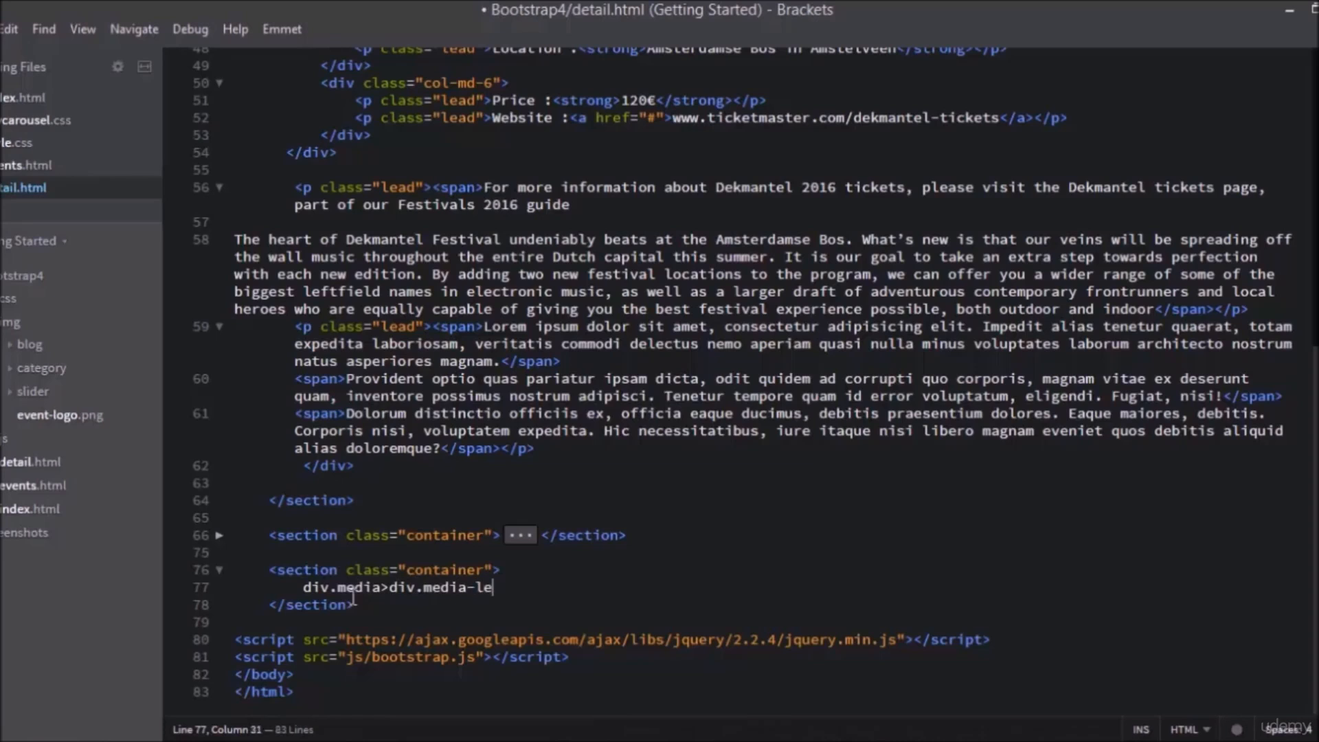
type("ft")
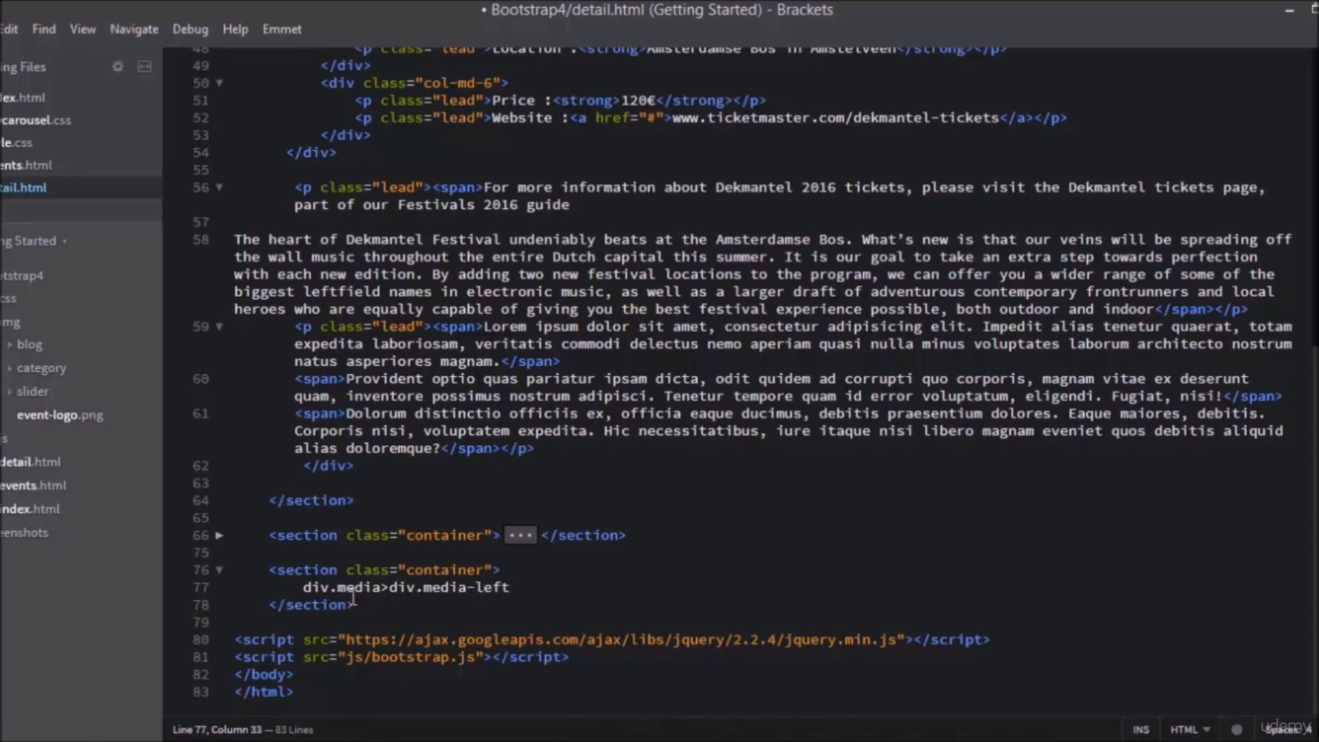
type(">")
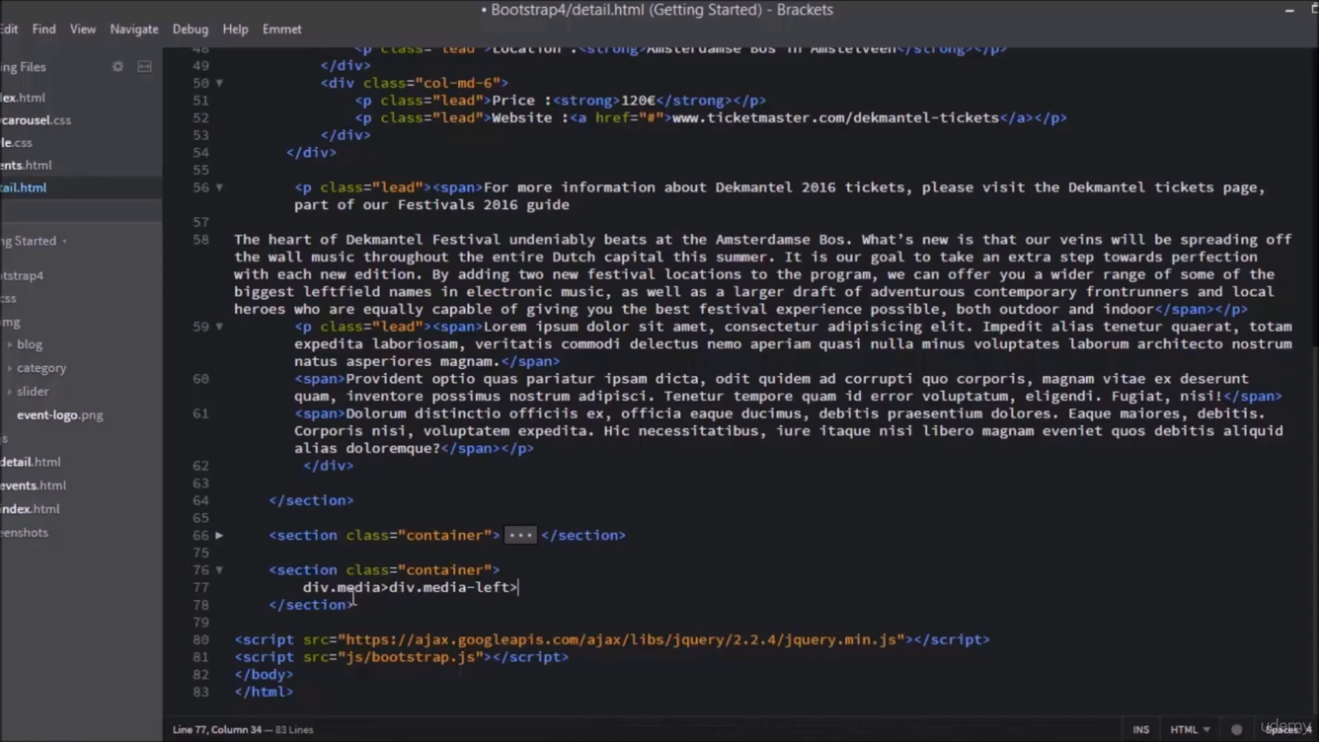
type("a")
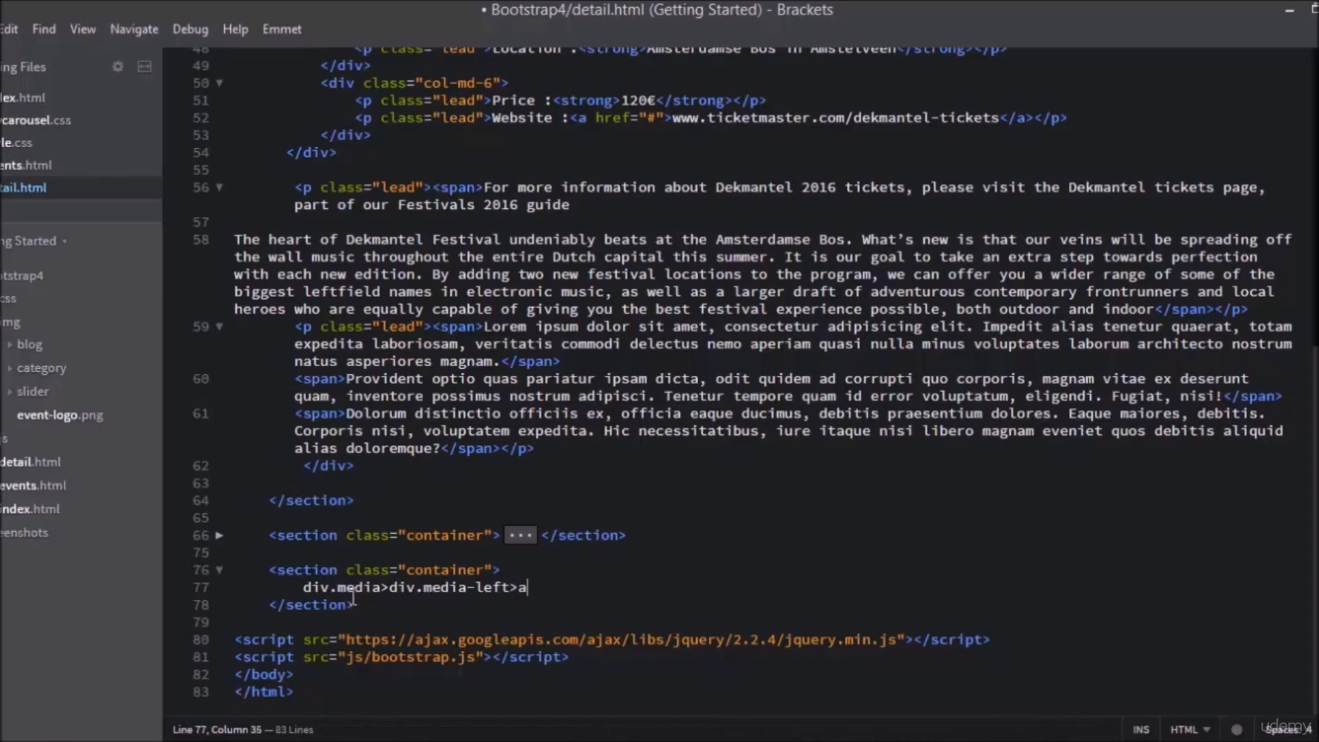
key("Tab")
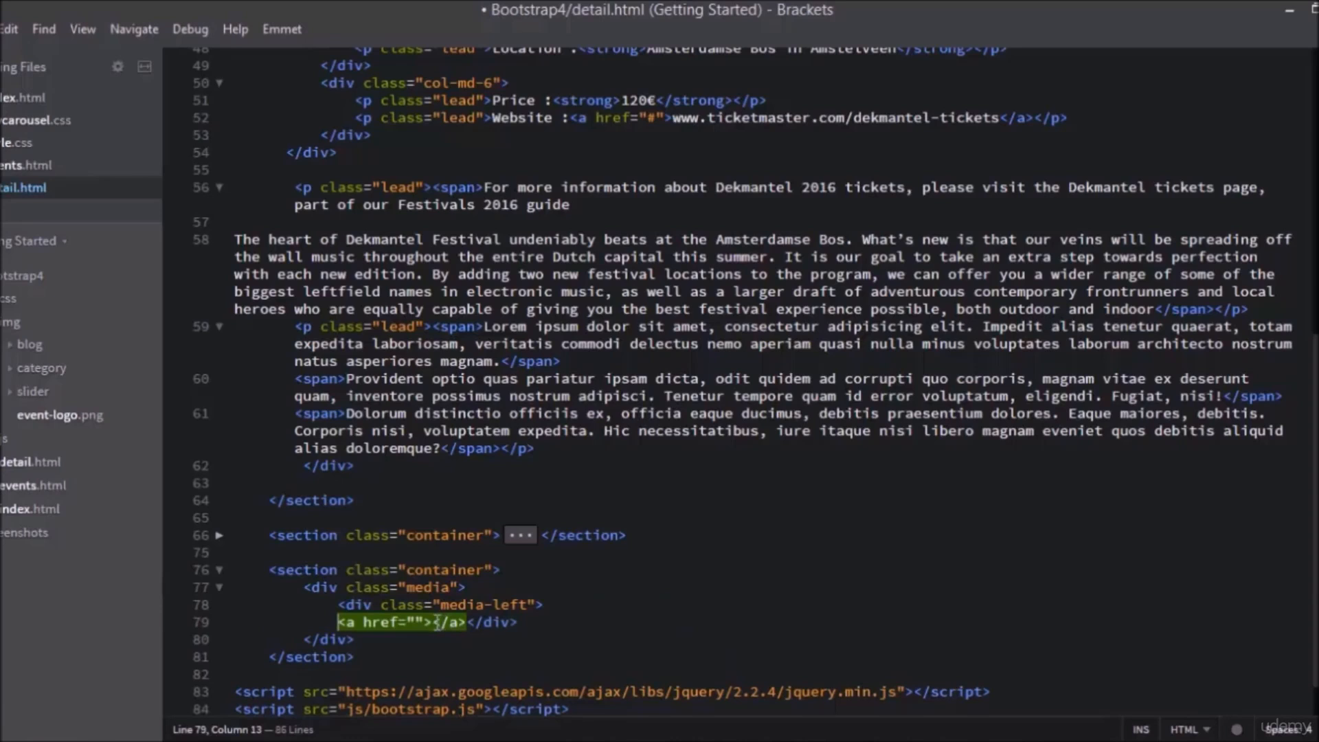
key("Enter")
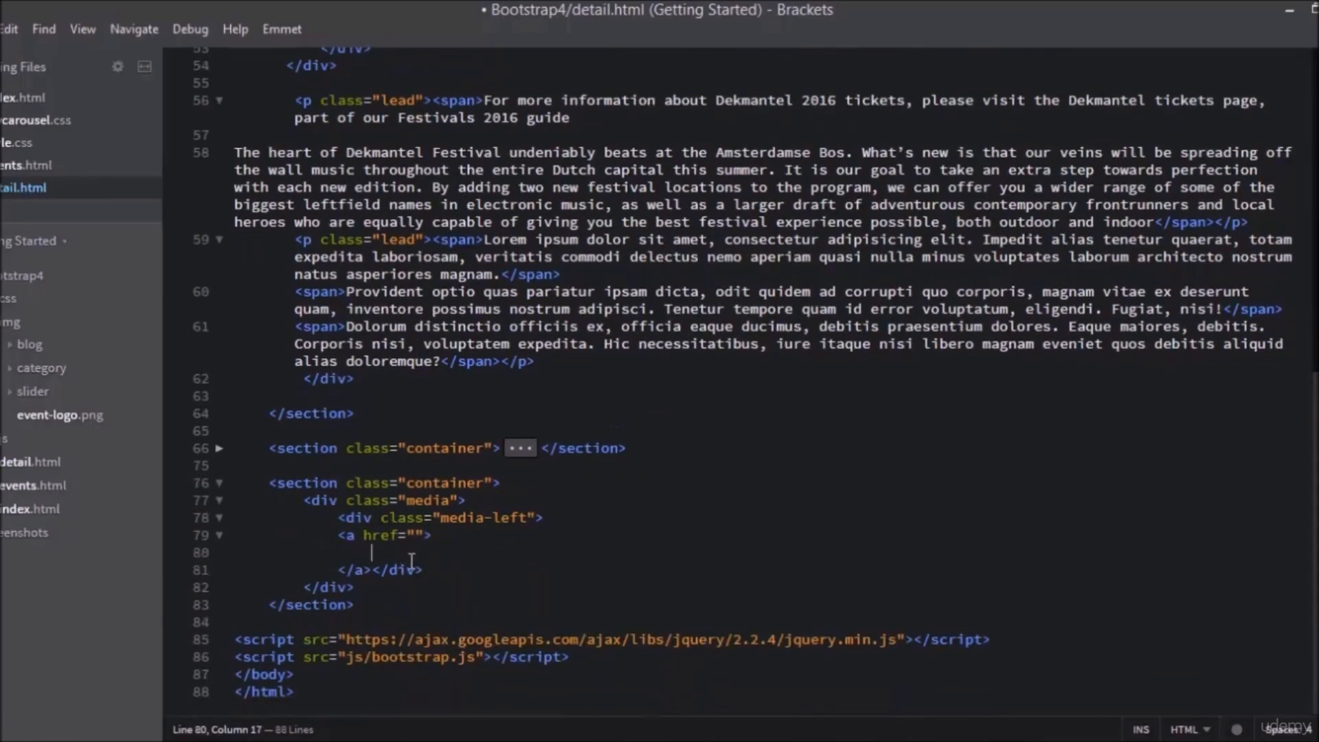
Expand img.media-object into an image tag inside the link
type("i")
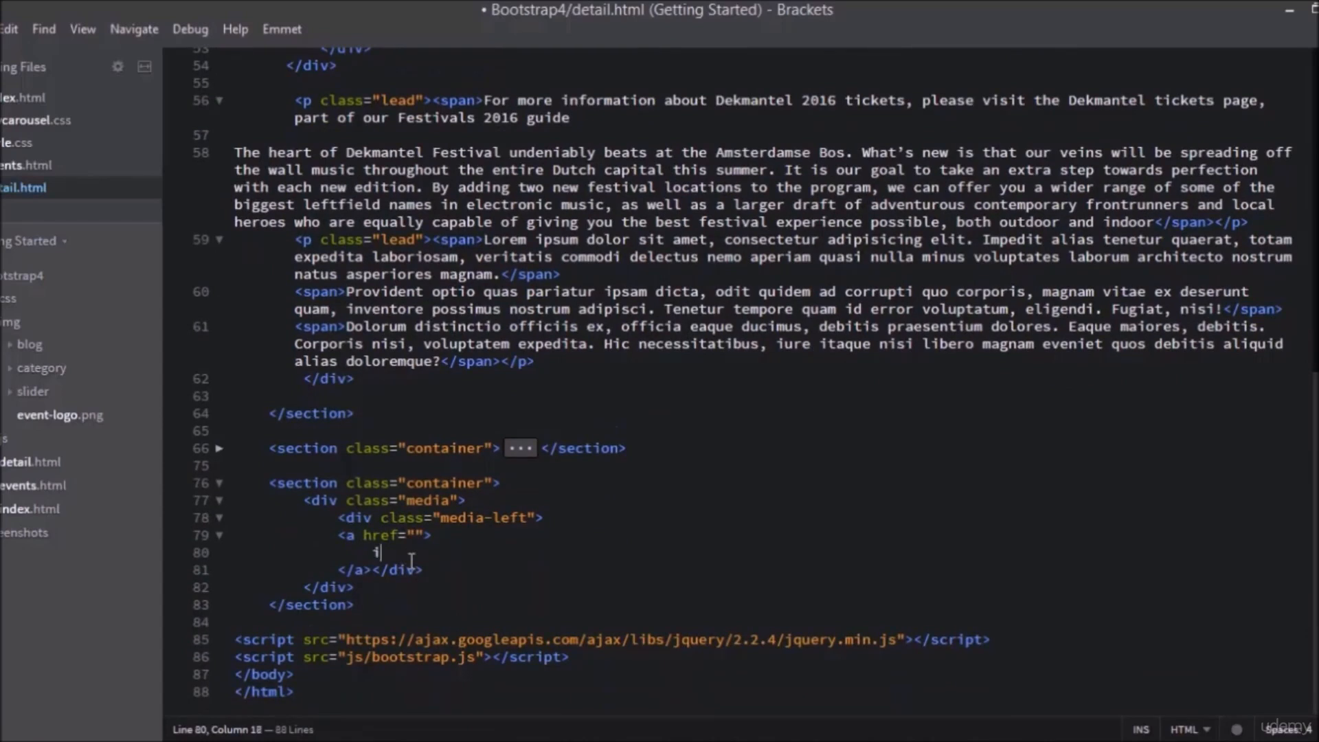
type("mg")
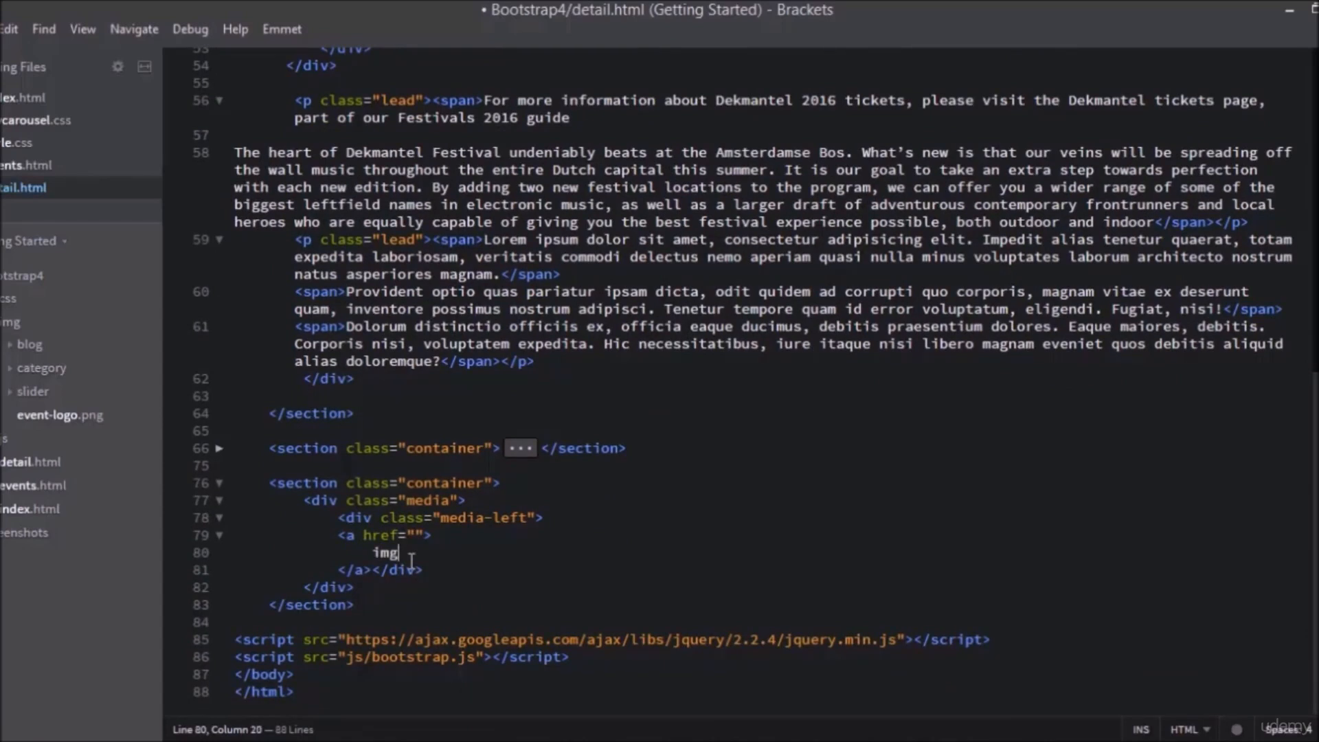
type(".")
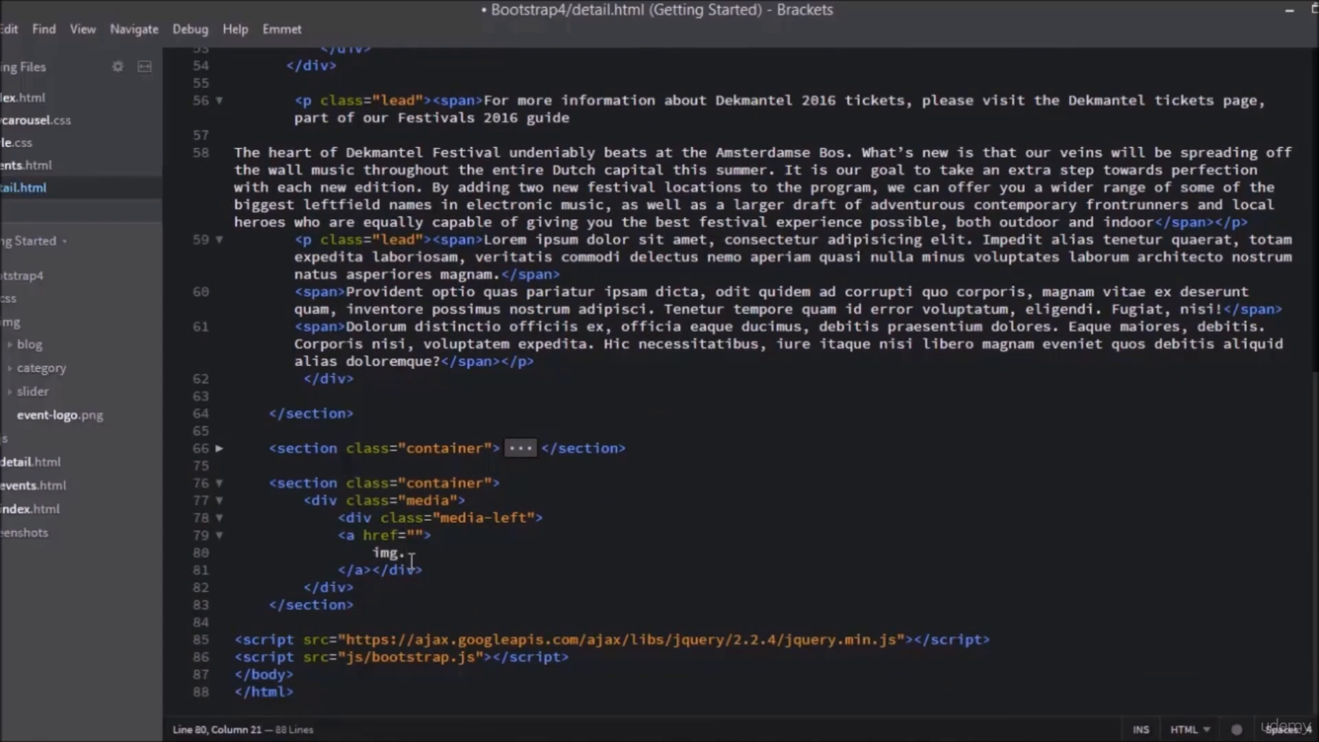
type("media")
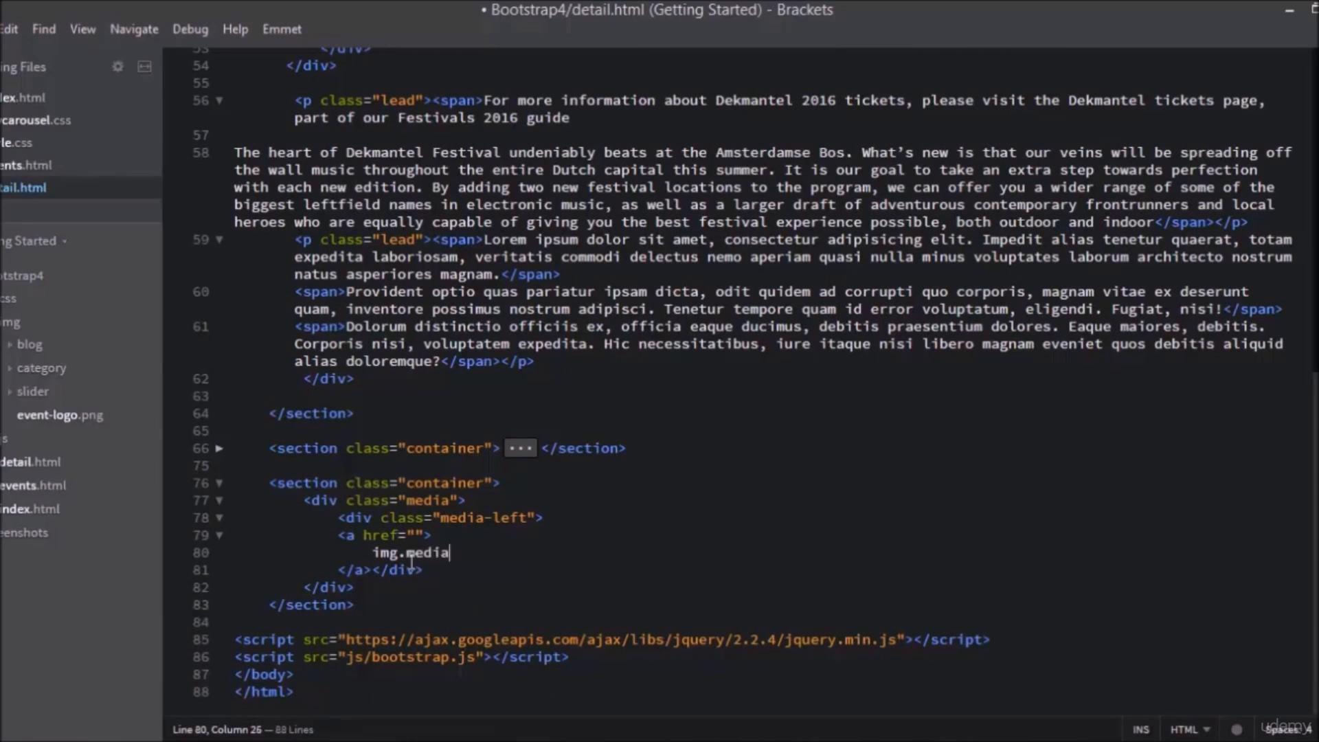
type("-ob")
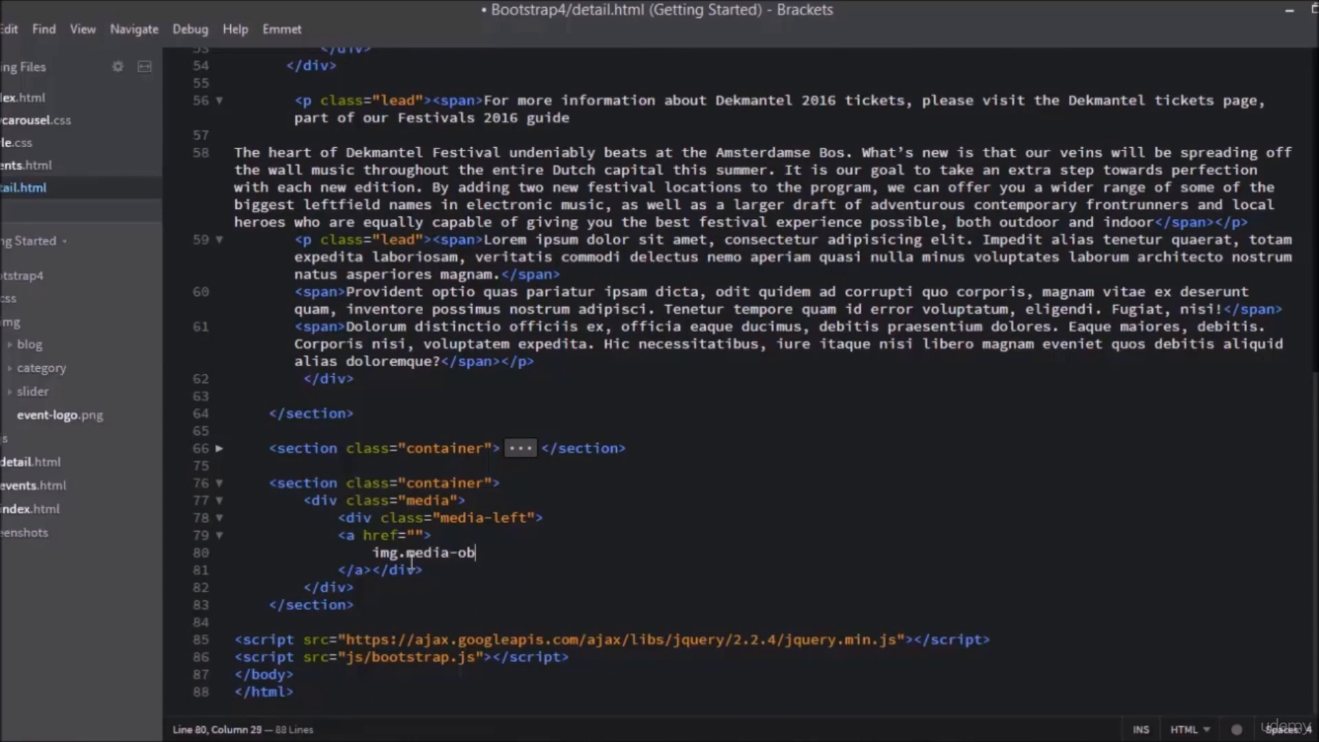
type("ject")
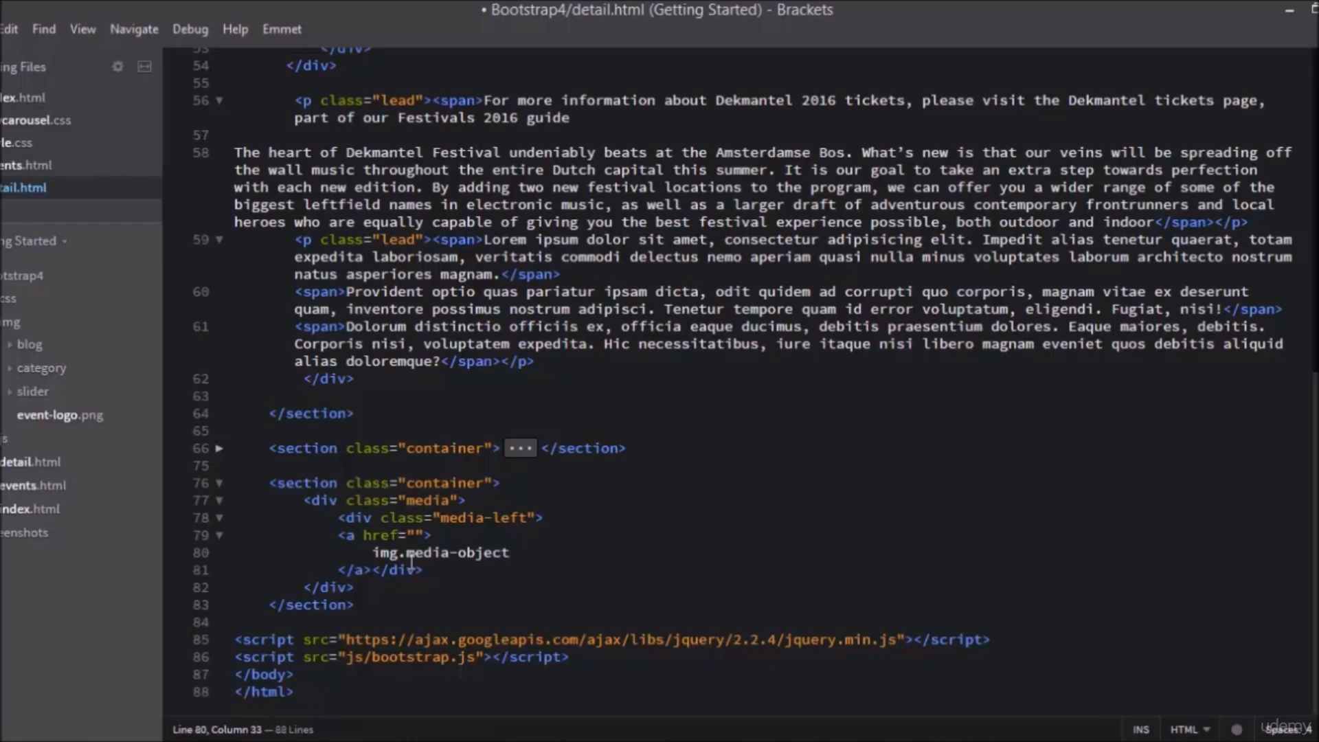
key("Tab")
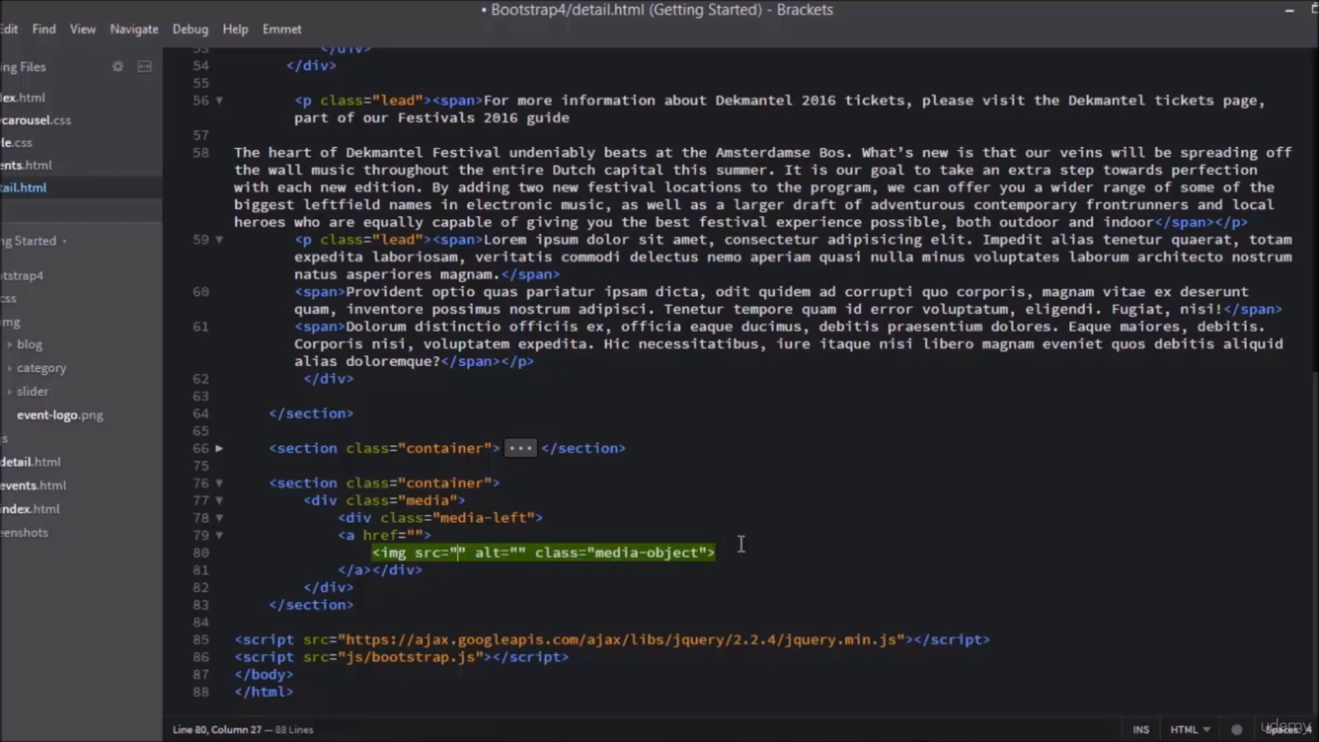
Set the image src to img/blog/fashion-6.jpg from the path hints
left_click(488, 562)
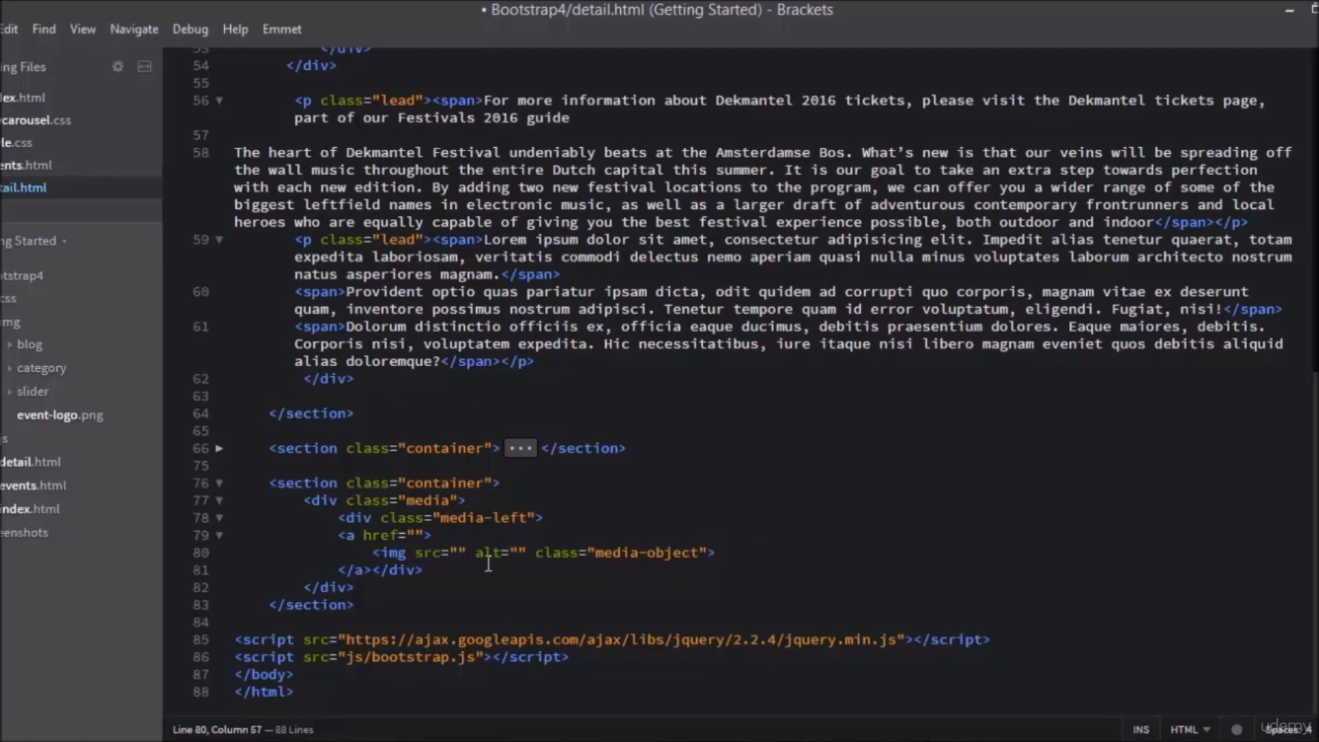
left_click(461, 552)
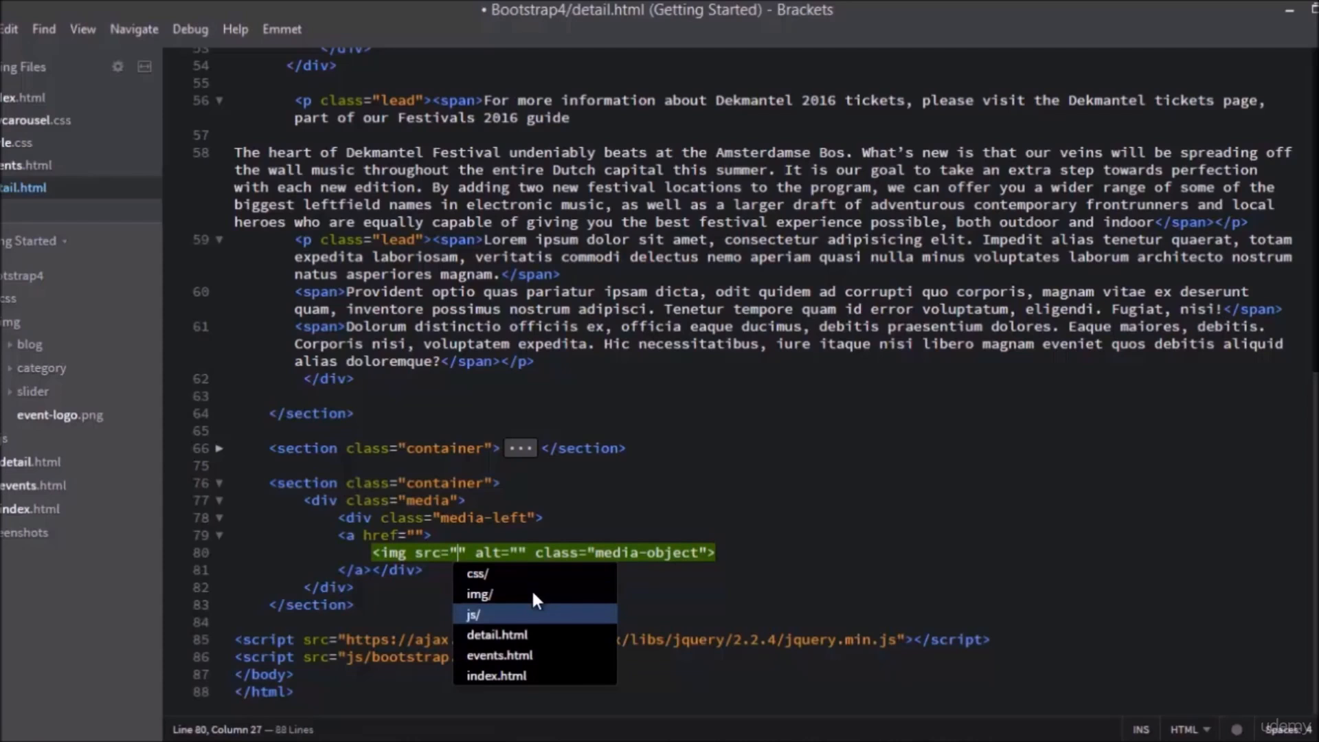
left_click(478, 594)
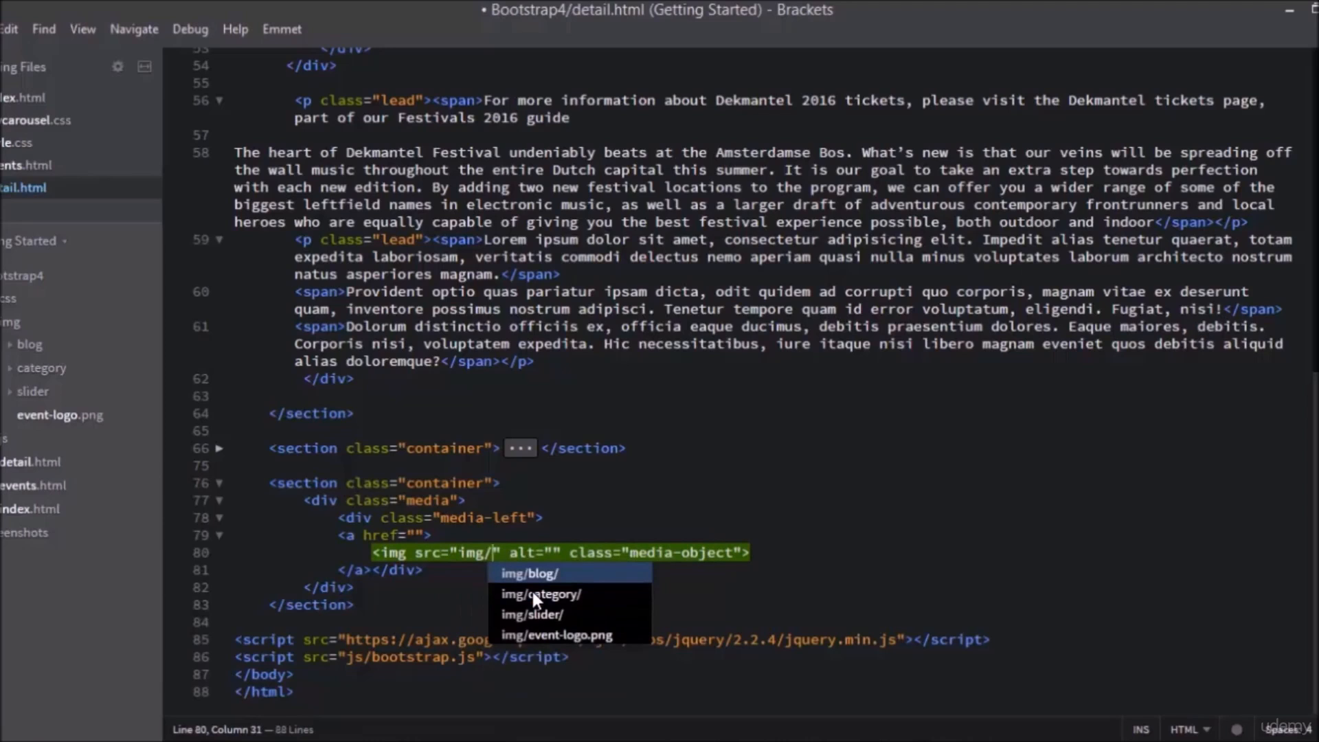
left_click(530, 573)
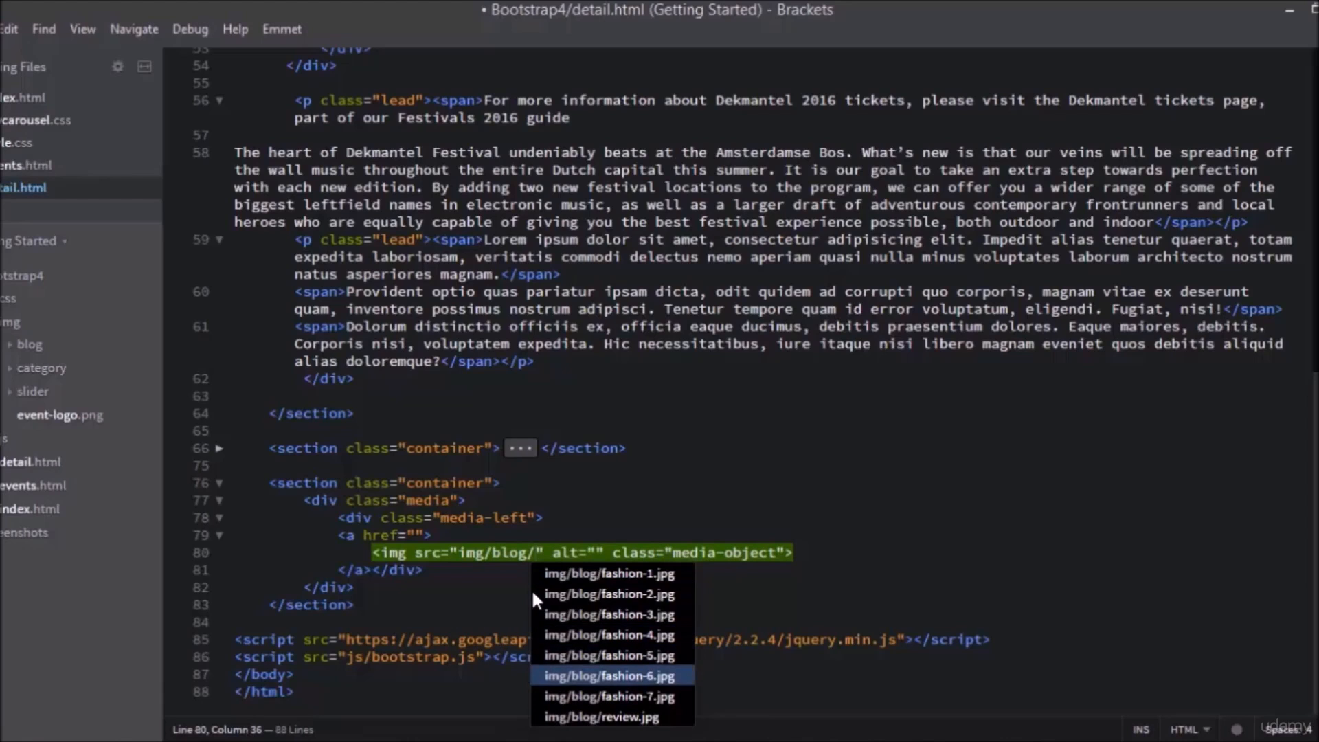
left_click(613, 676)
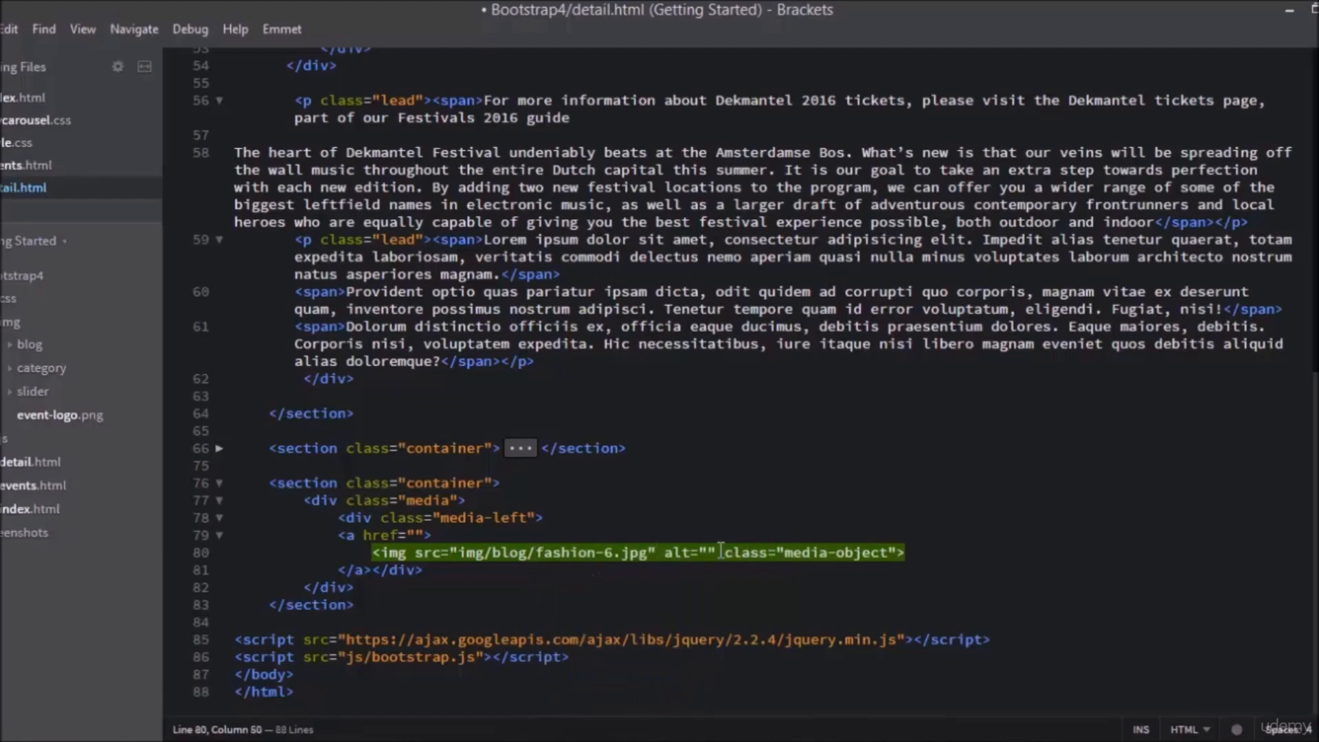
Fill the image's alt attribute with "First comment"
type("Fa")
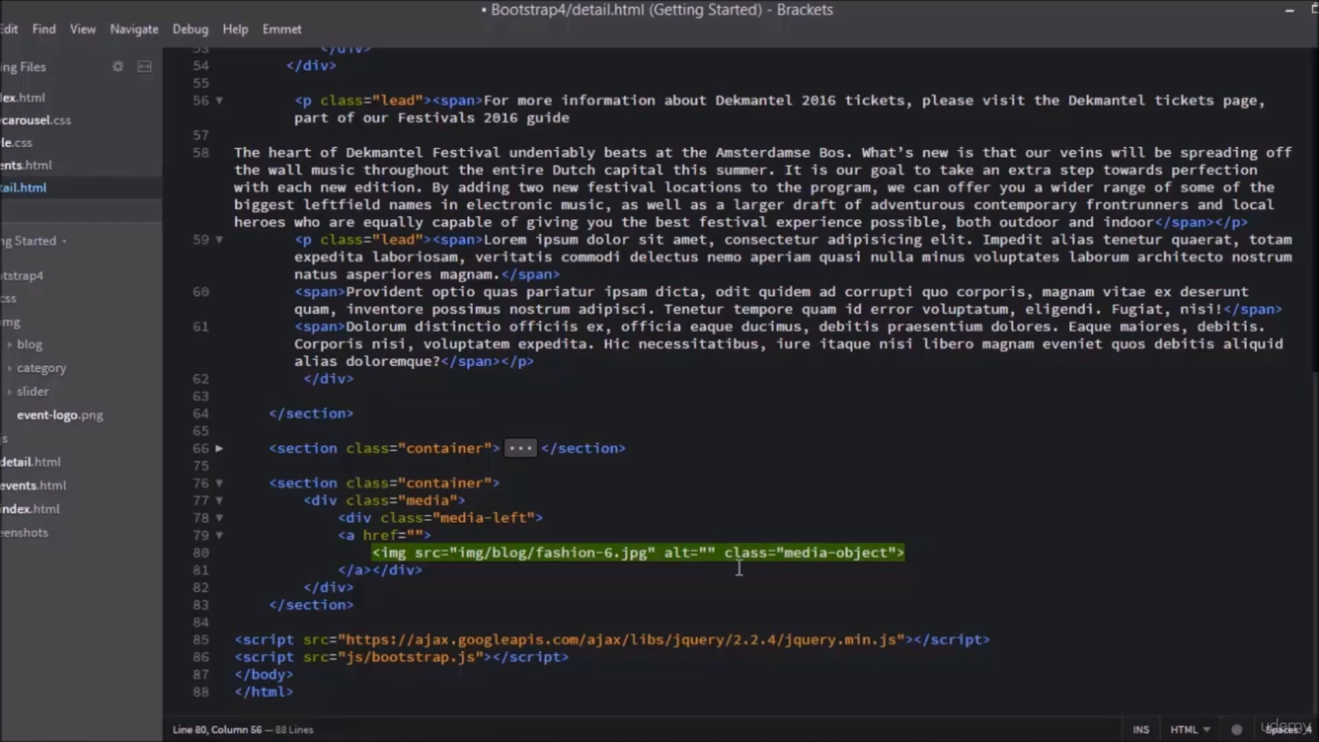
type("First C")
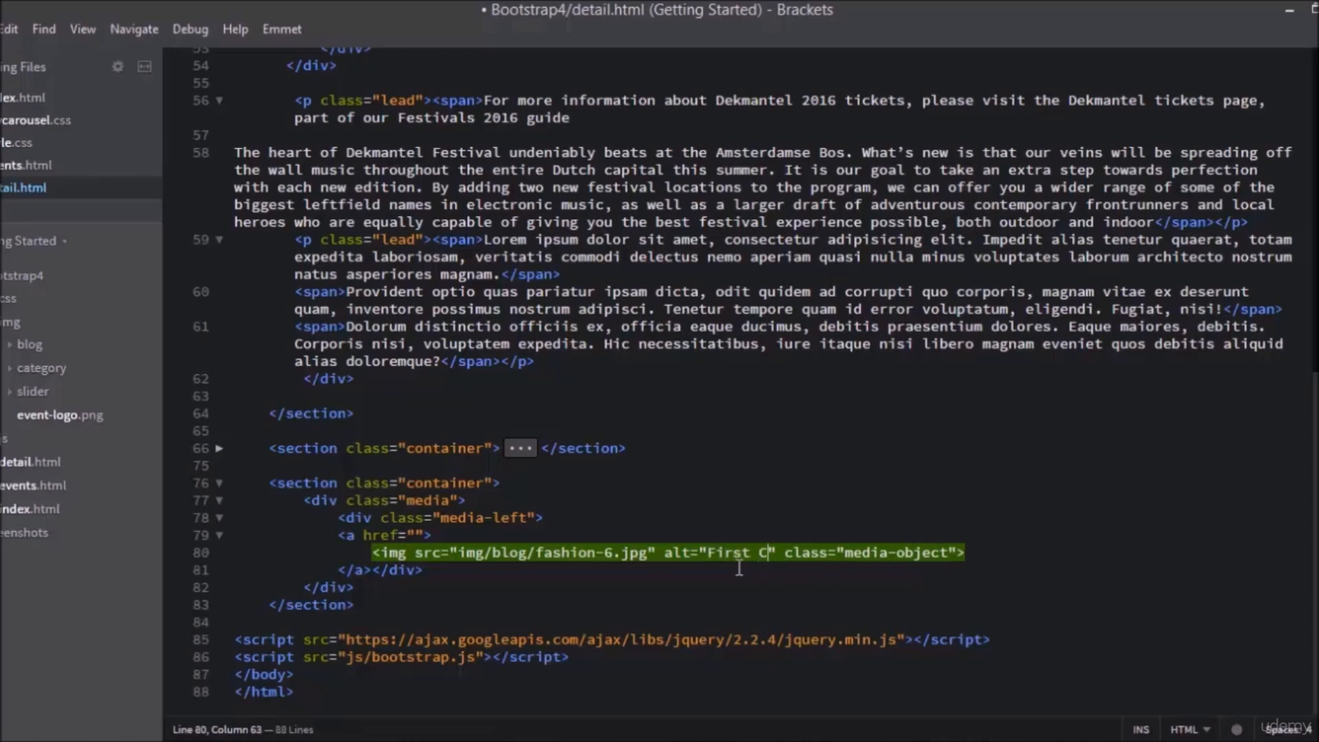
type("ommen")
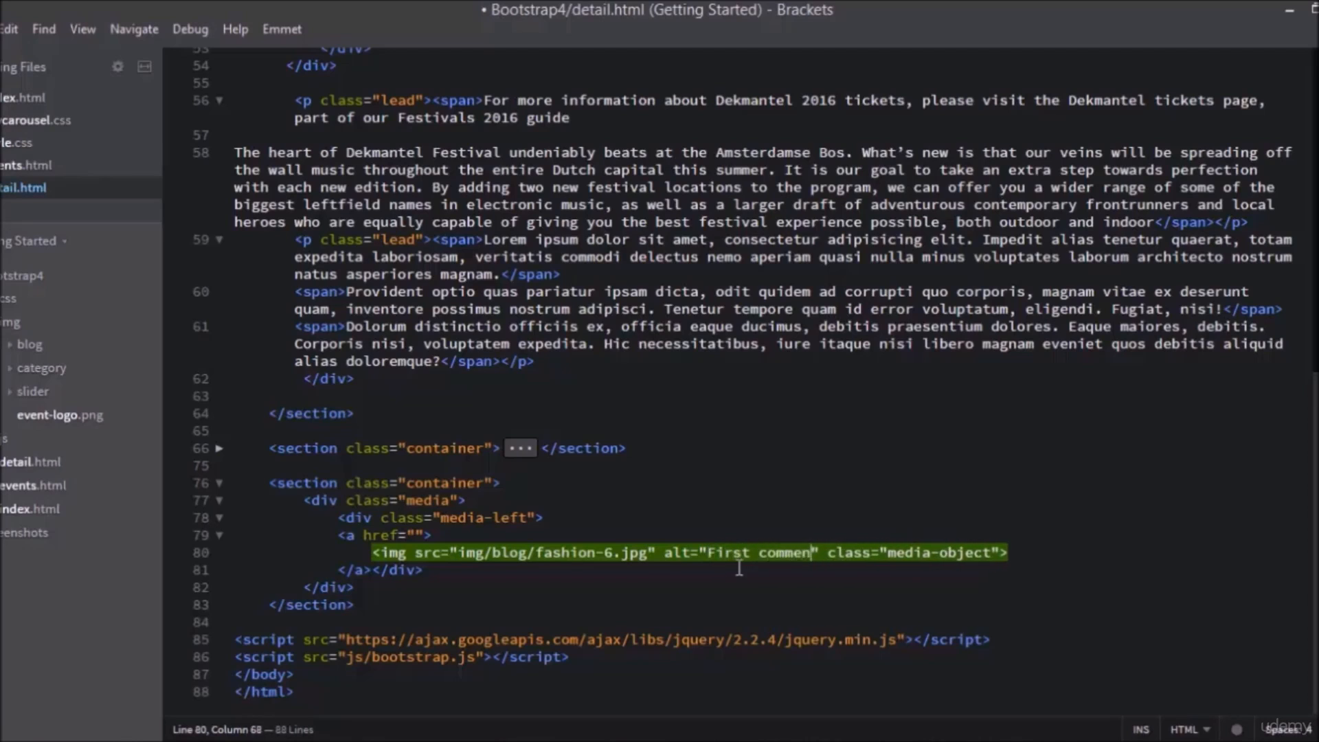
type("t")
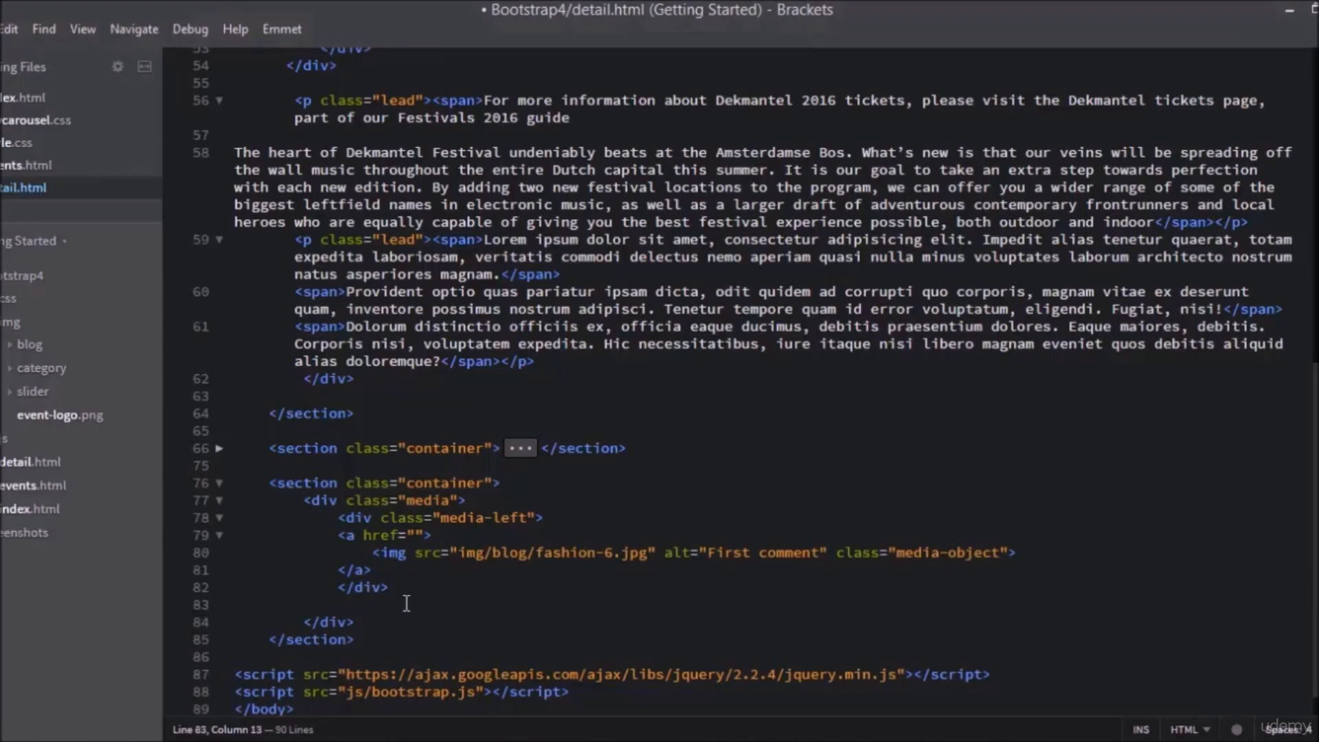
Write the Emmet abbreviation div.media-body>h4.media-heading after the media-left div
type("div")
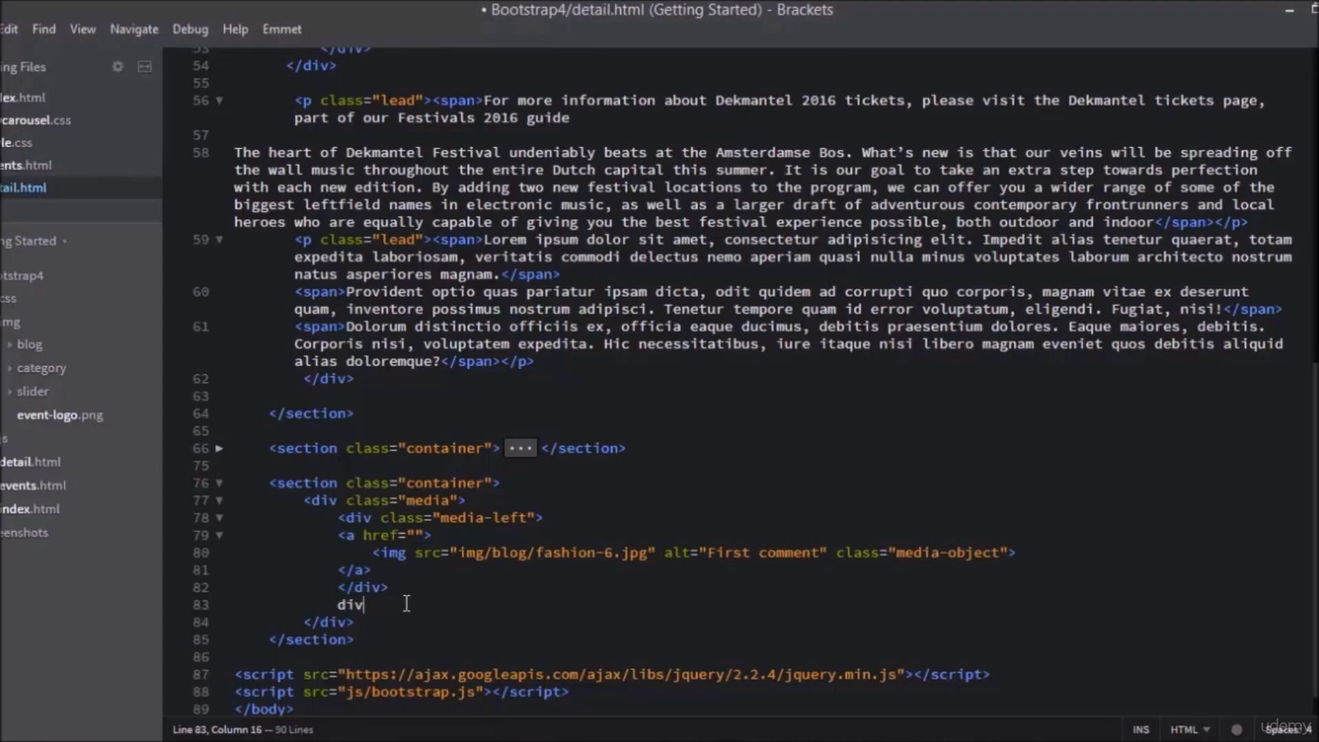
type(".me")
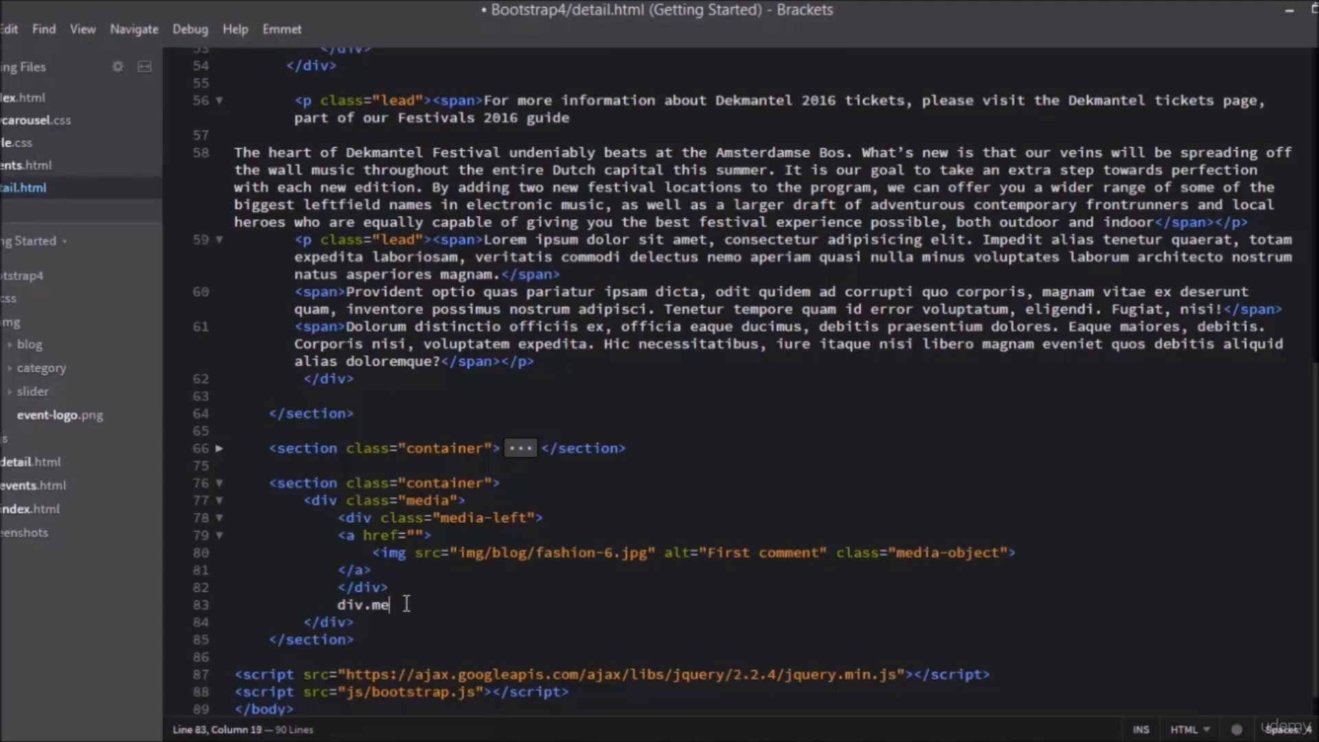
type("dia")
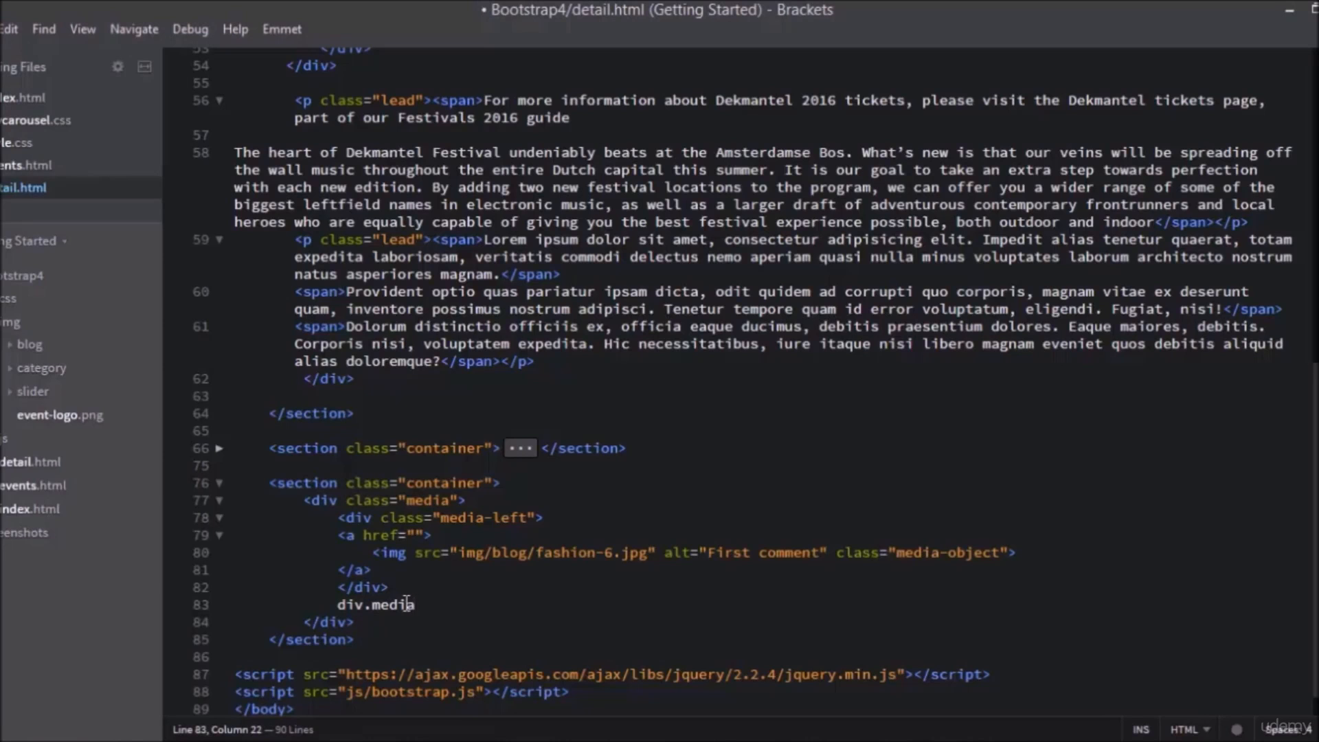
type("-bo")
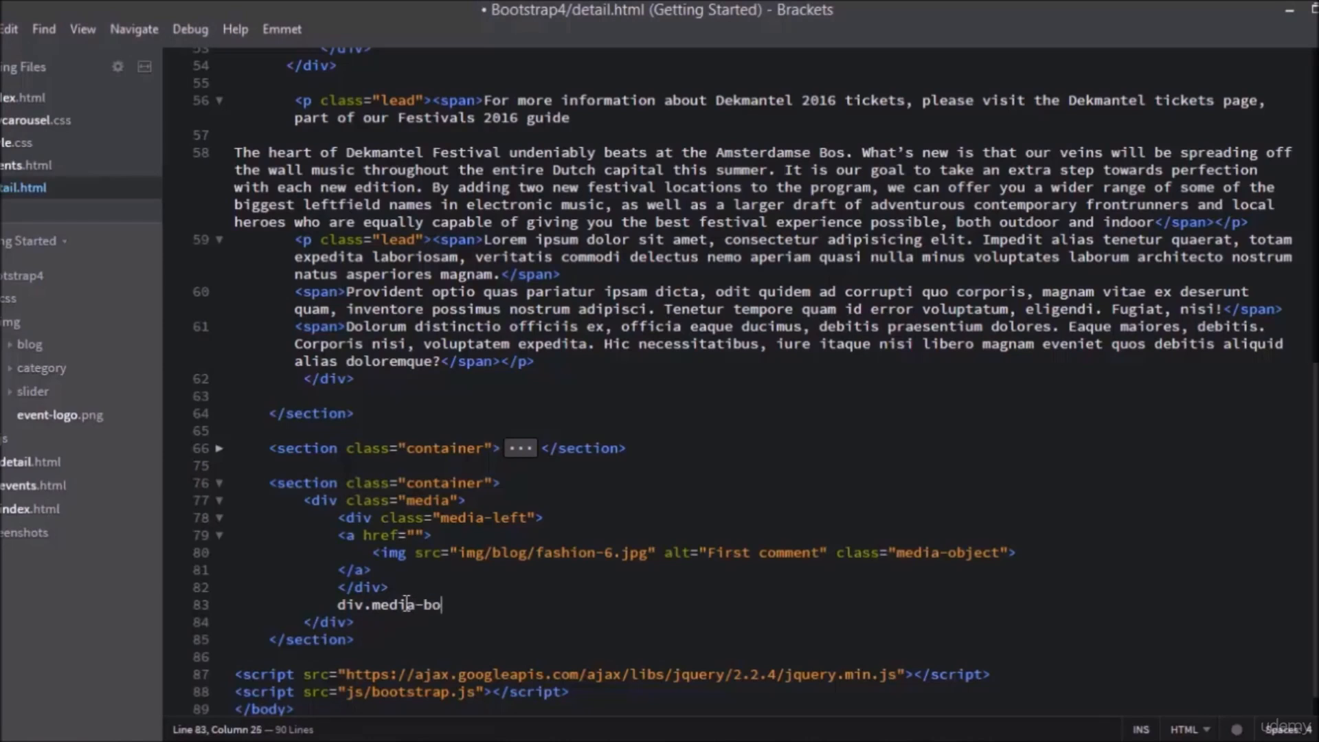
type("dy")
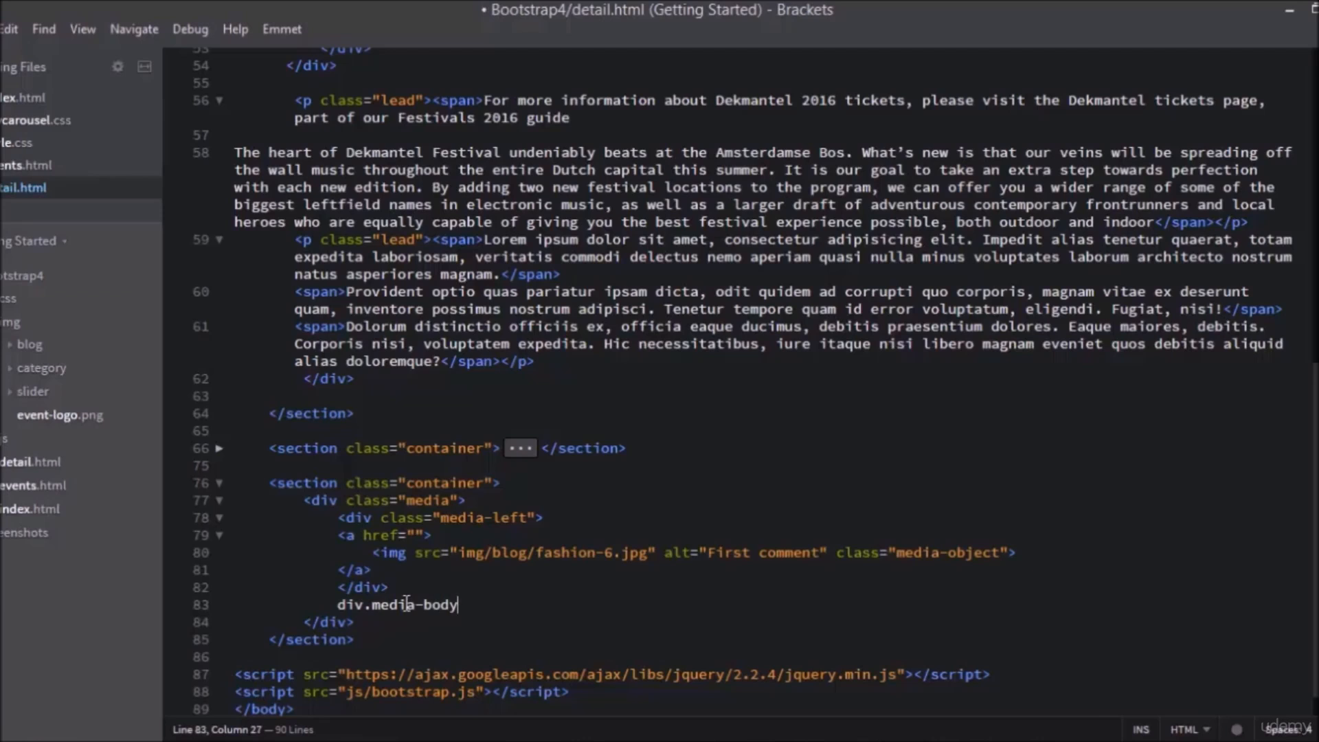
type(">h")
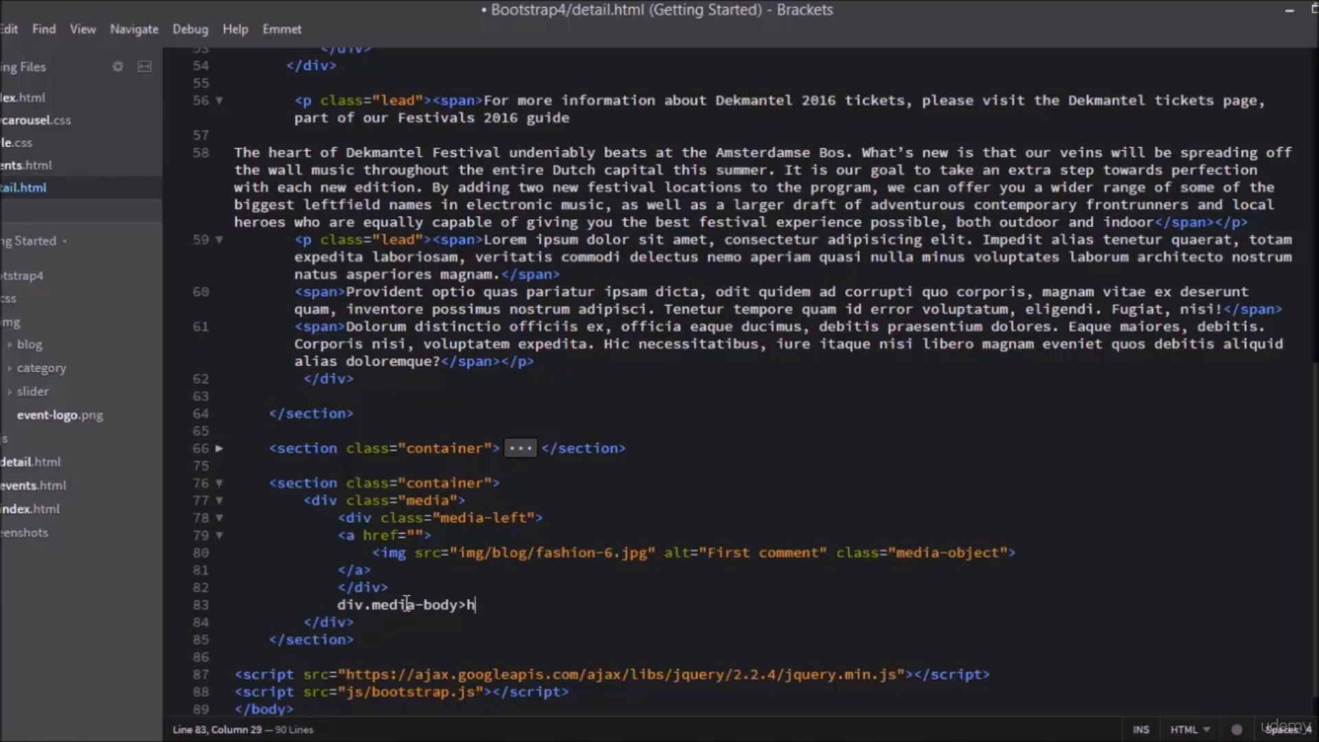
type("4")
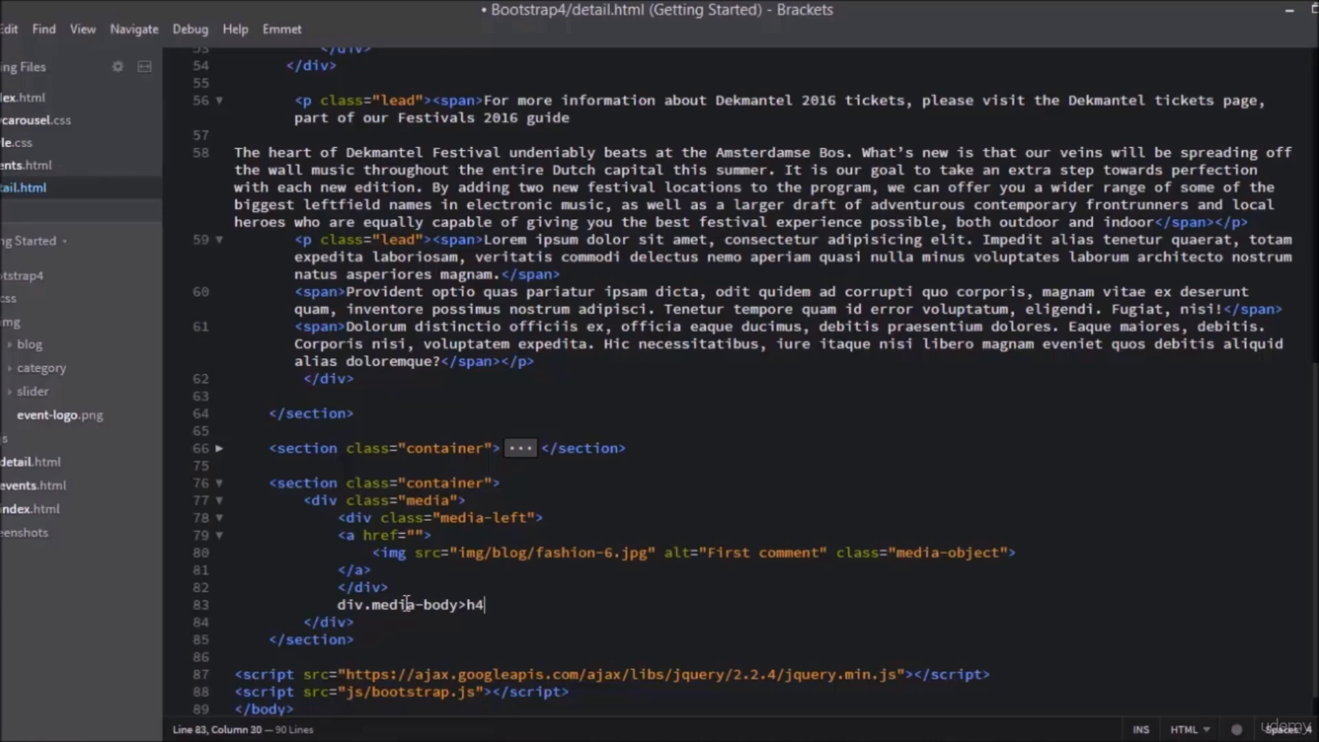
type(".media-")
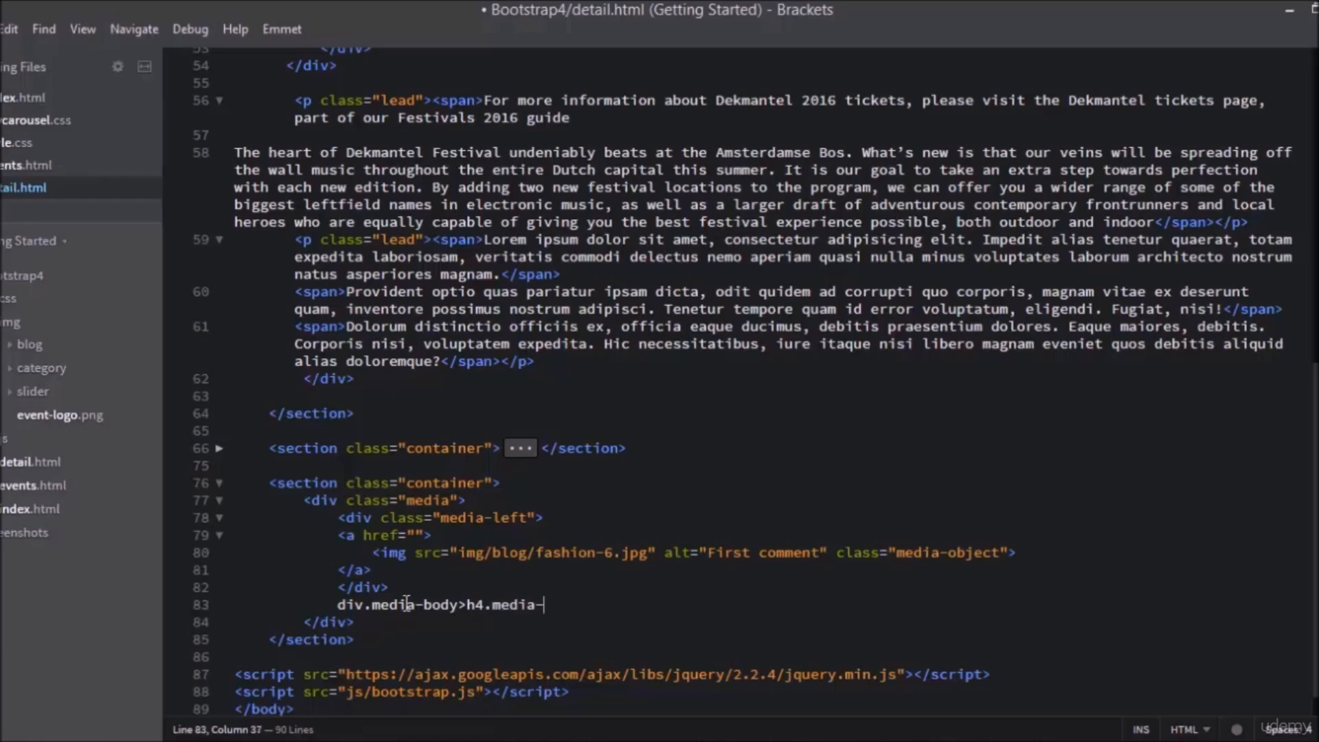
type("heading{")
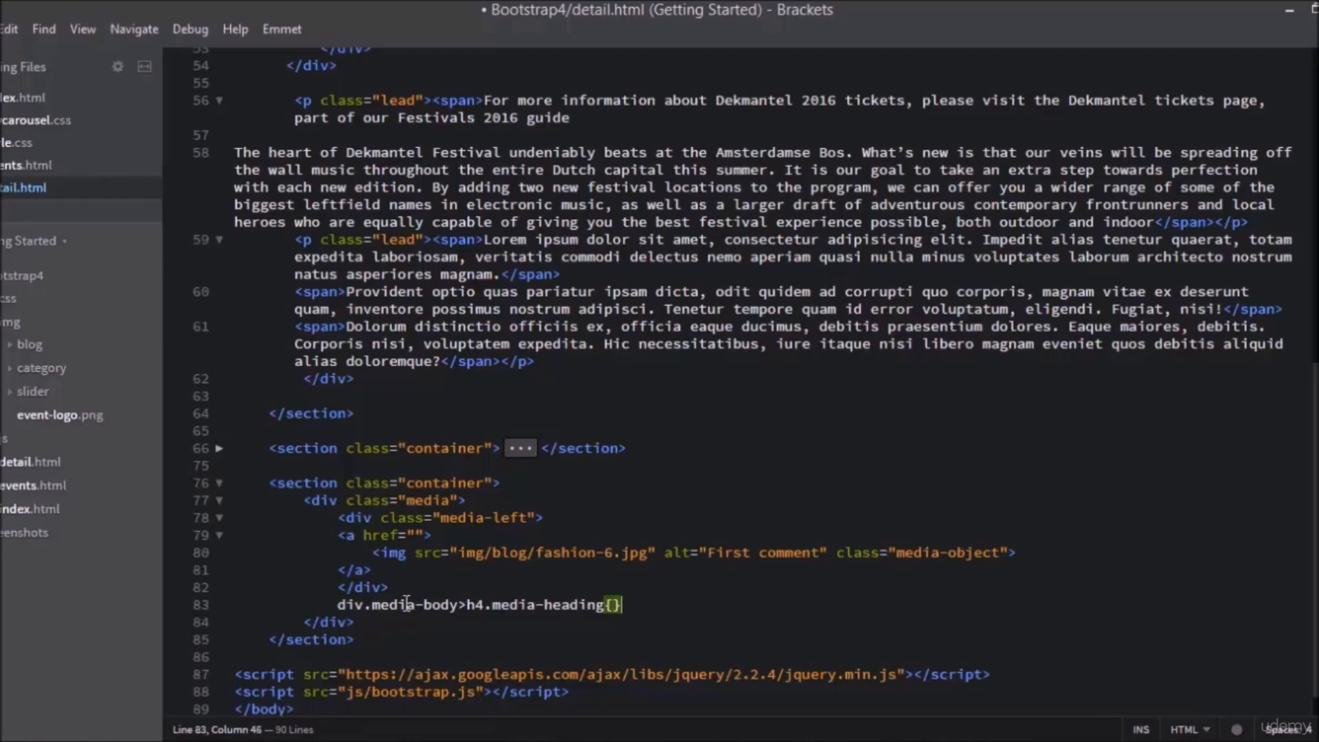
Give the heading the text Edwin Rutten, expand it and start a line below
type("E")
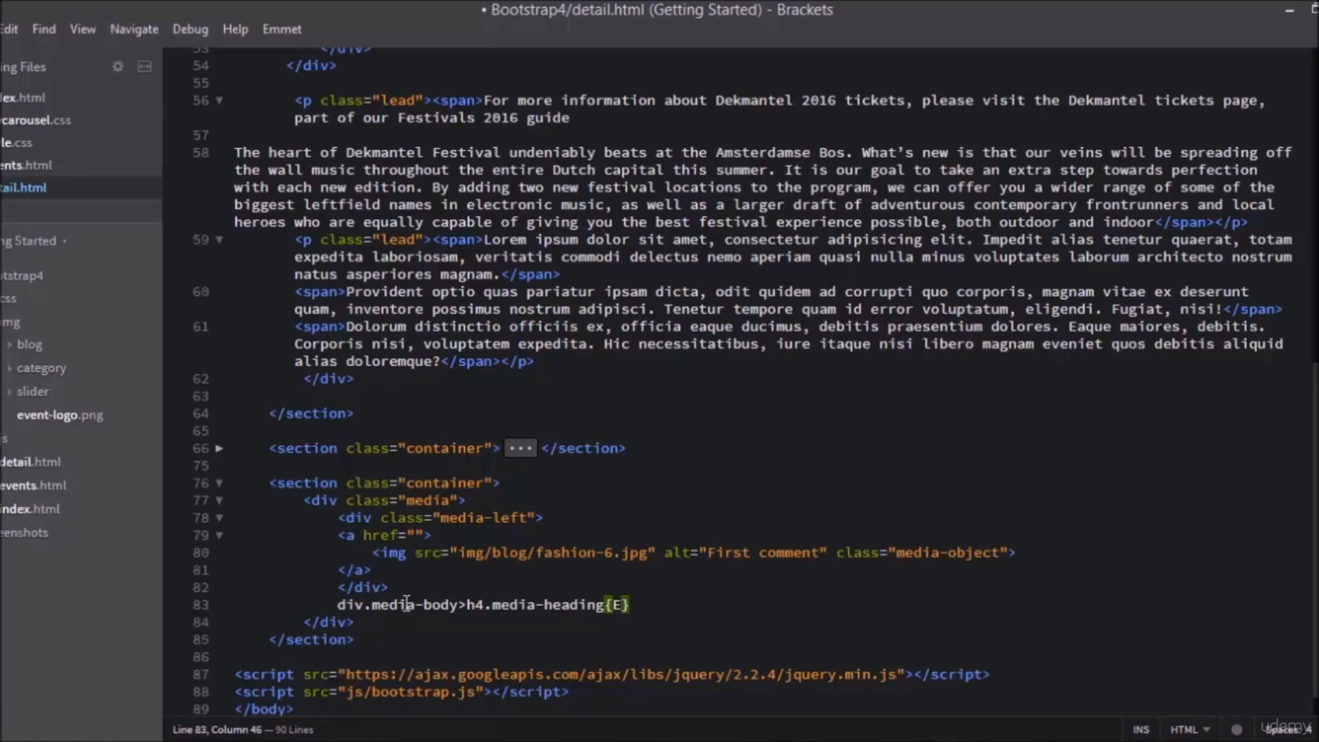
type("dwin R")
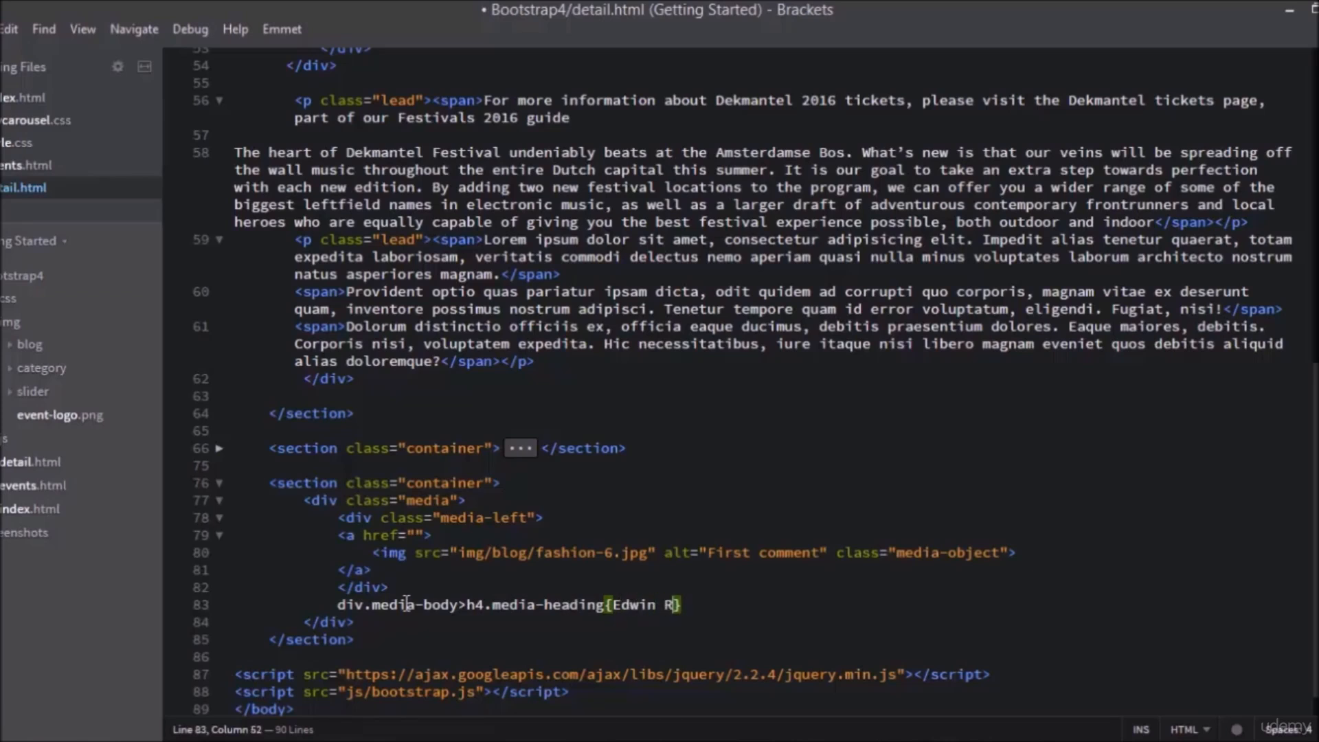
type("utten")
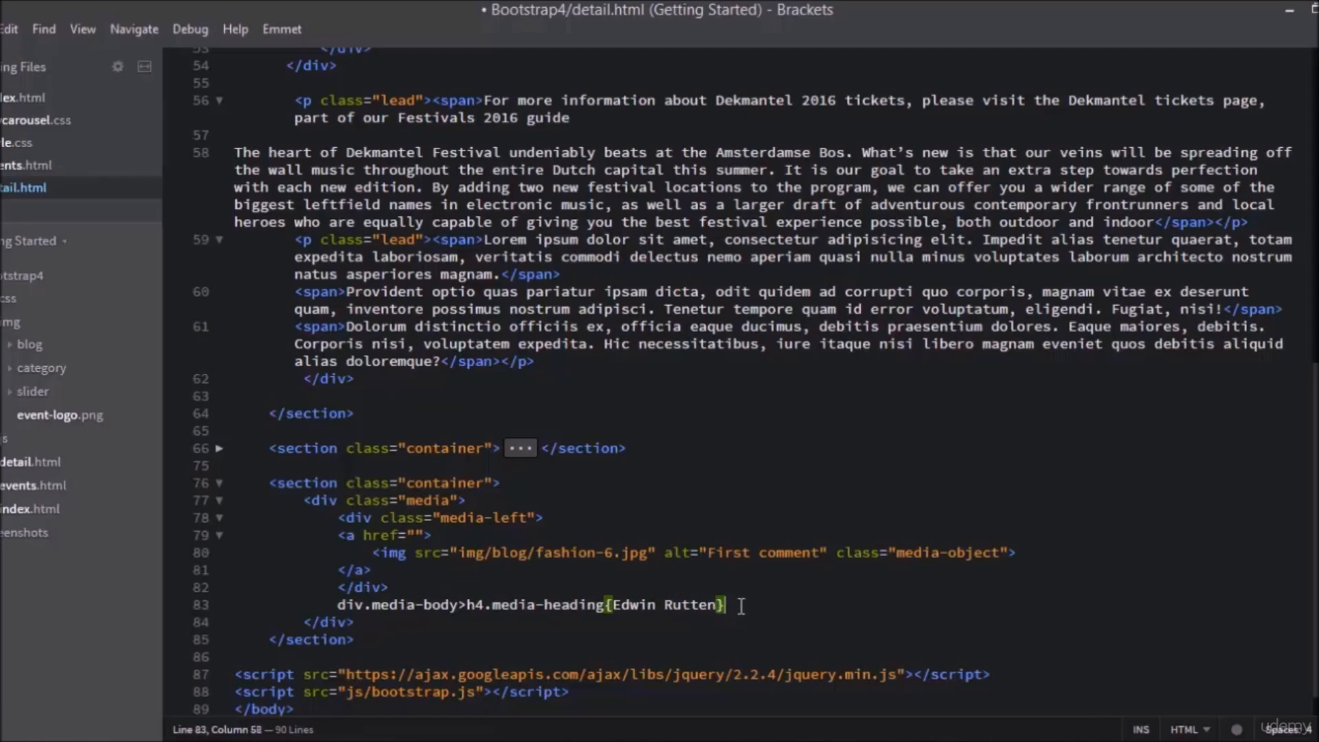
key("Tab")
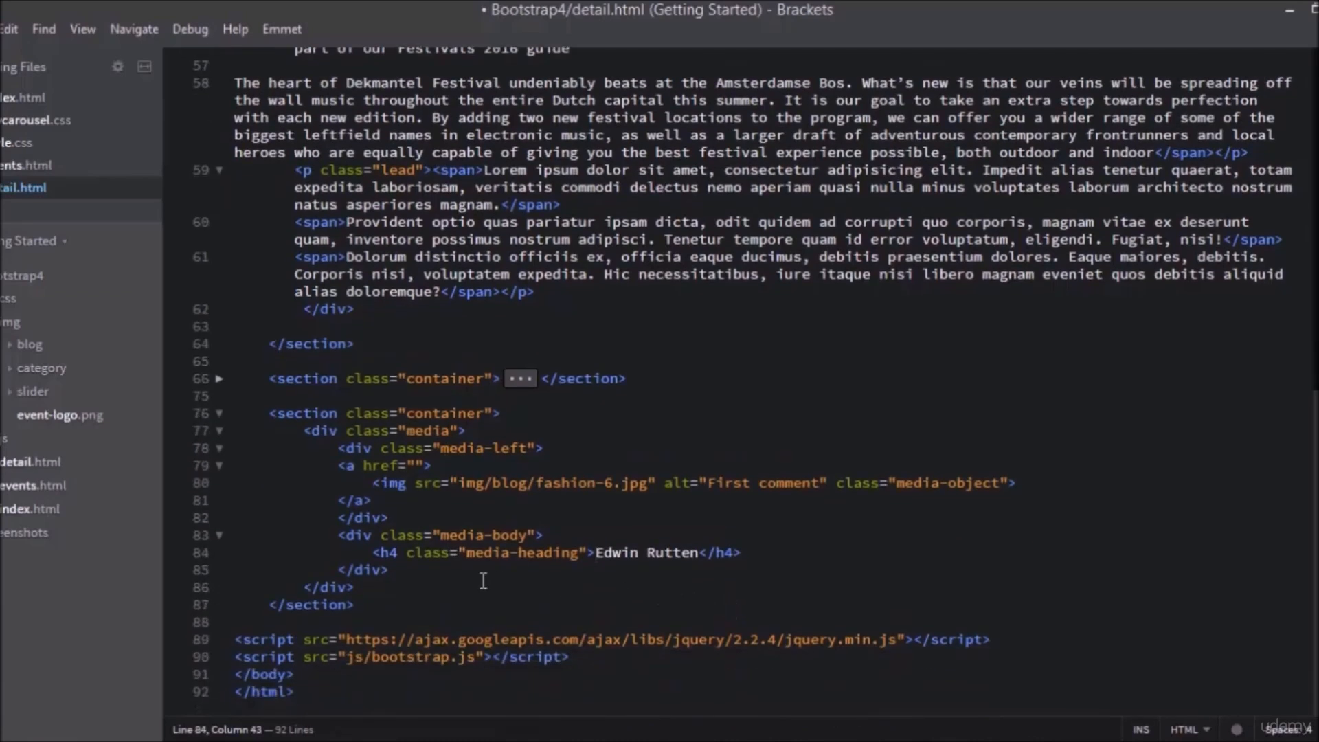
mouse_move(773, 545)
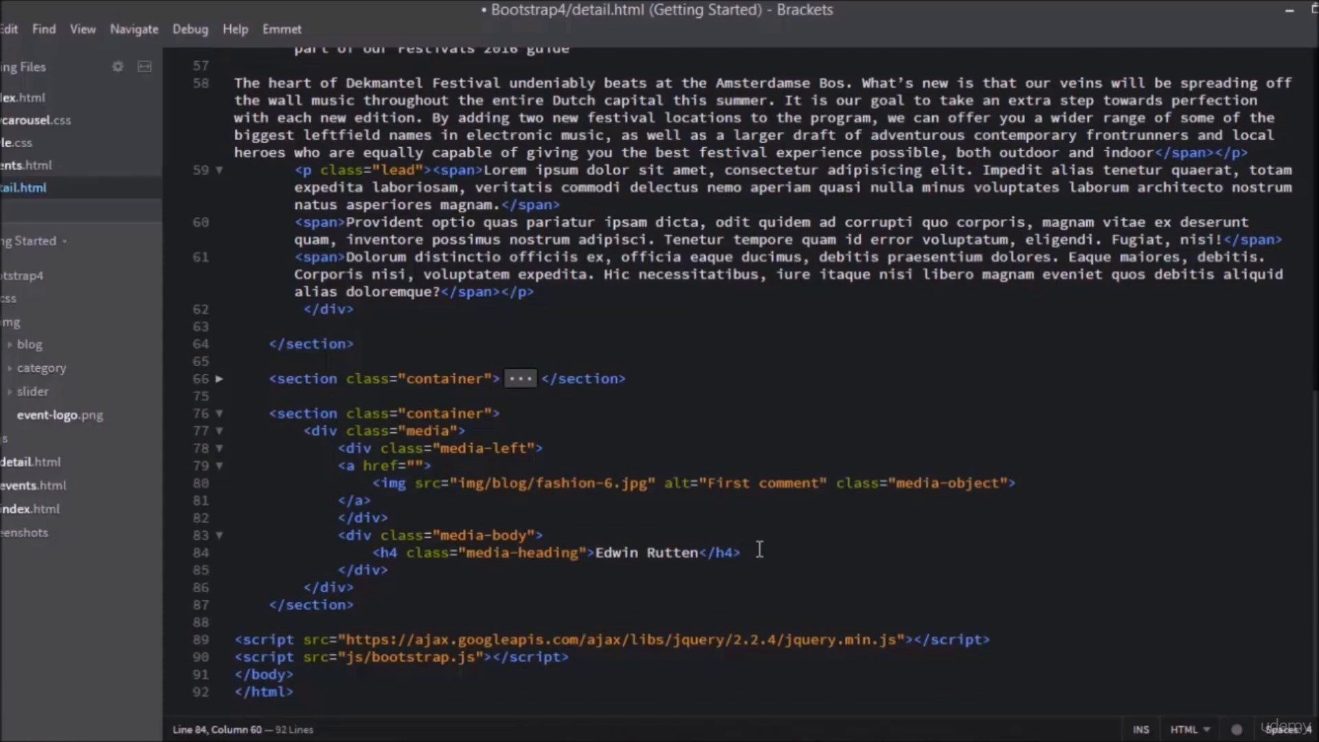
key("Enter")
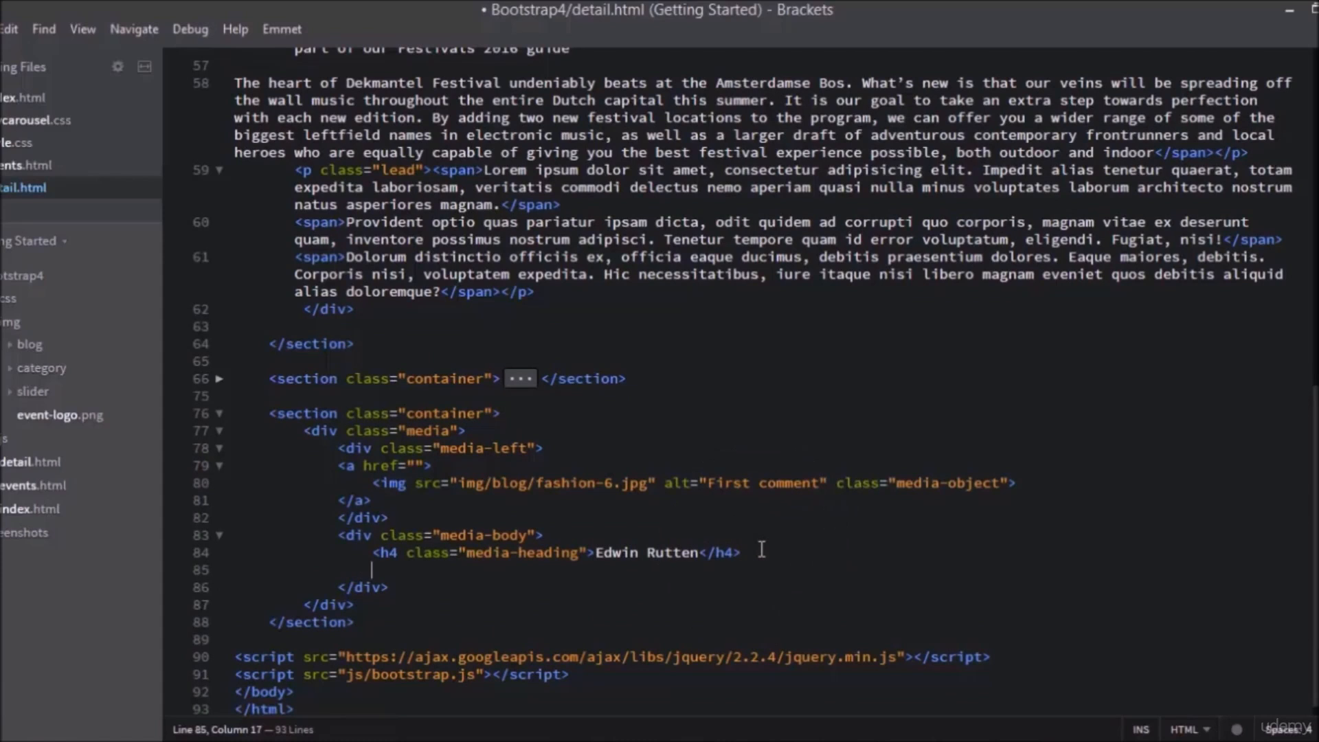
Expand lorem under the heading and trim it to a short sentence ending in a period
type("lorem")
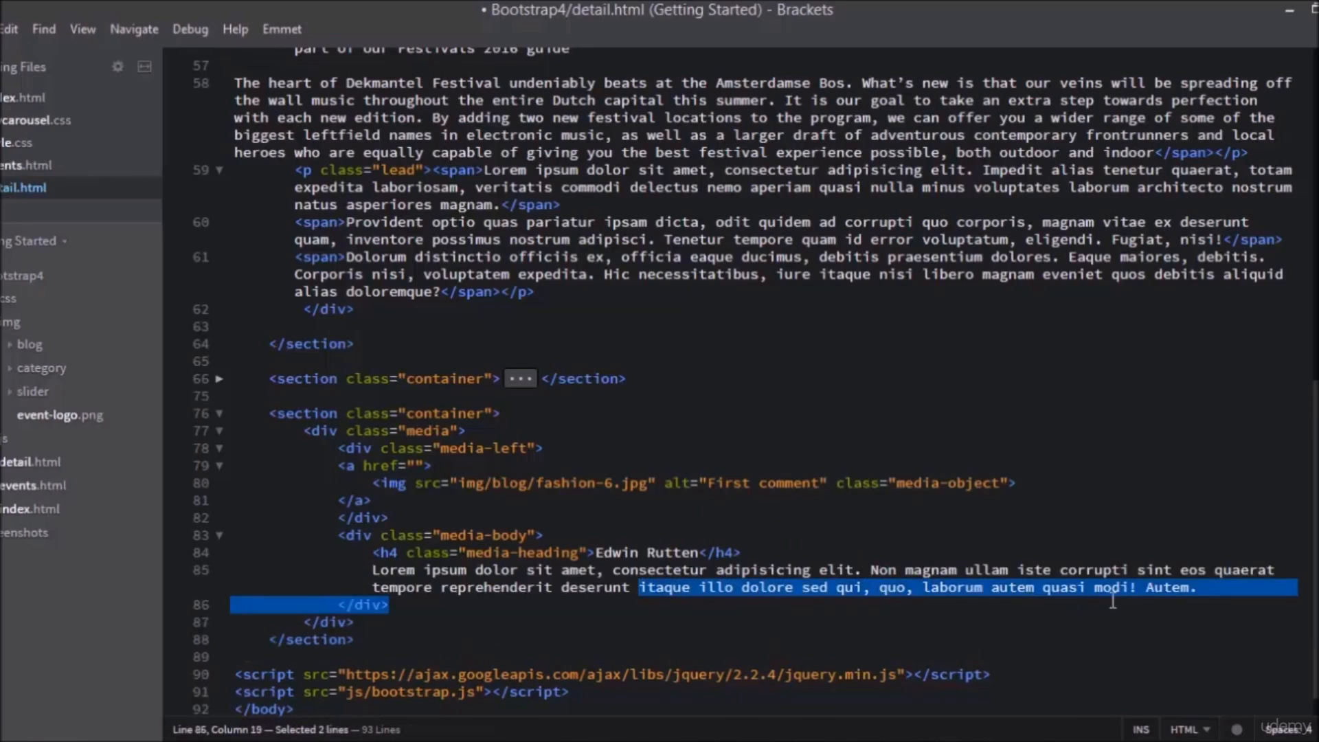
key("Delete")
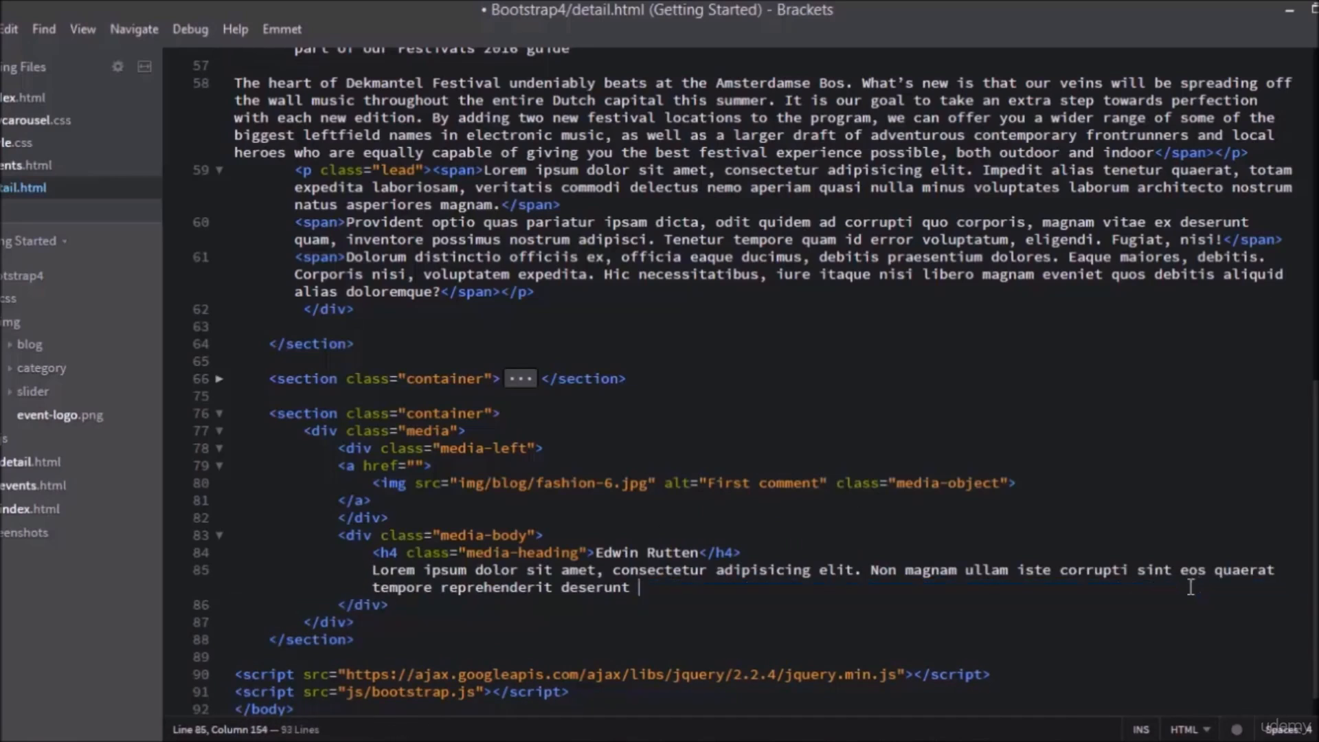
type(".")
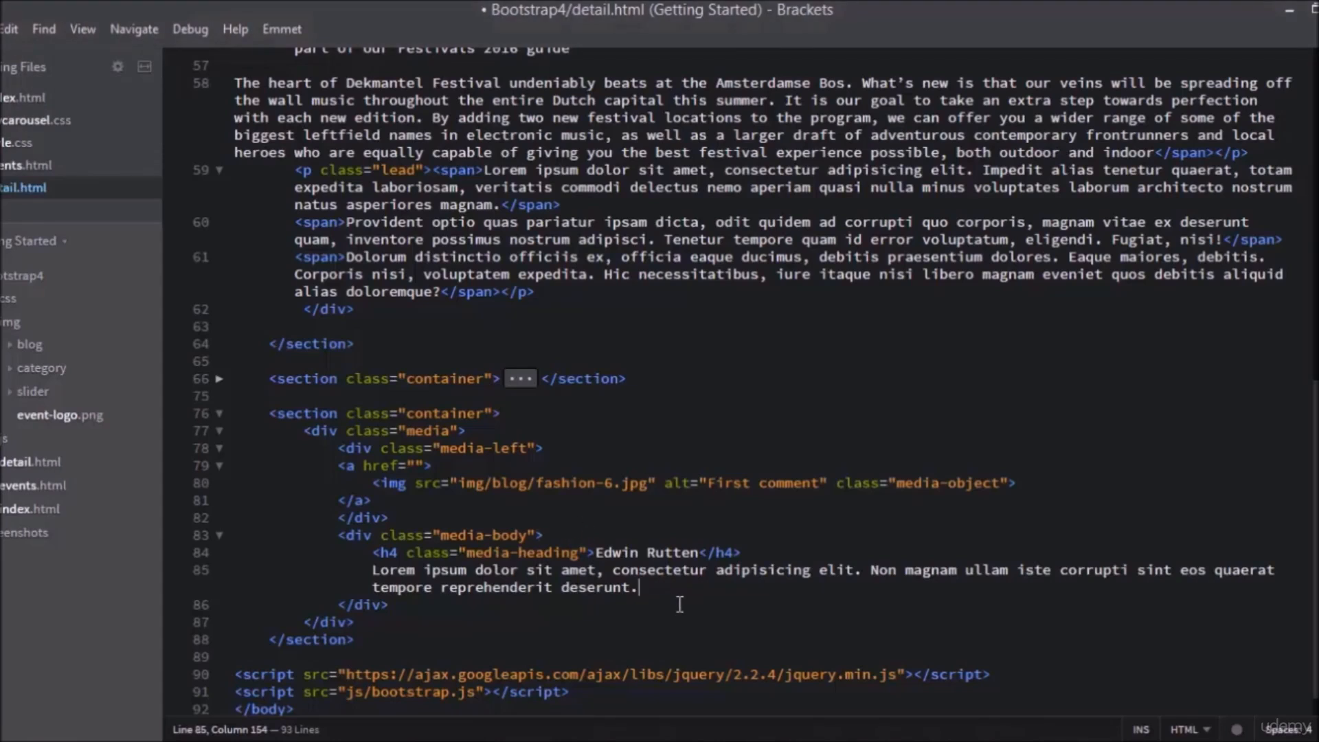
Expand div.media>a.media-left under the lorem text, split the link's lines and set href to #
type("div")
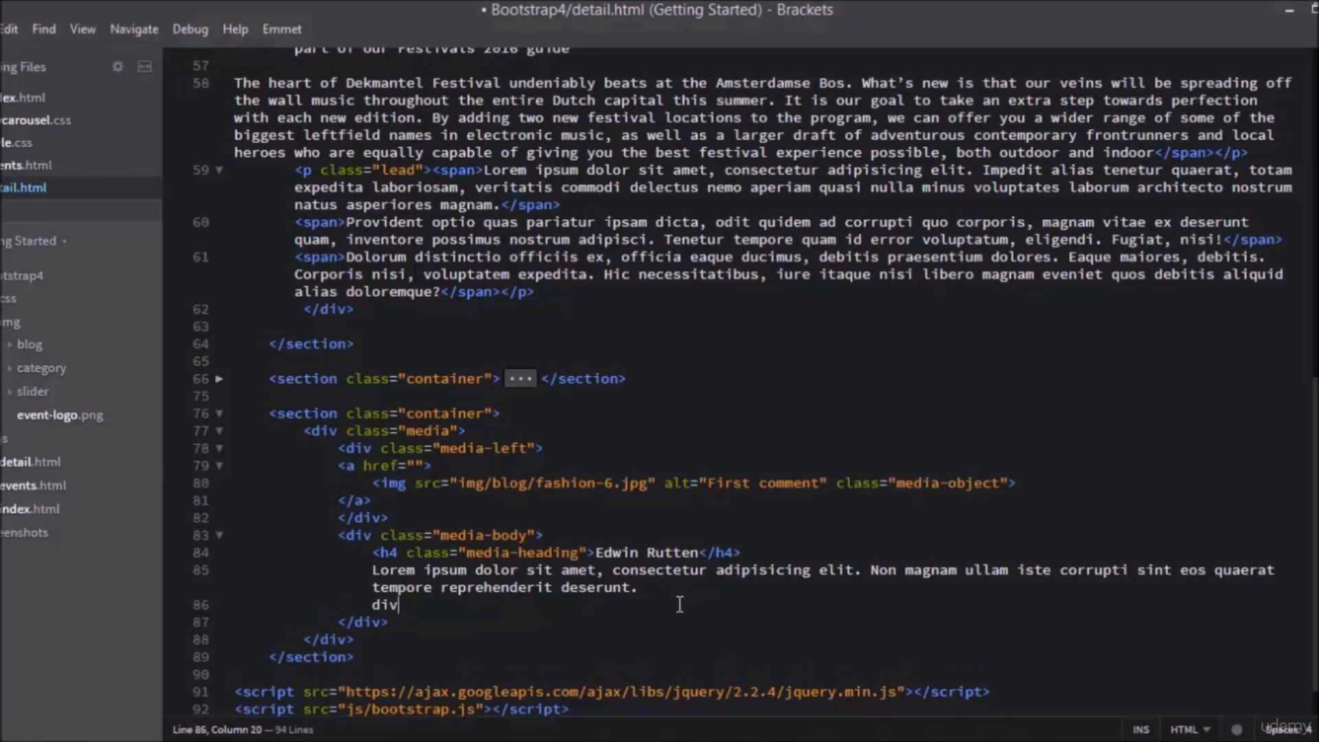
type(".")
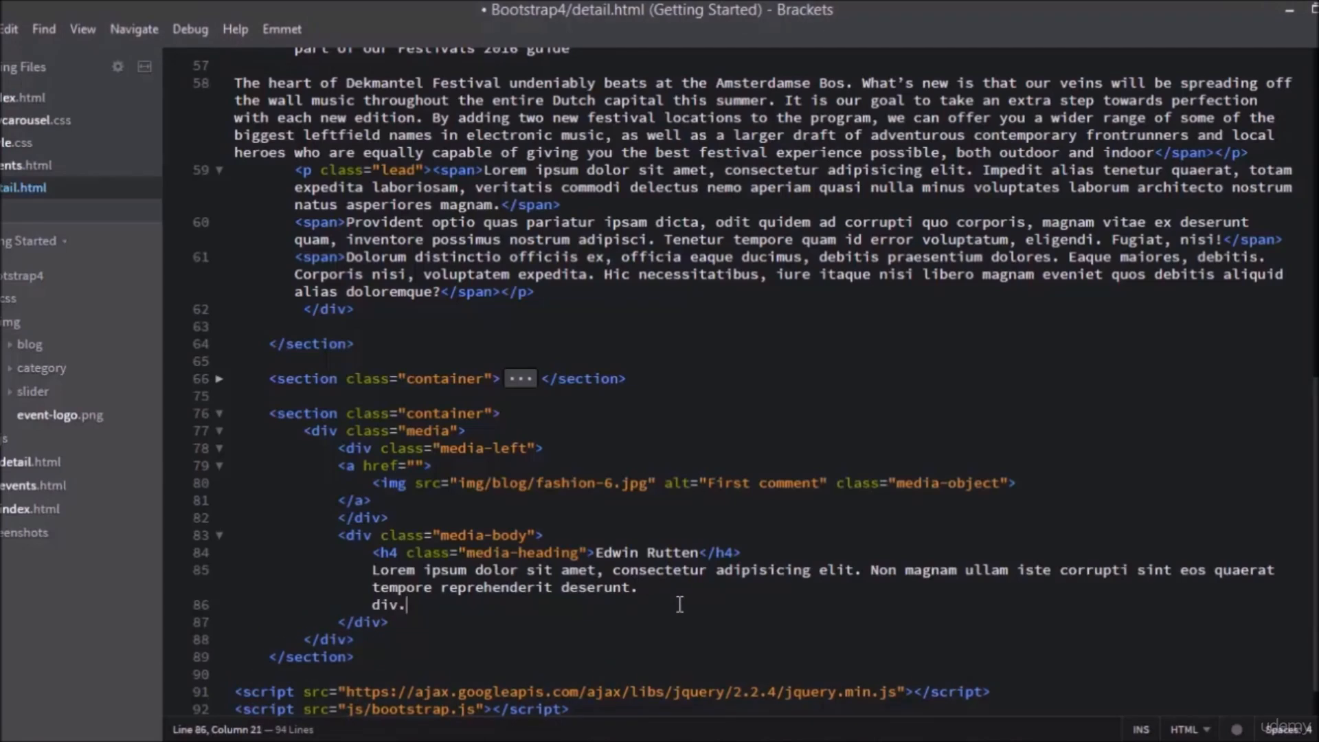
type("media")
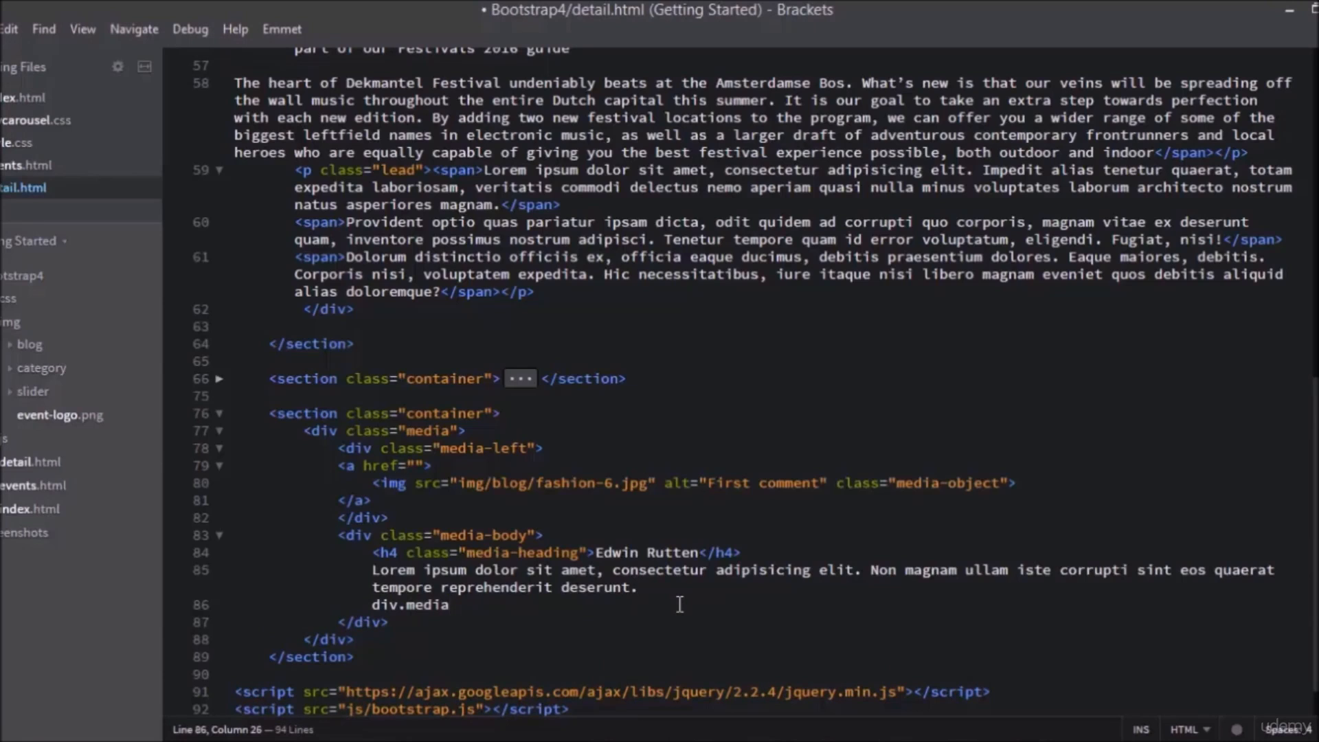
type(">")
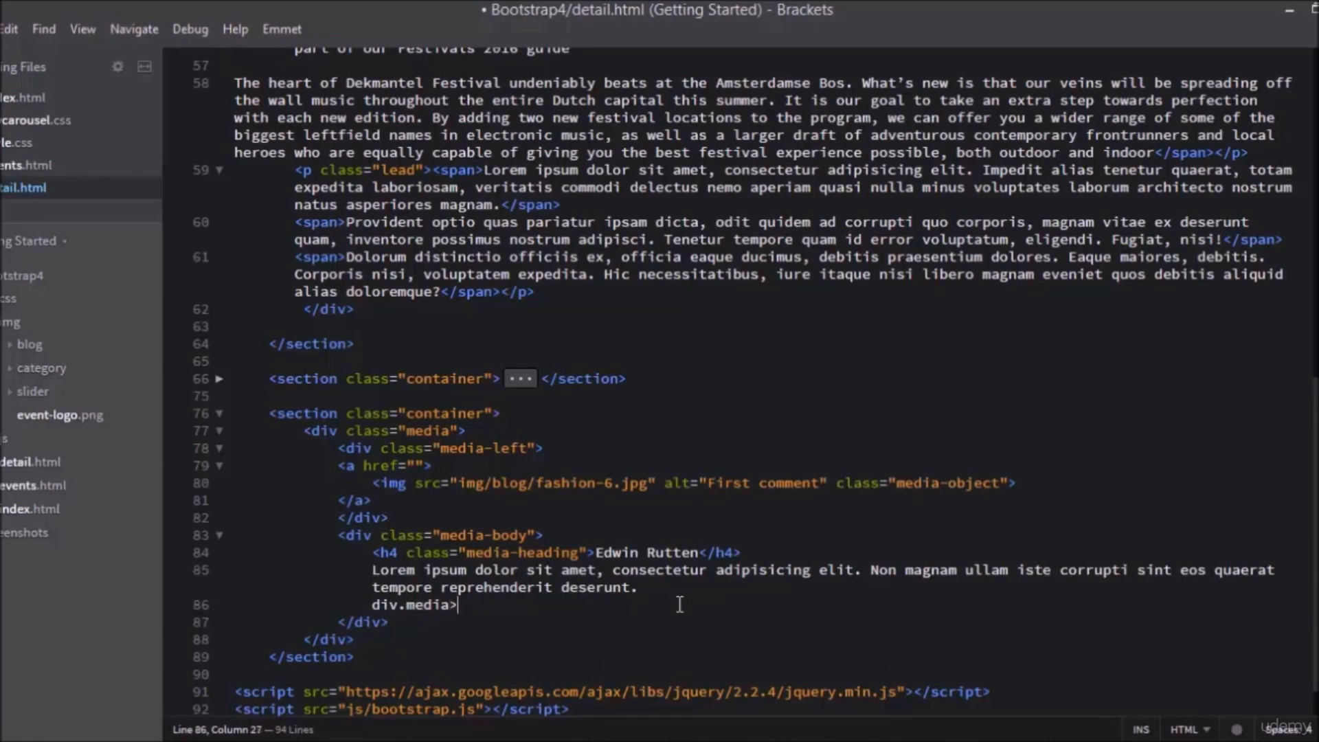
type("a.")
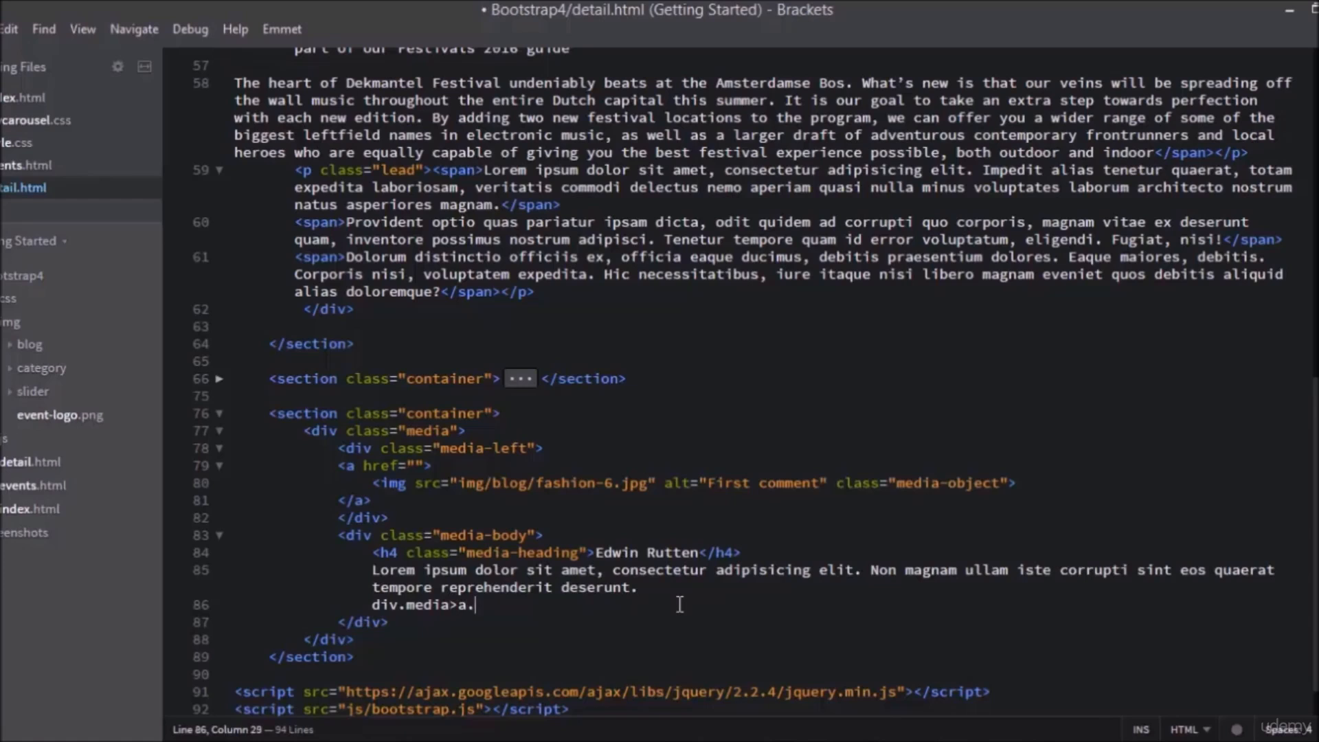
type("media")
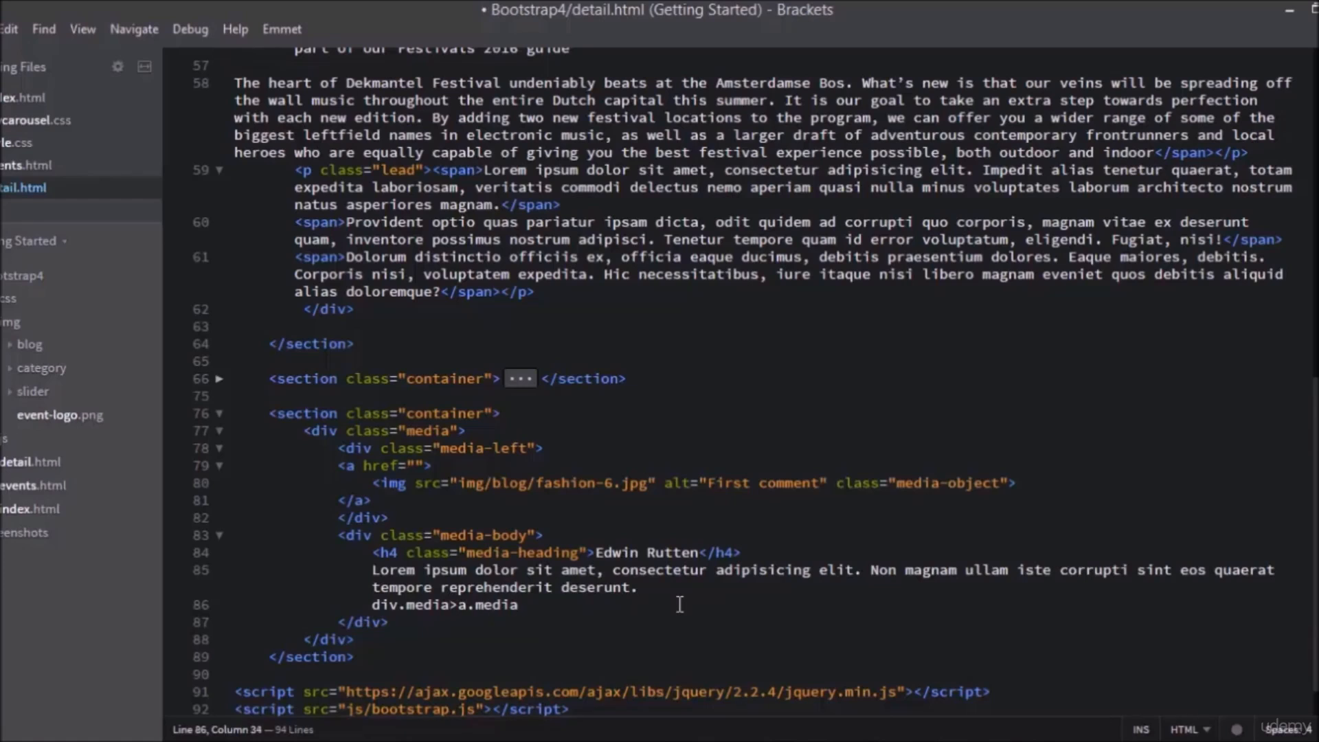
type("-left")
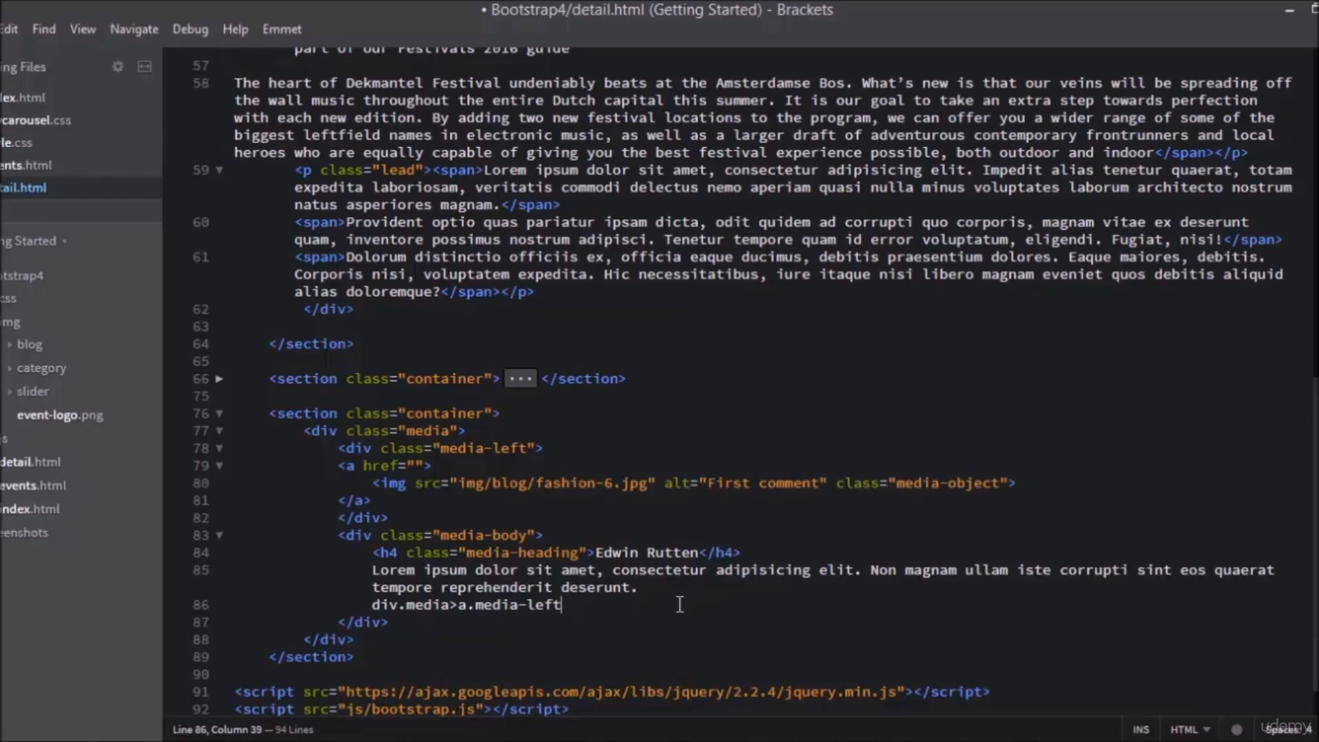
key("Tab")
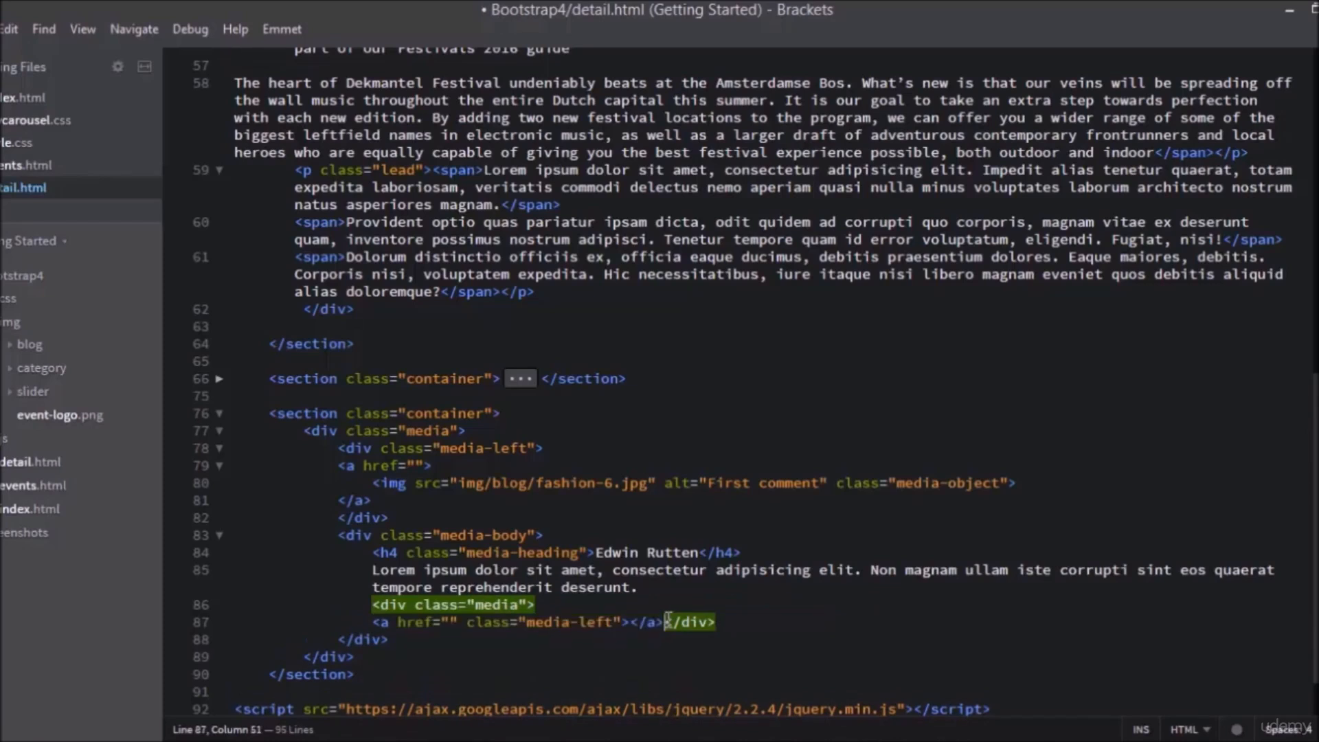
key("Enter")
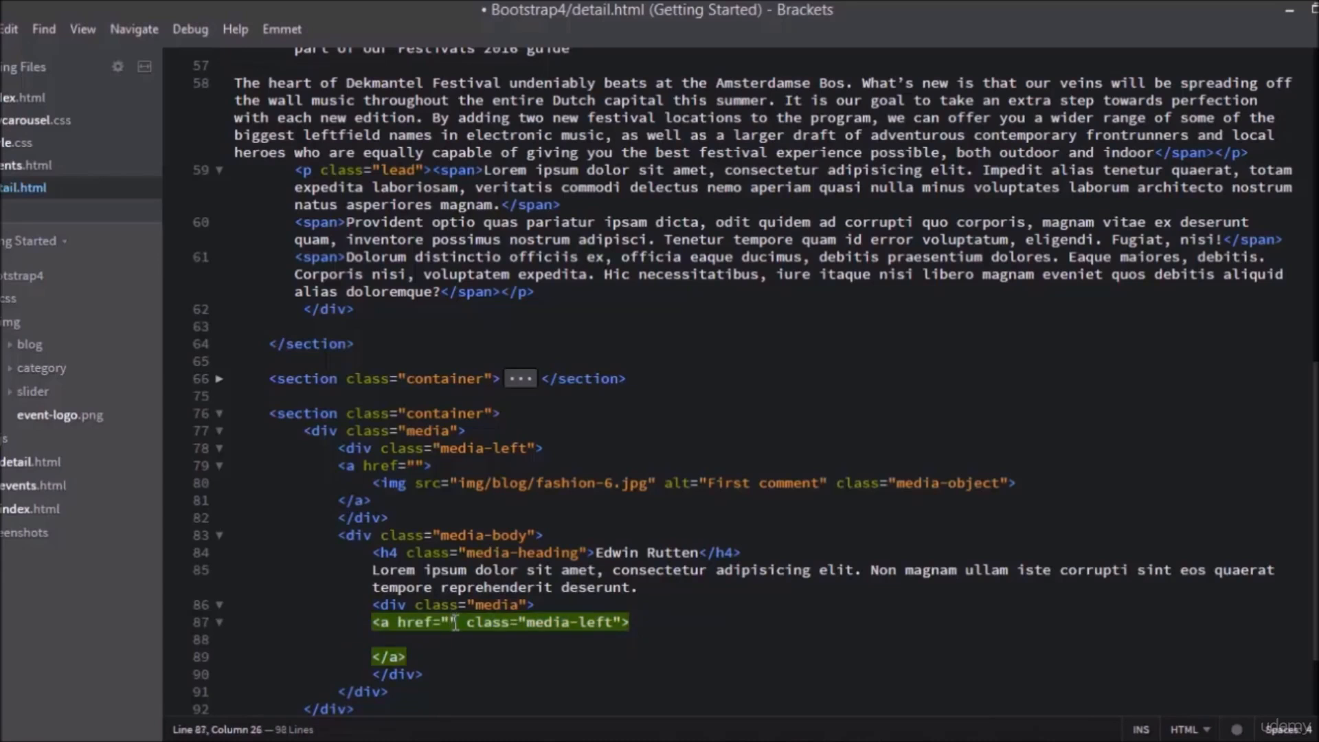
type("#")
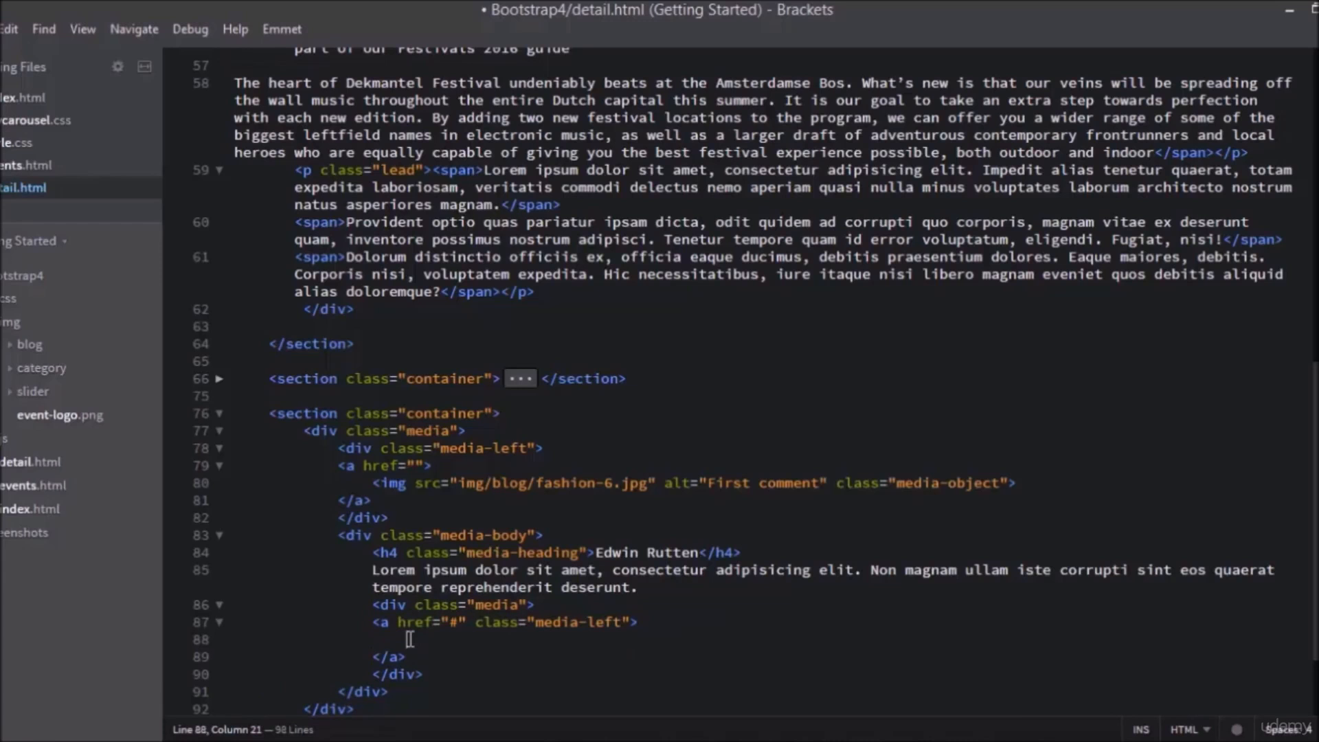
Expand img.media-object in the nested link and set src to img/blog/fashion-7.jpg
type("a")
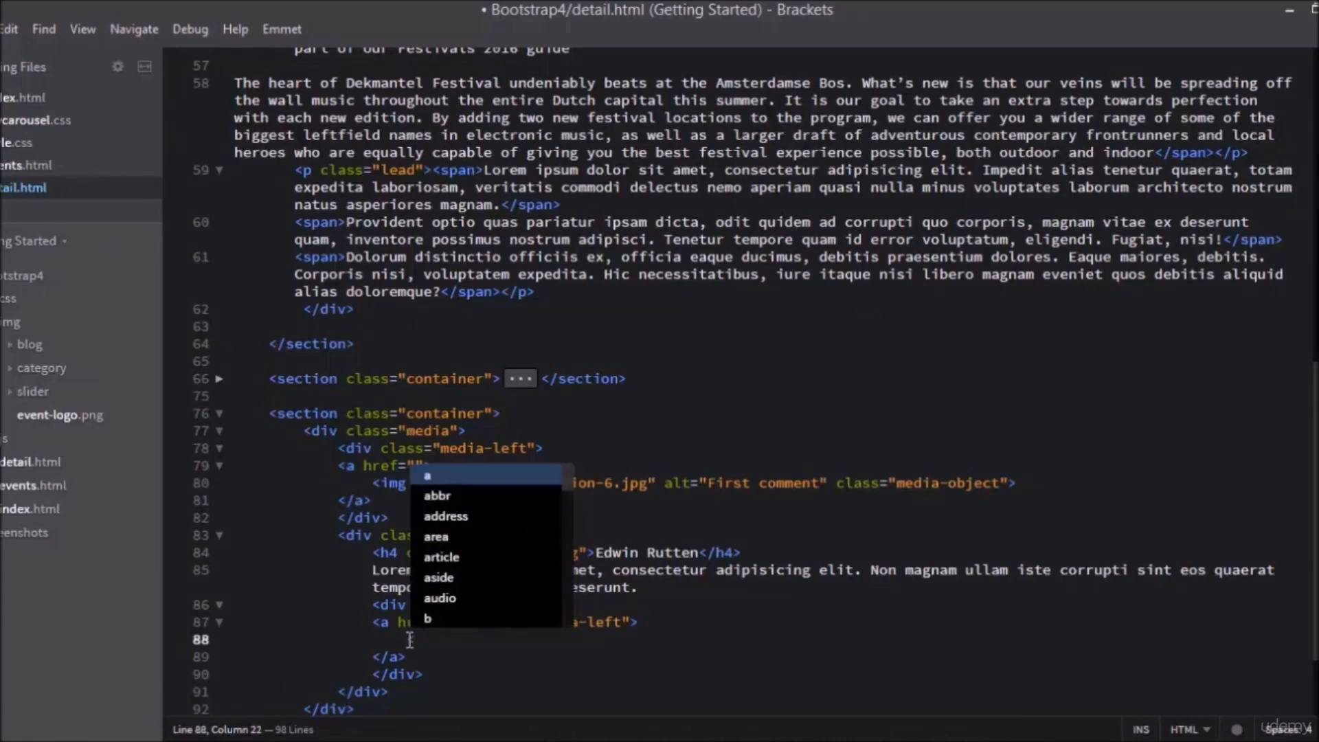
type("img")
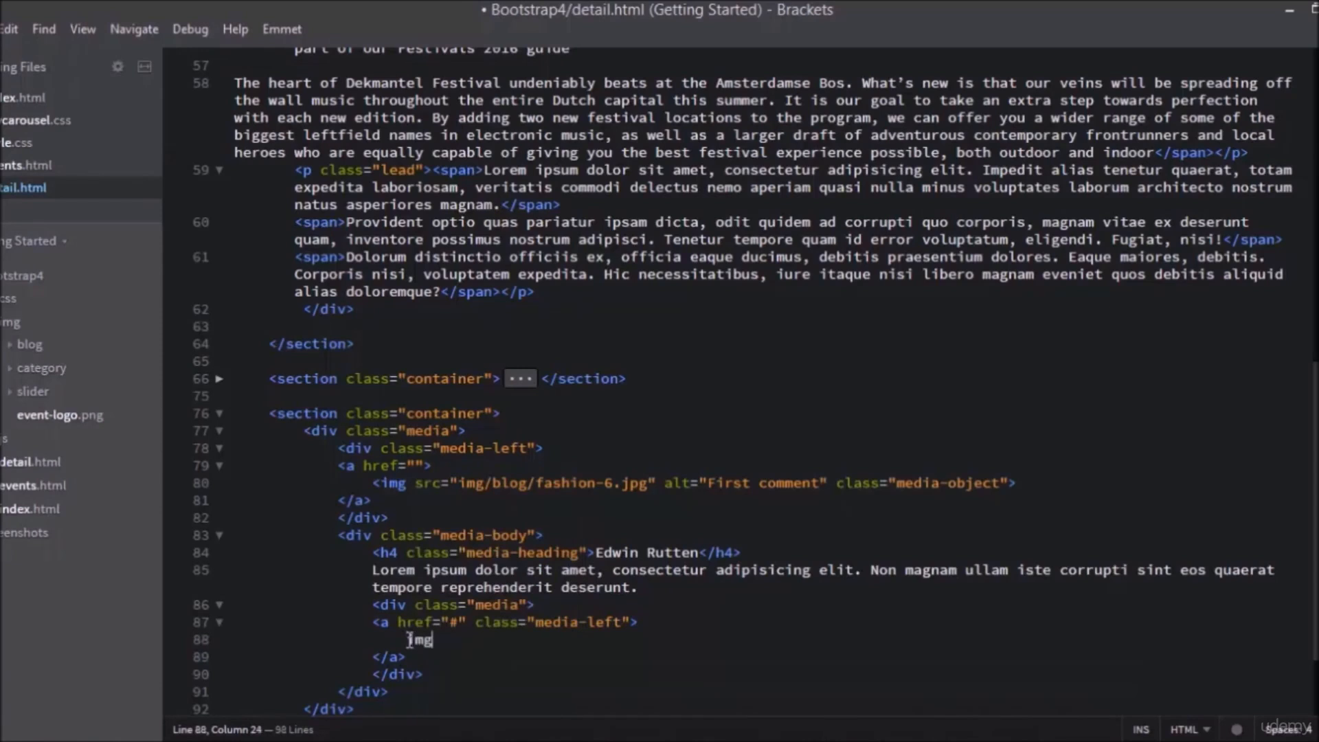
type(".")
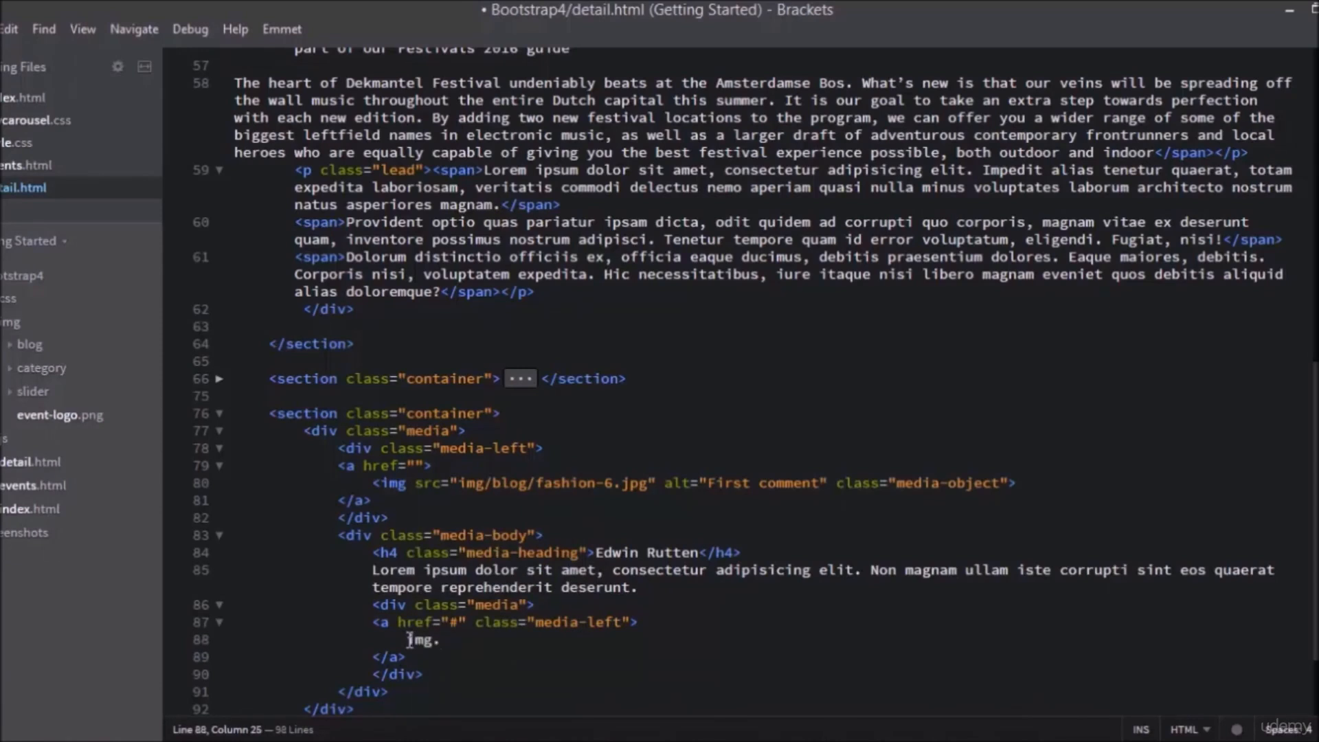
type(".media")
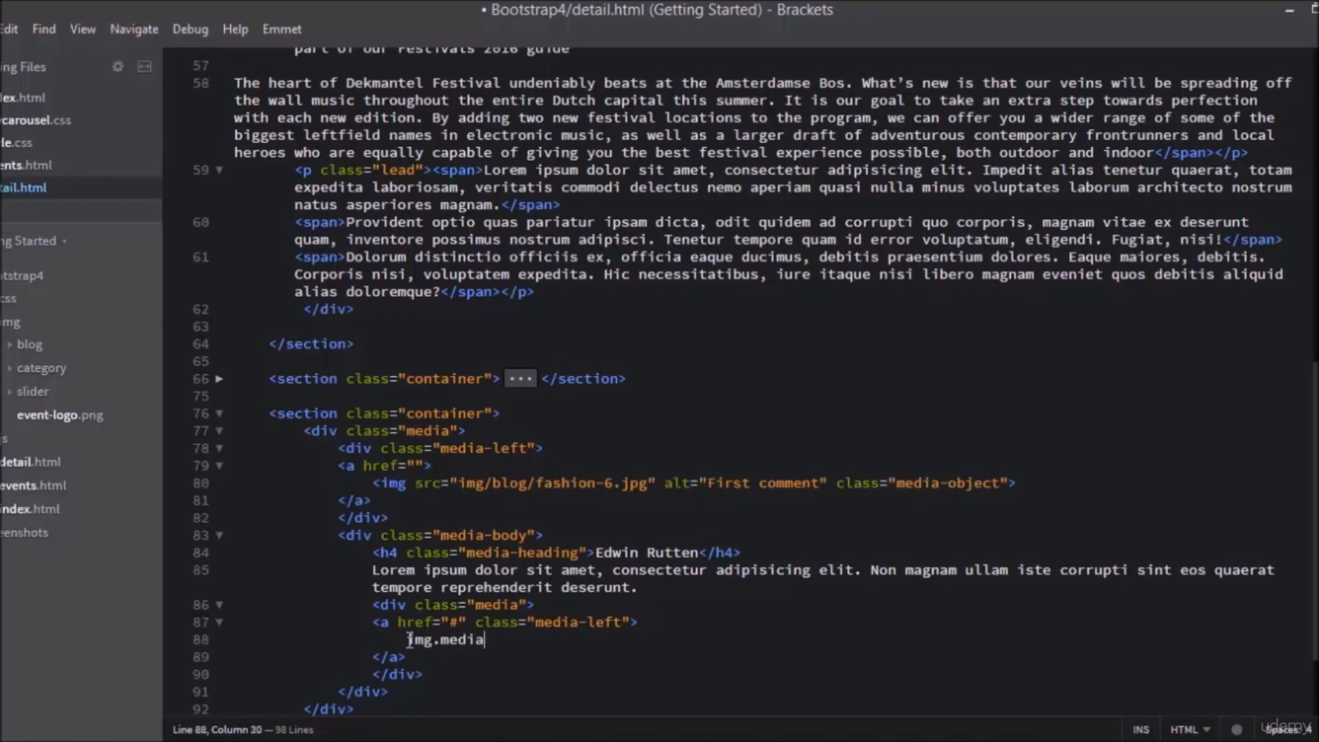
type("-ob")
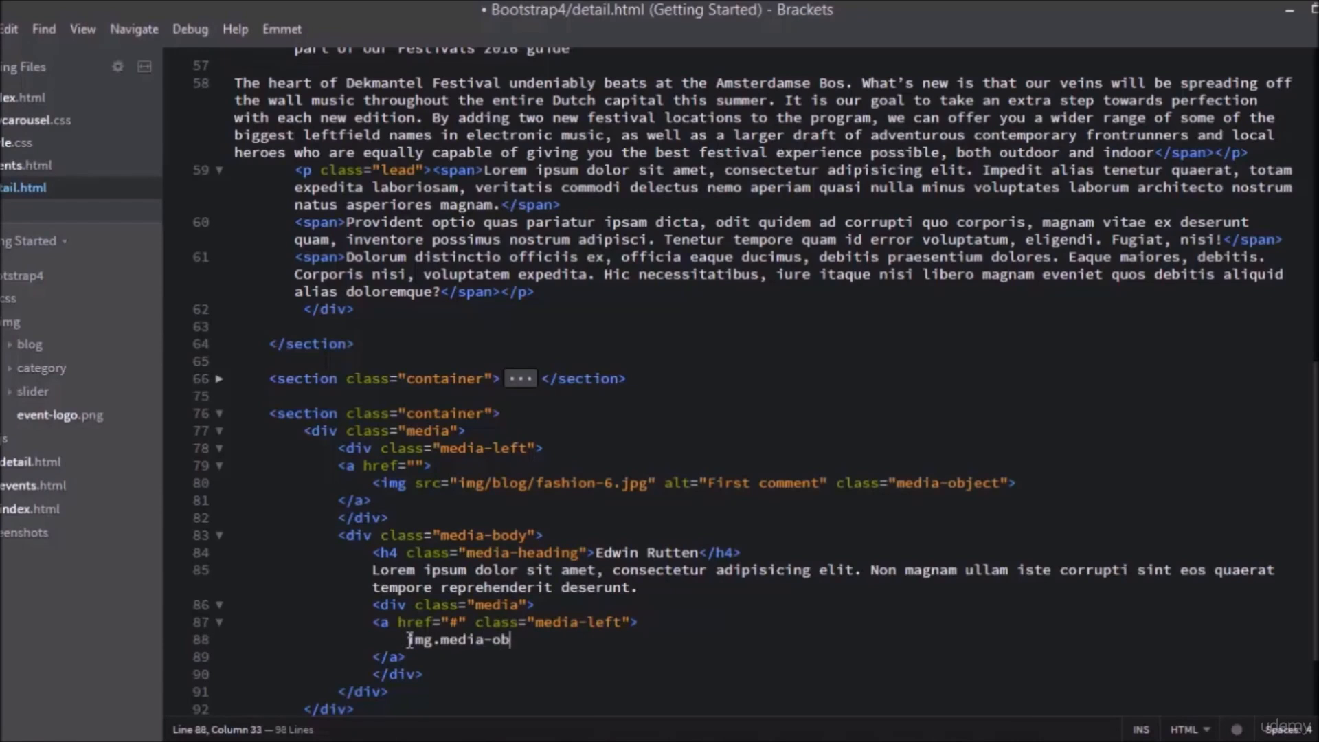
type("ject")
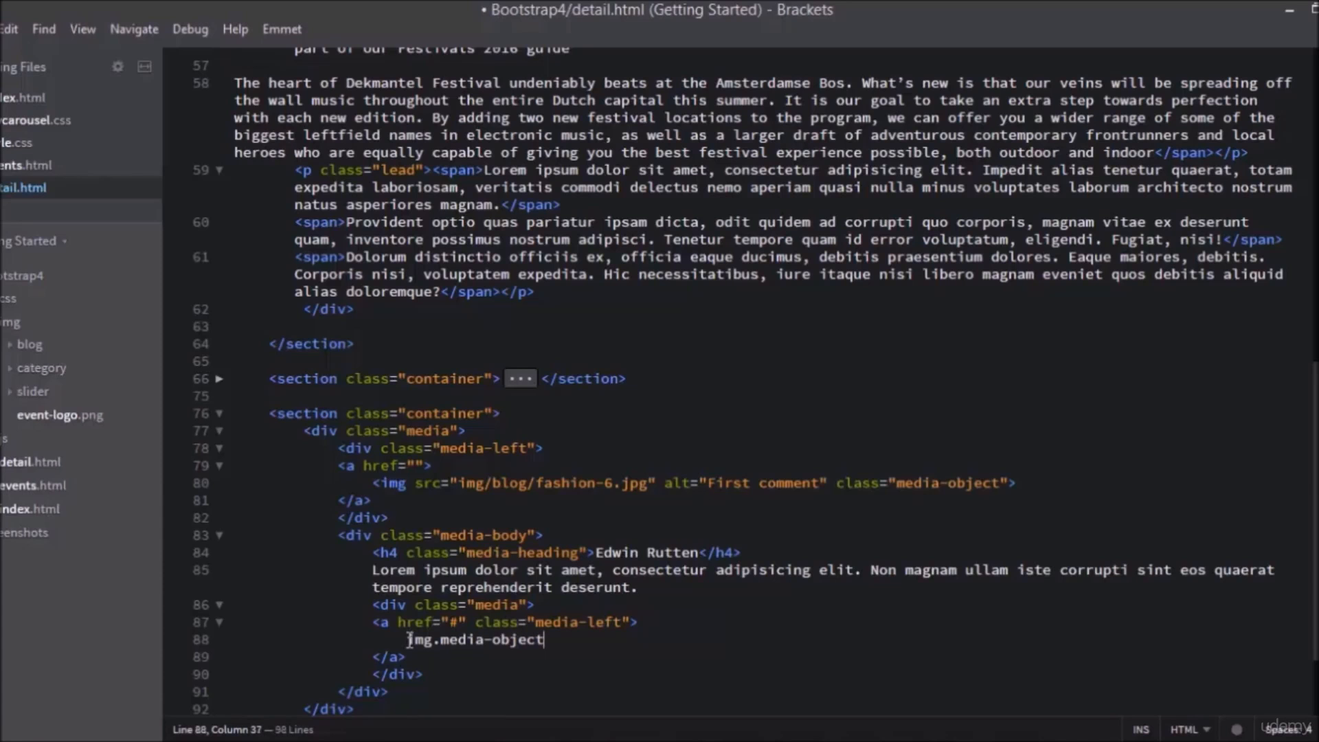
key("Tab")
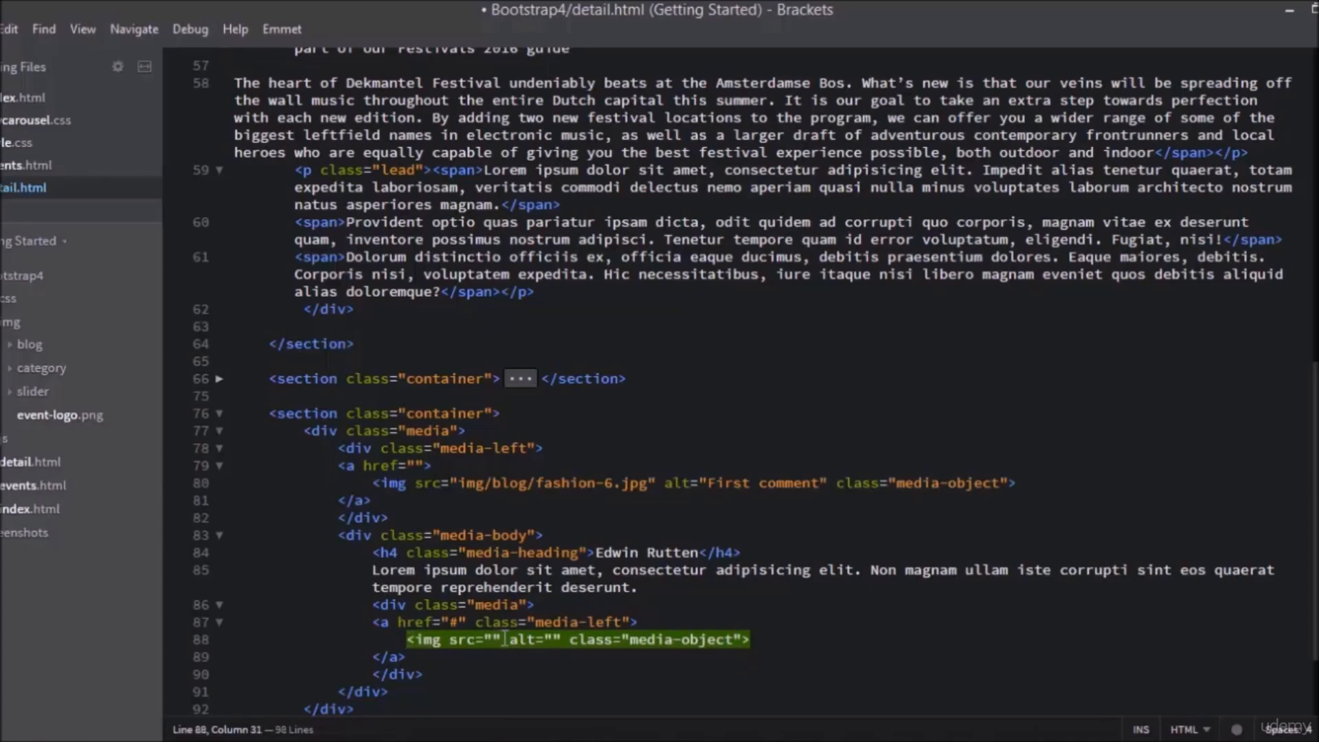
type("img/")
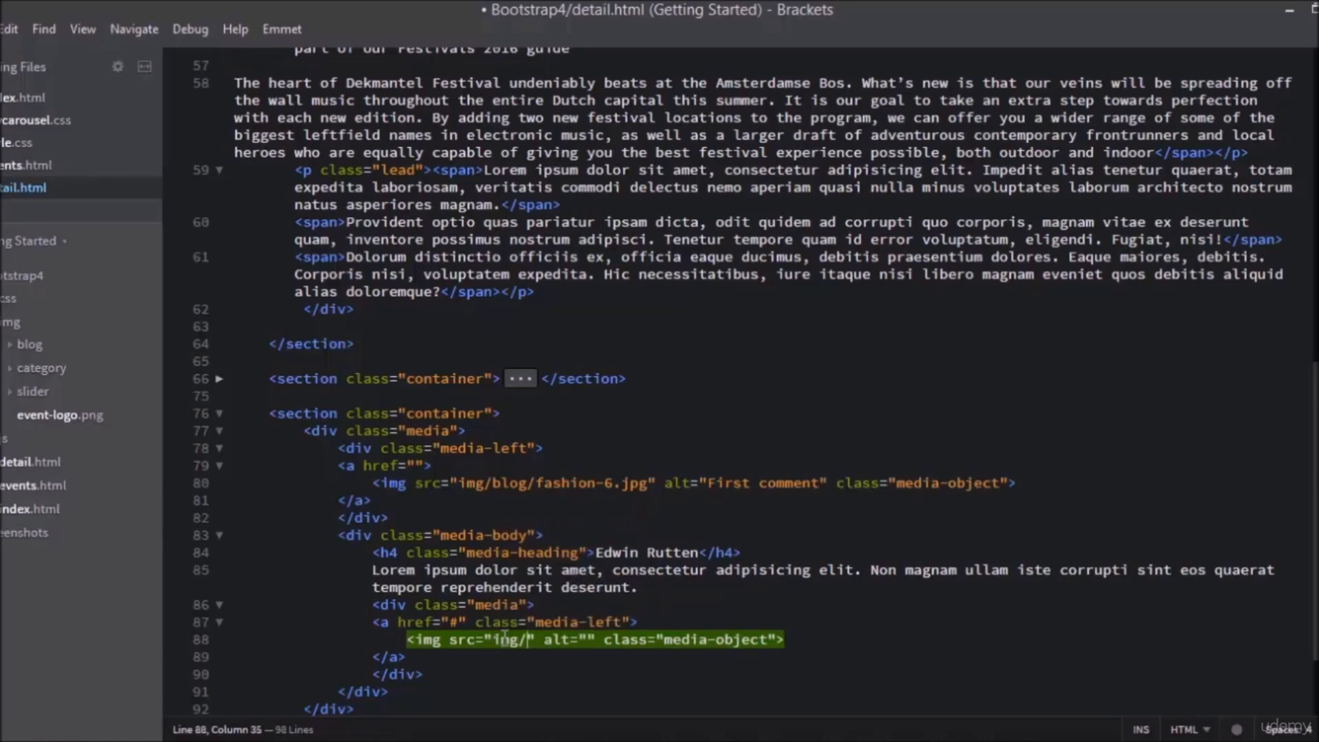
type("blog/fashion-7.jpg")
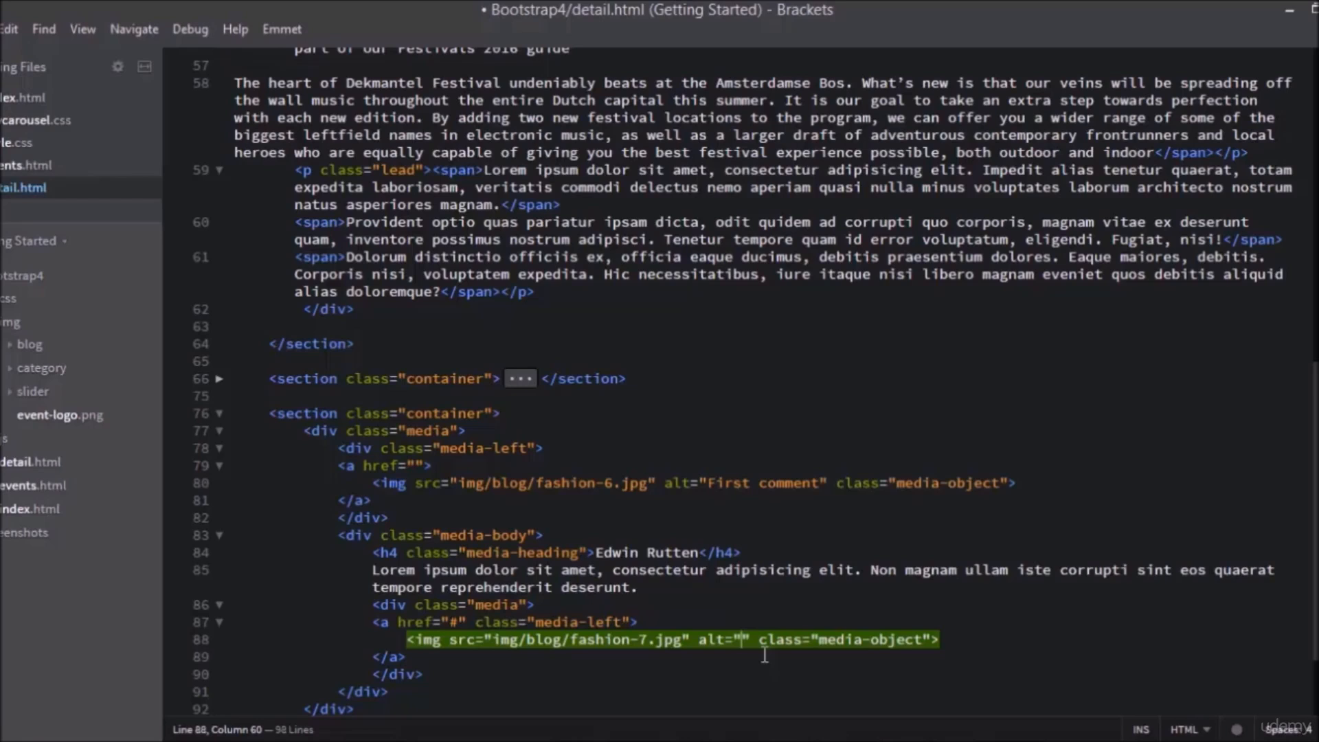
Fill the nested image's alt attribute with "Second comment"
type("Secon")
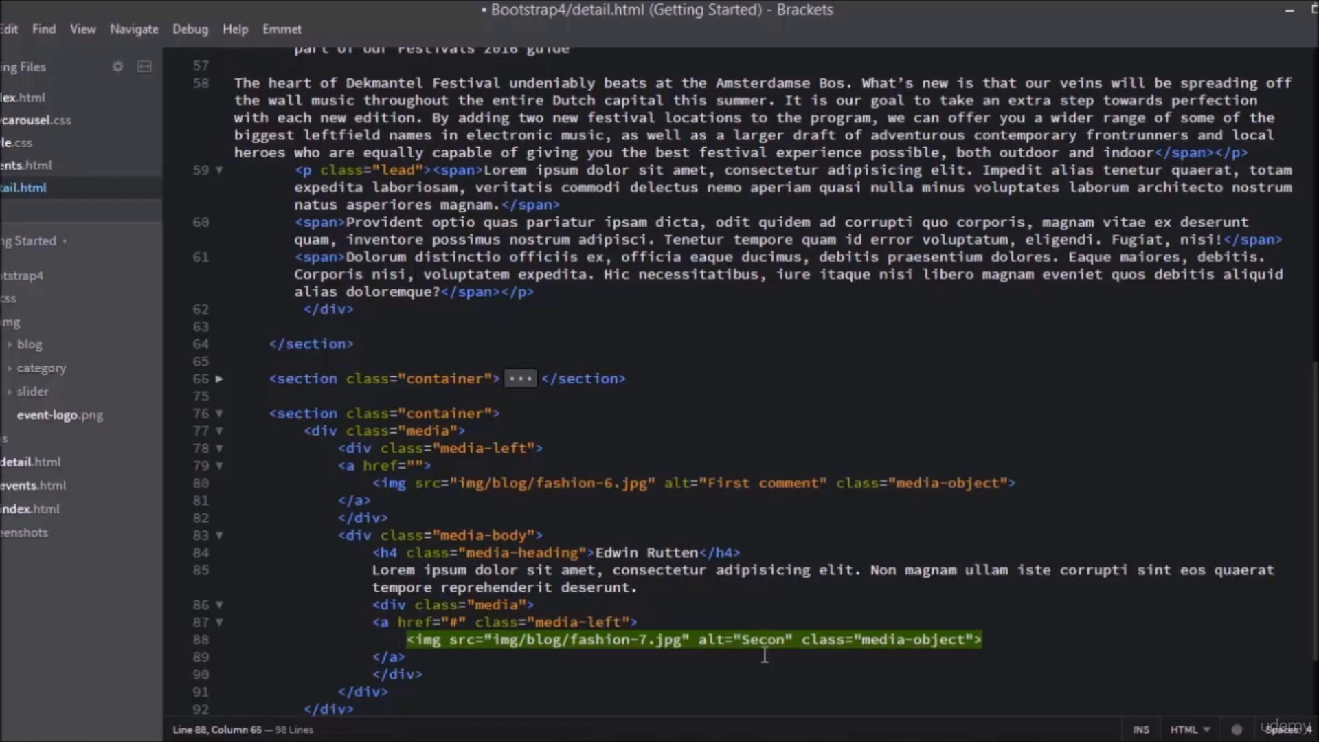
type("d")
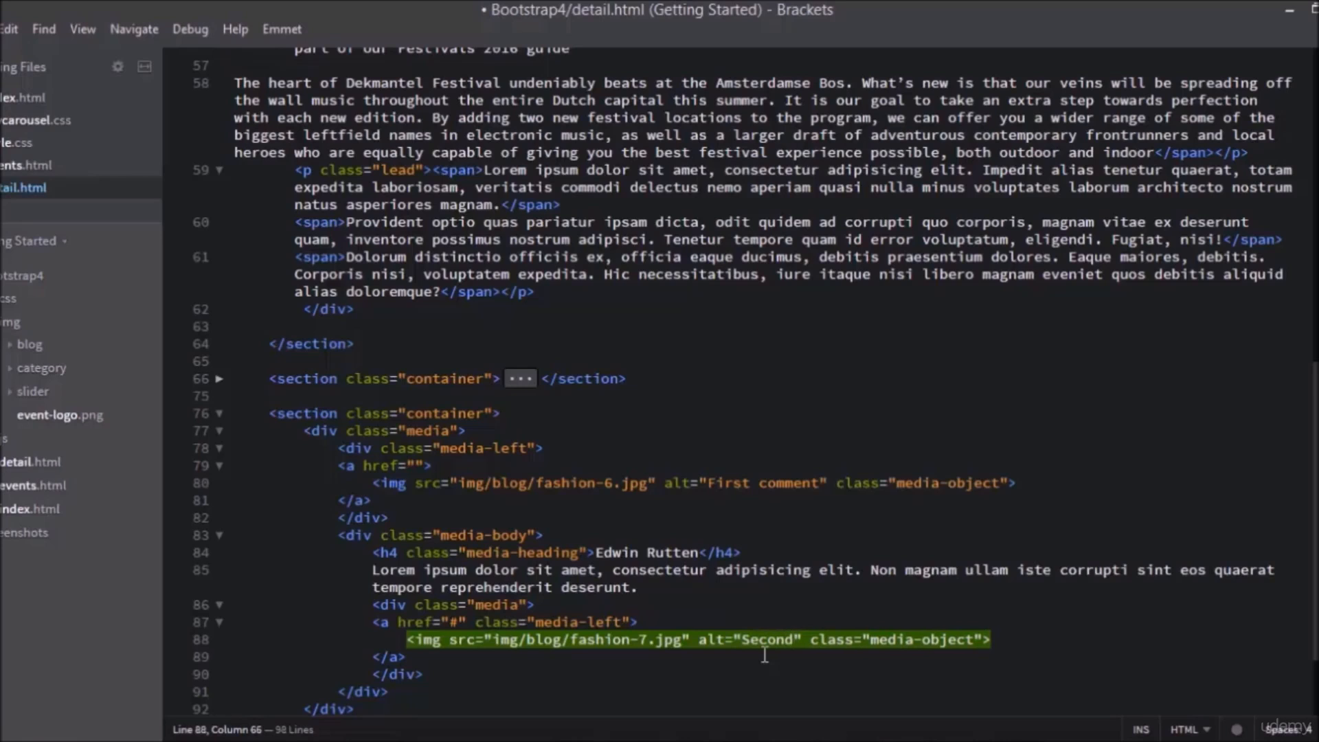
type("commen")
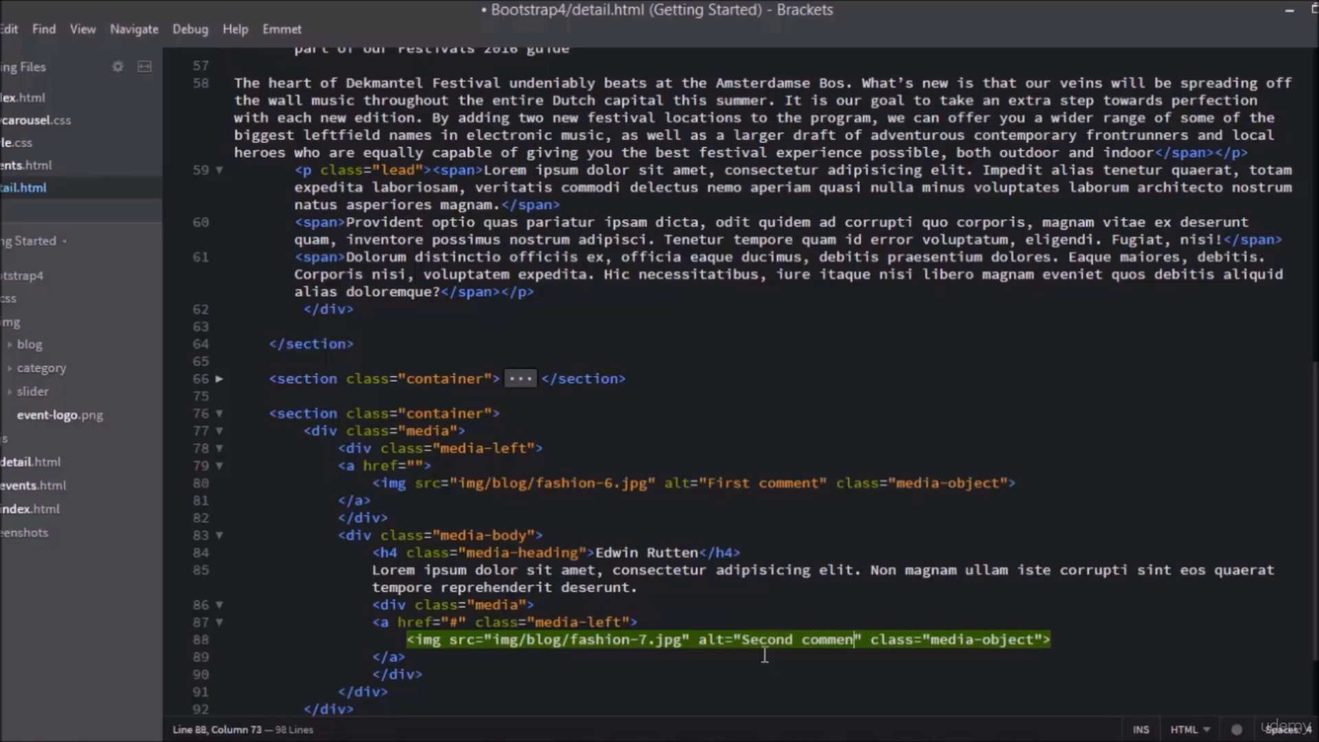
type("t")
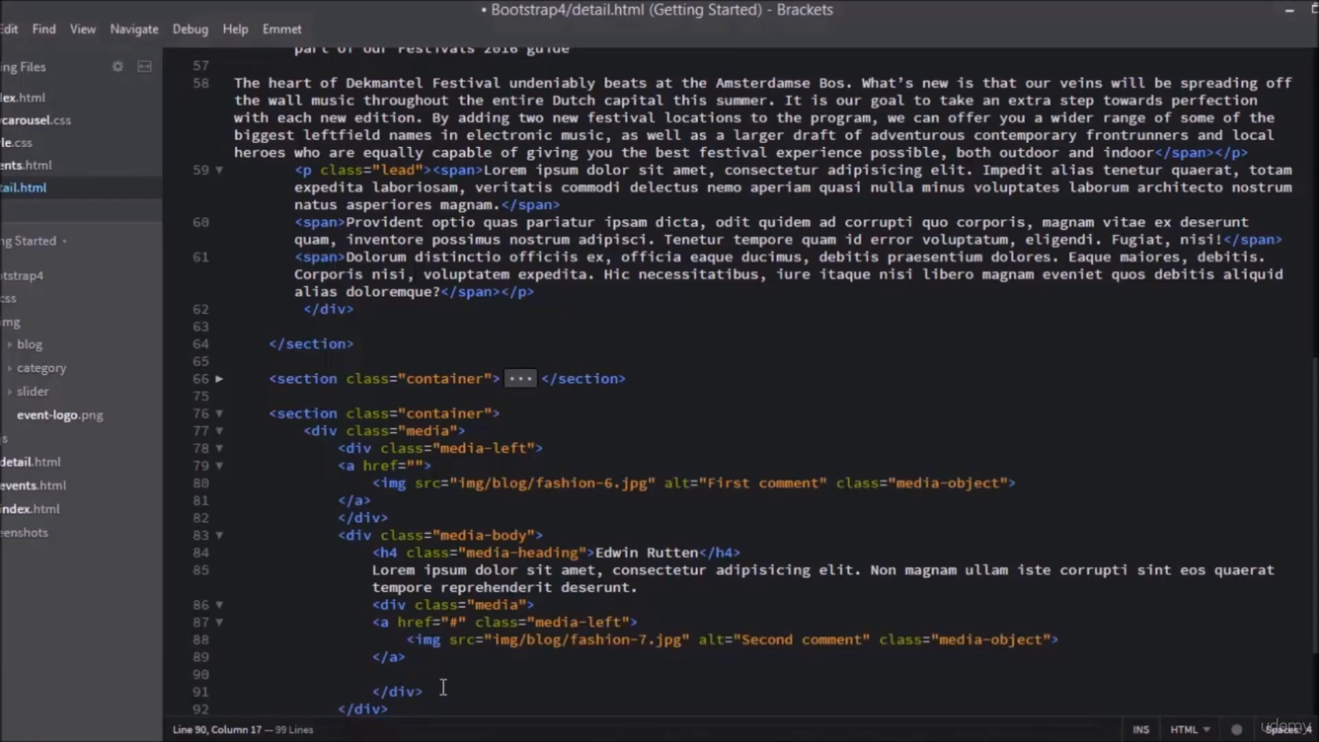
Write the Emmet abbreviation div.media-body>h4.media-heading below the nested link
type("div.")
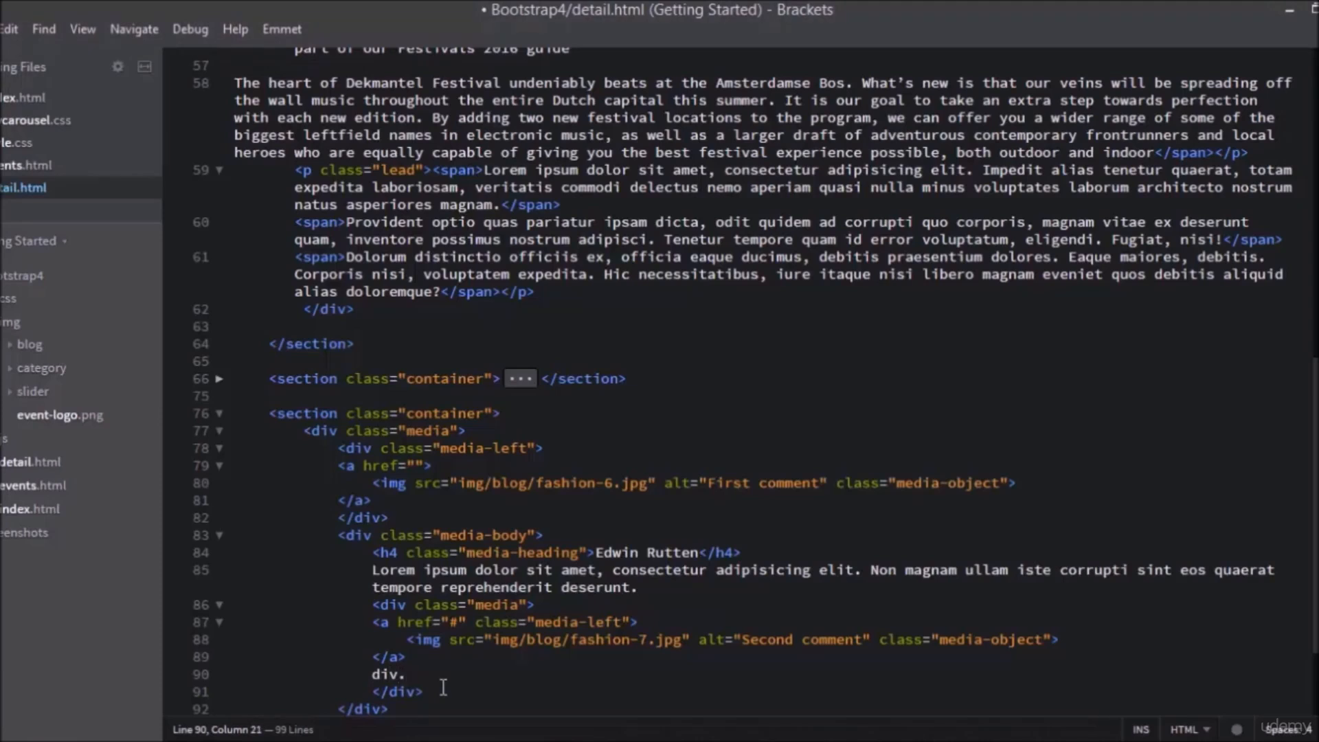
type("media")
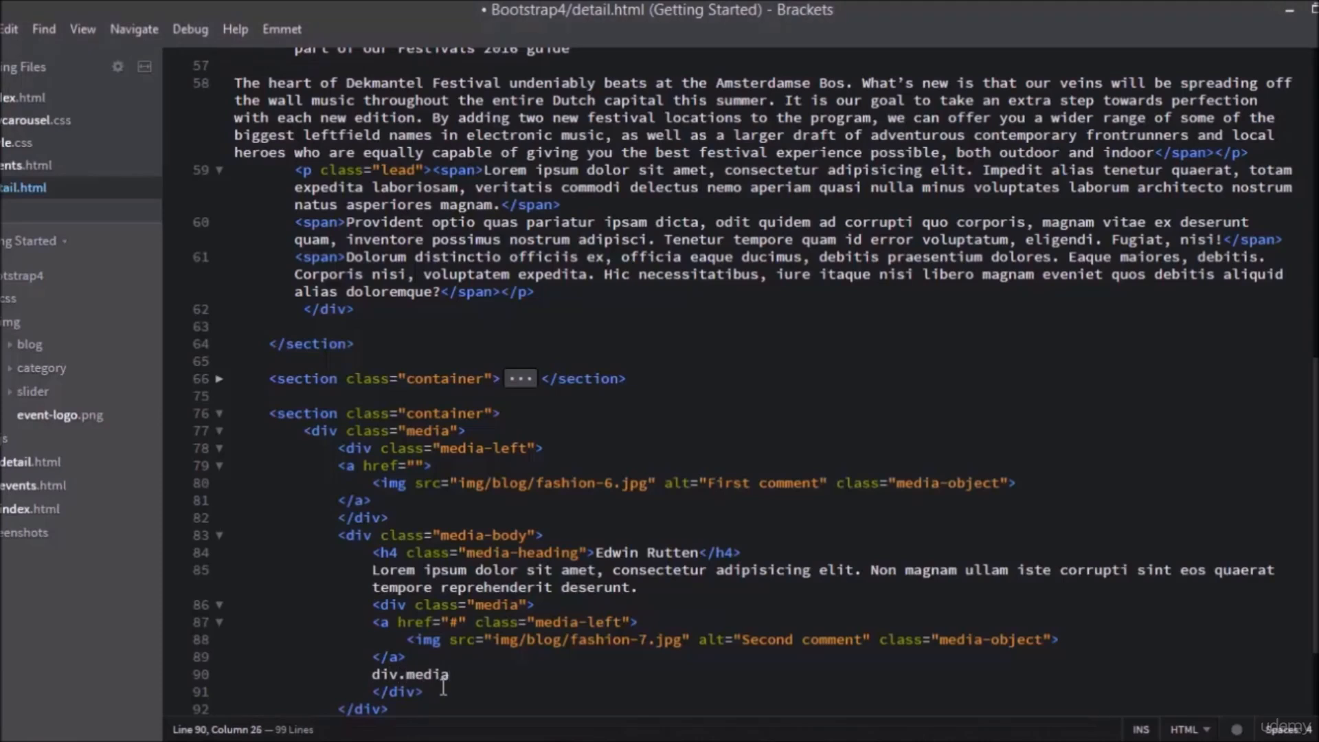
type("-body")
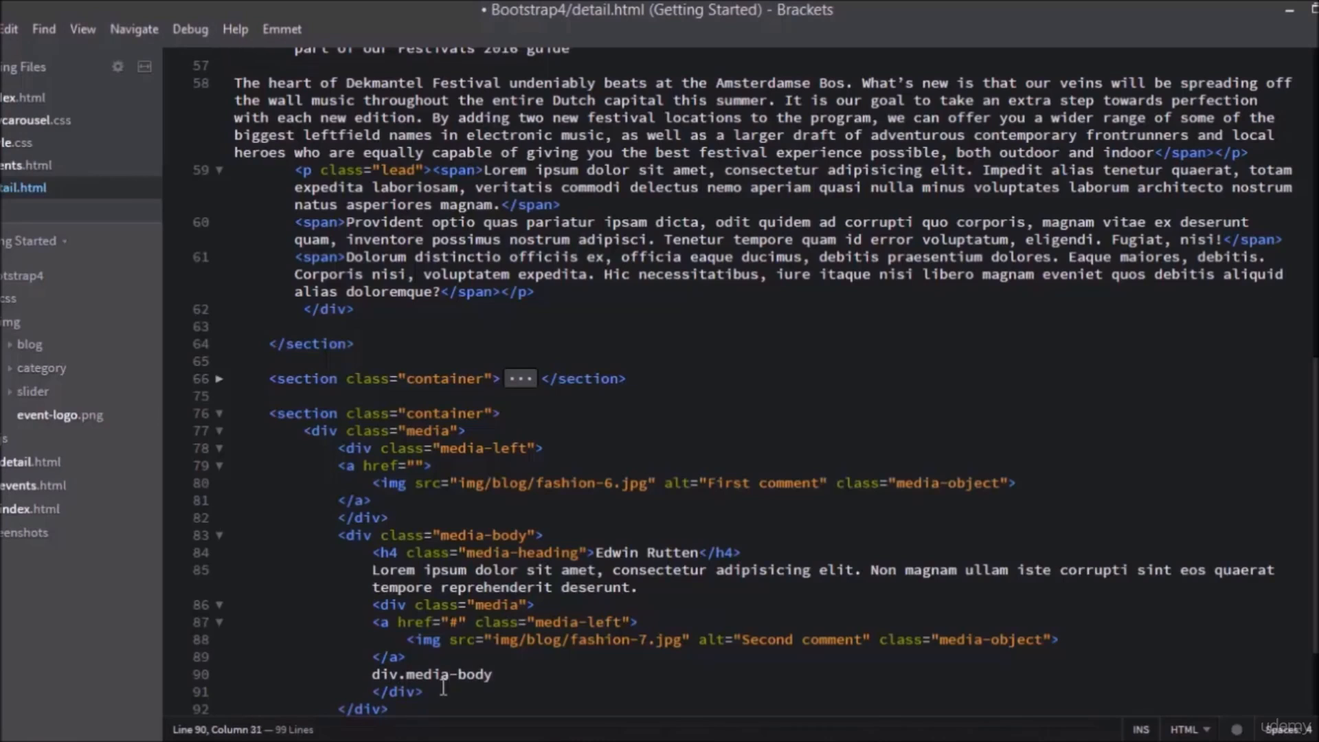
type(">")
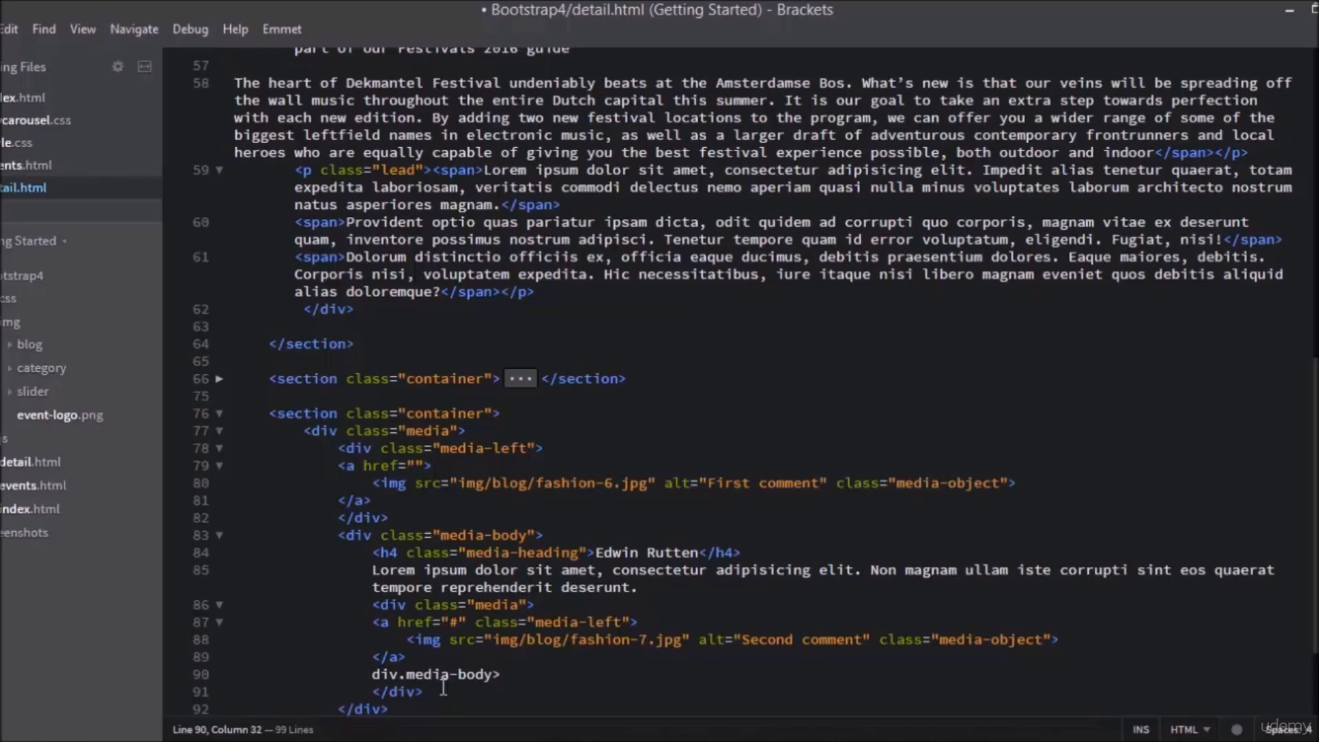
type("h4")
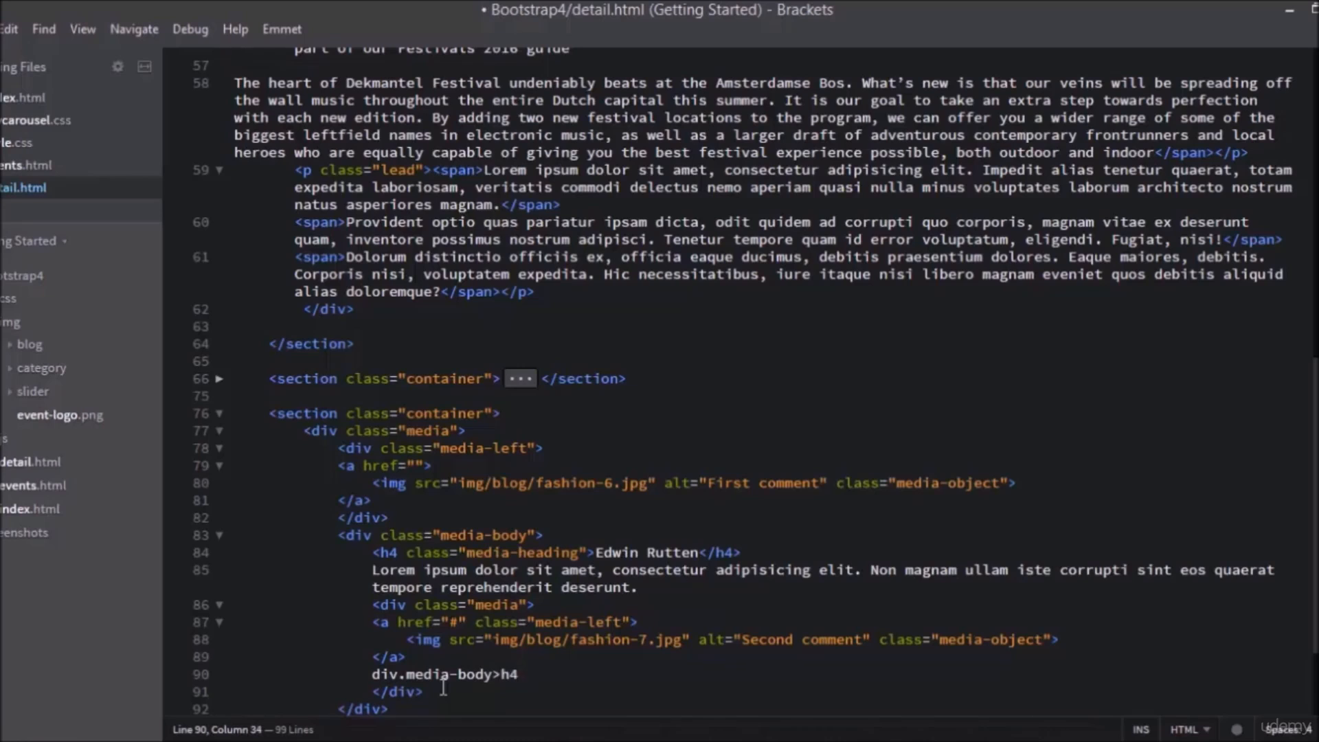
type(".me")
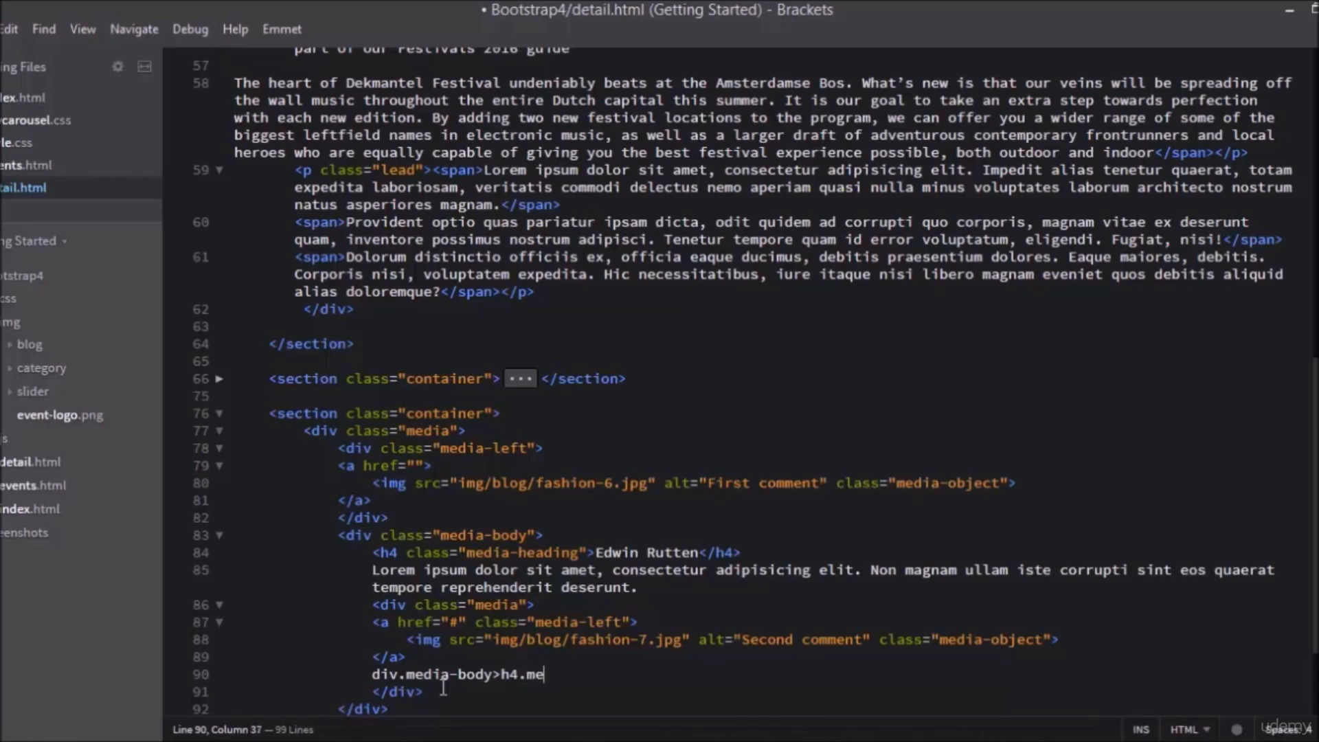
type("dia")
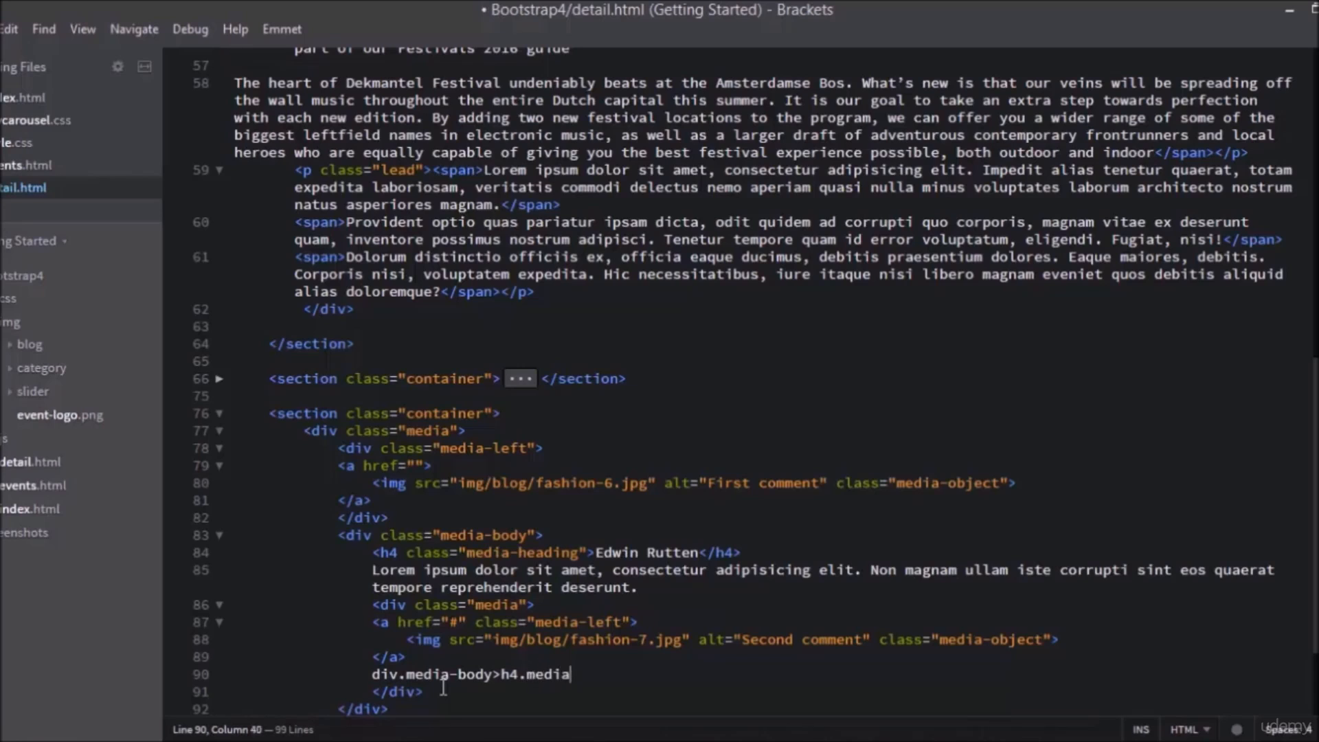
type("-headi")
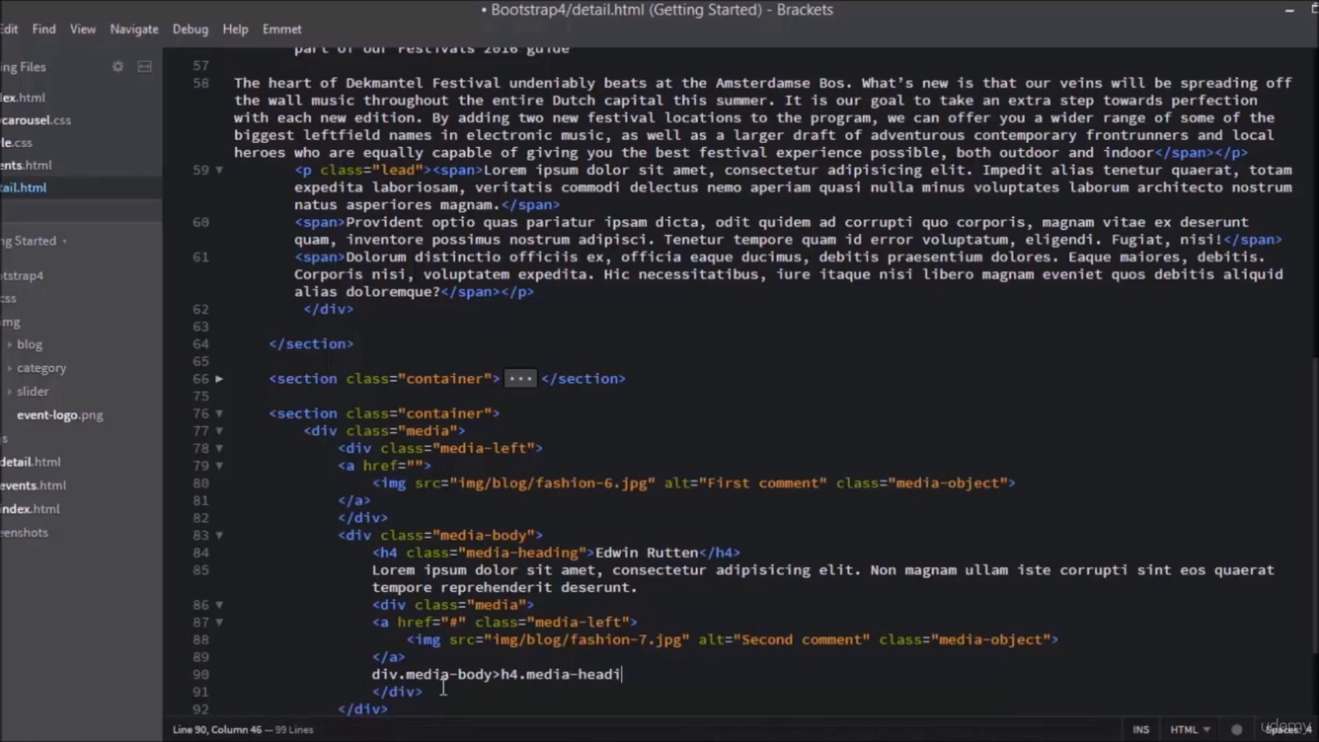
type("ng")
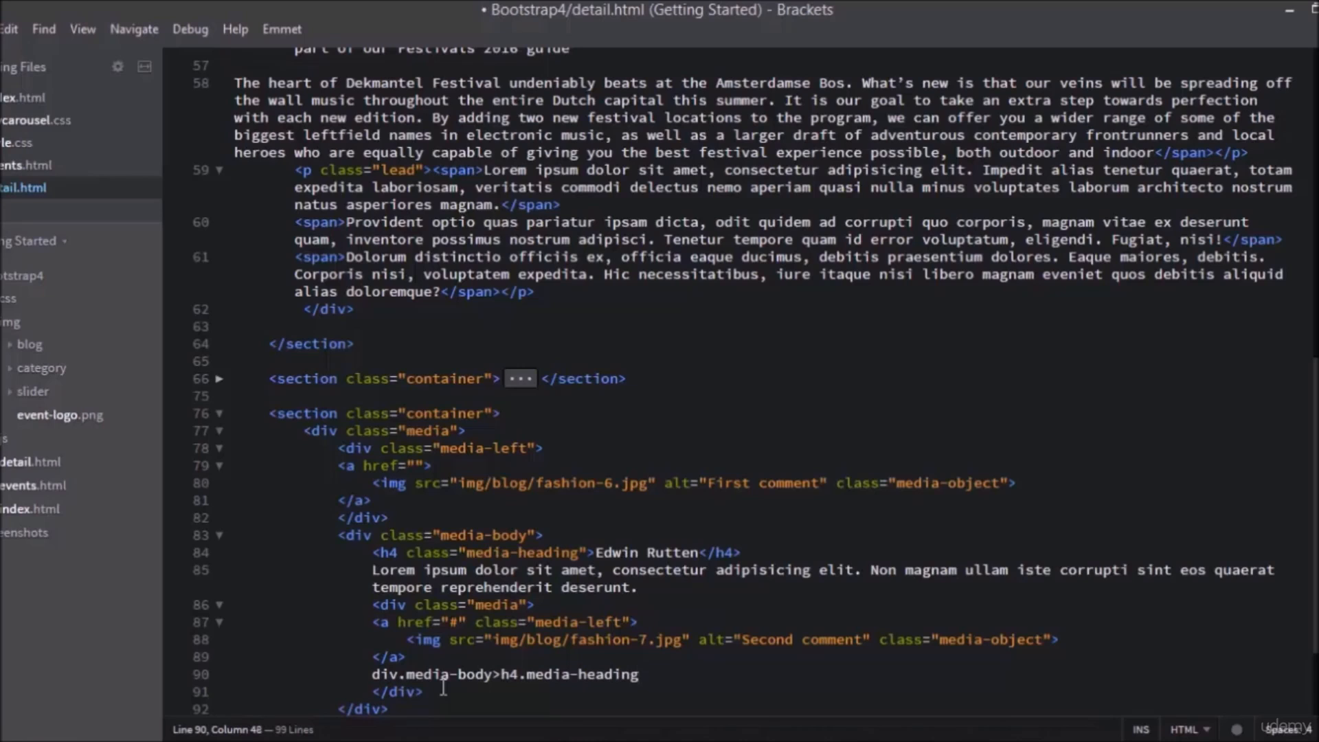
Give the nested heading the text {Adam Puth}
type("{}")
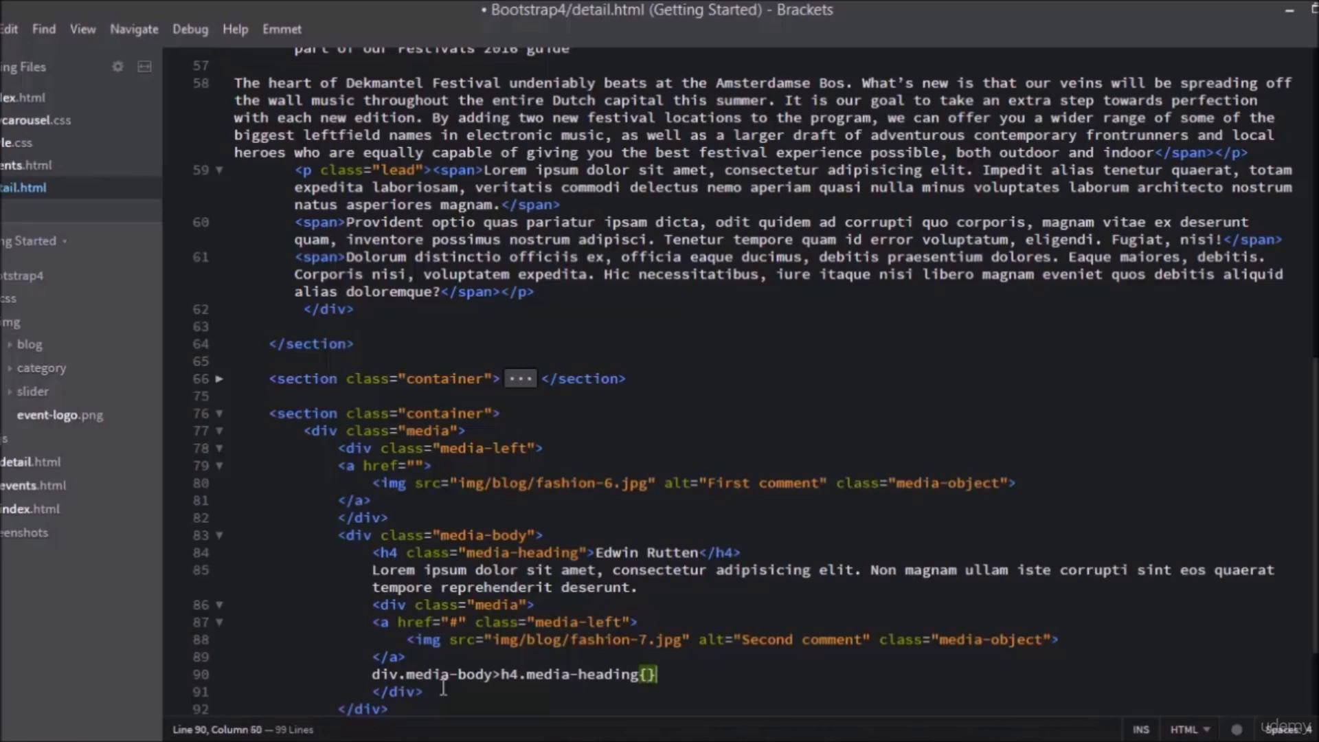
type("Ada")
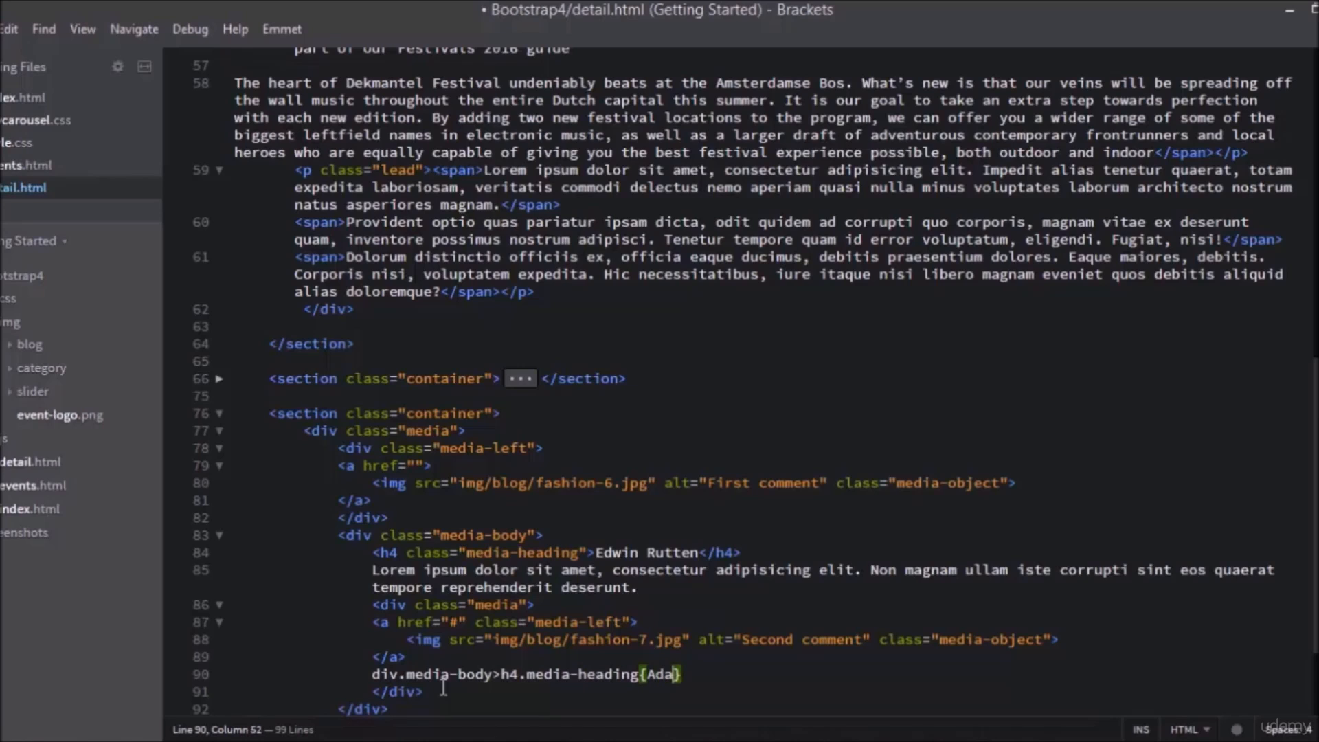
type("m")
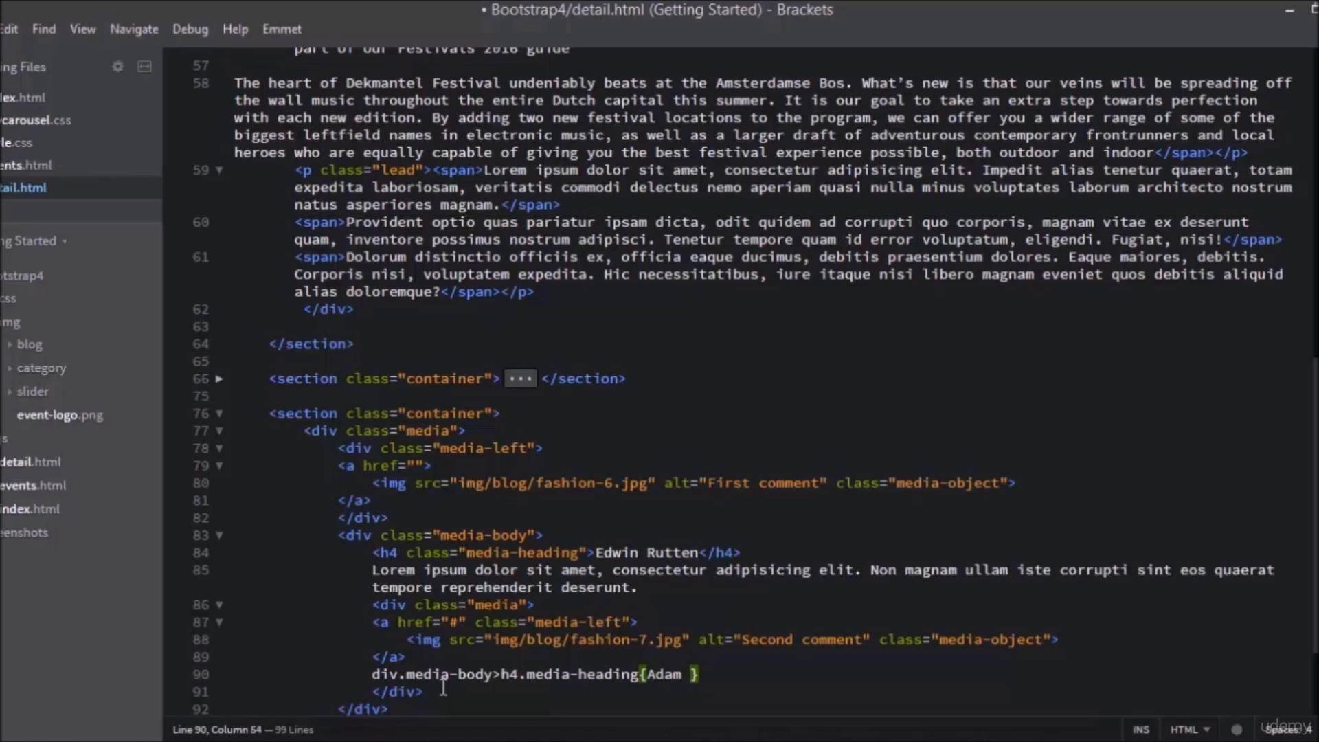
type("ut")
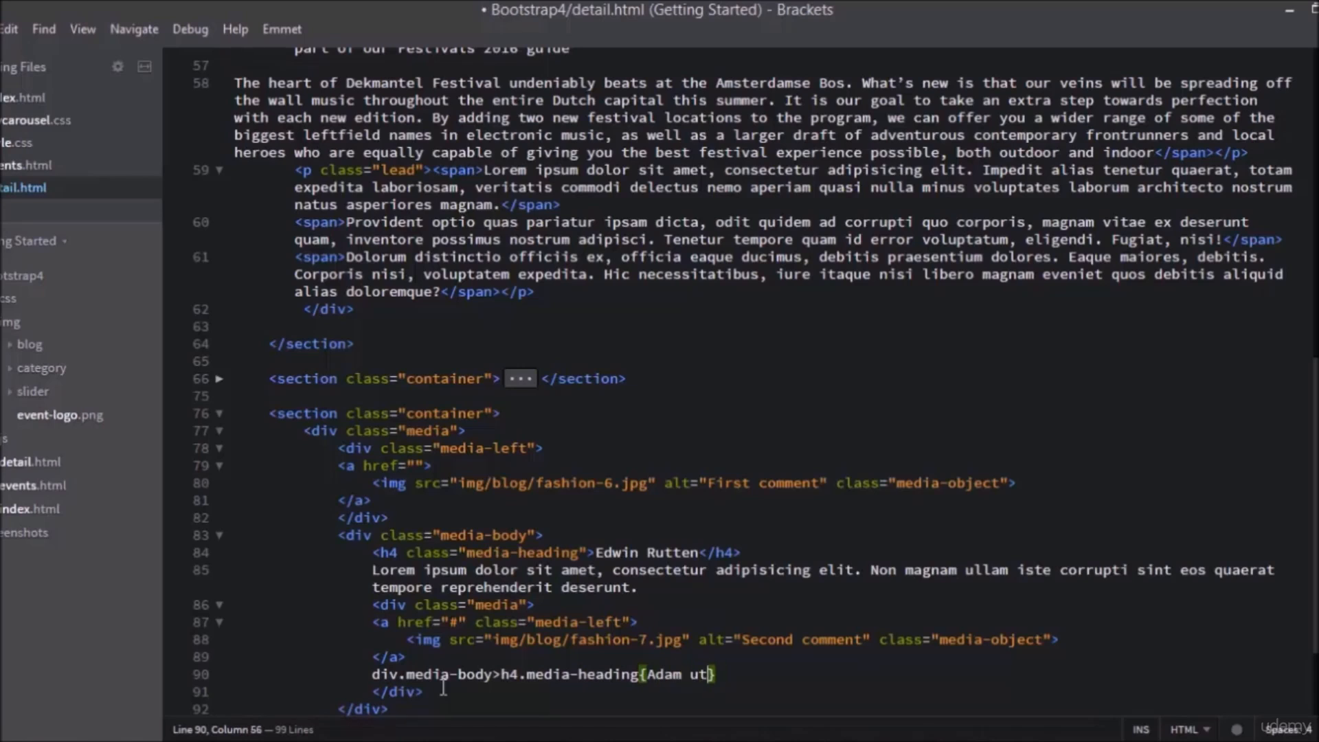
type("Pu")
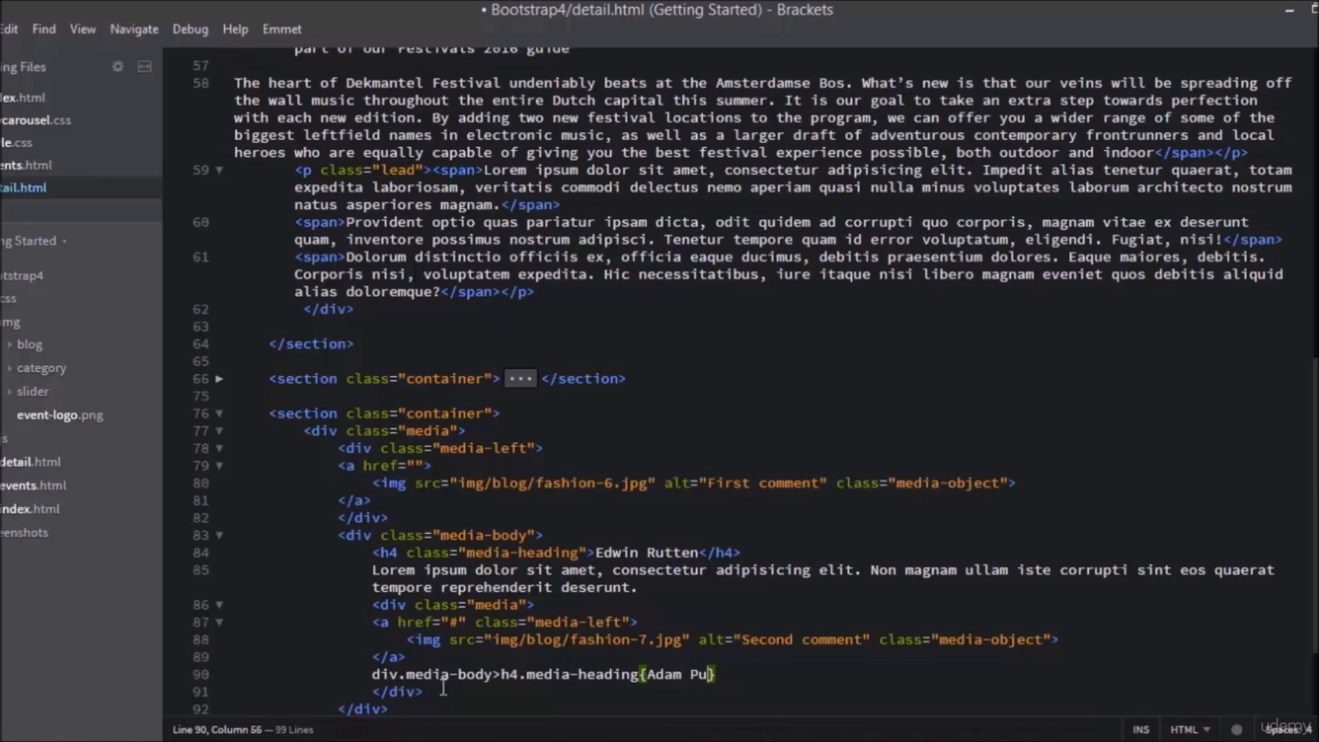
type("th</h4>")
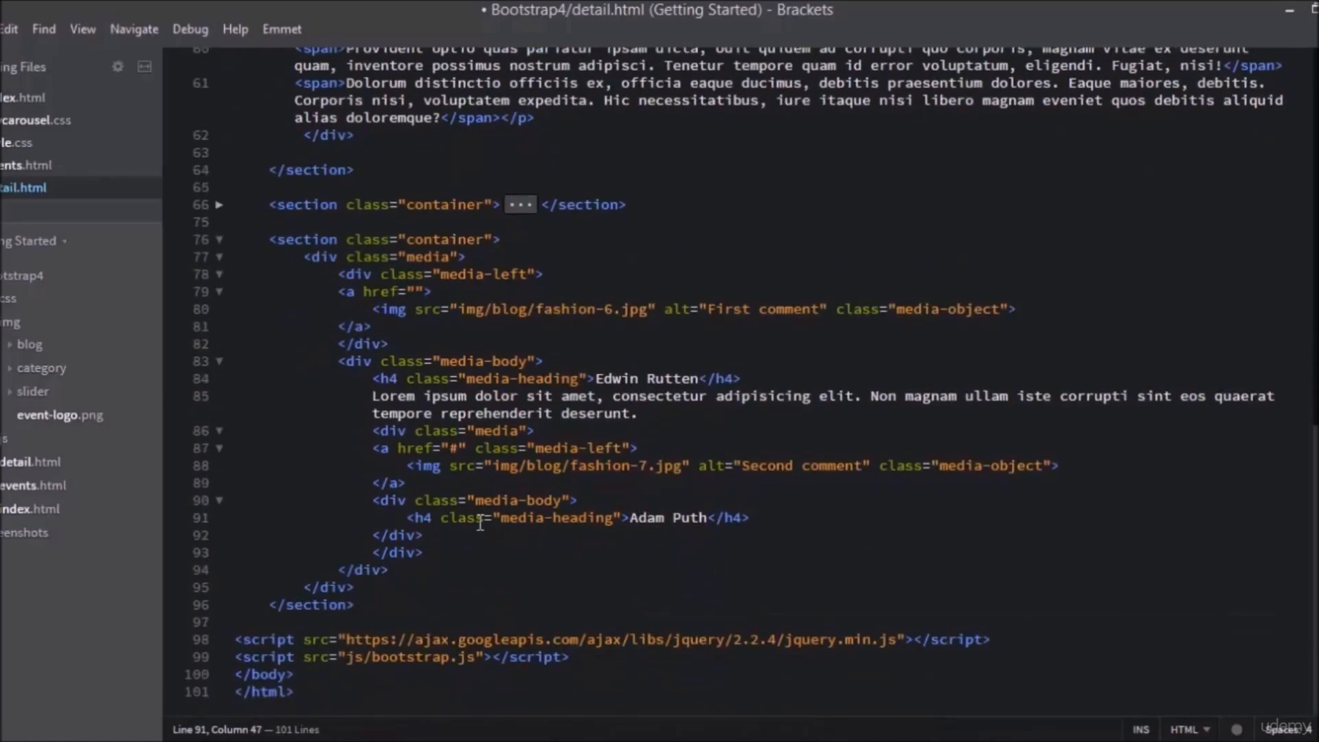
Expand the Adam Puth body and cut its lorem text to end at "dolorem quas."
key("Enter")
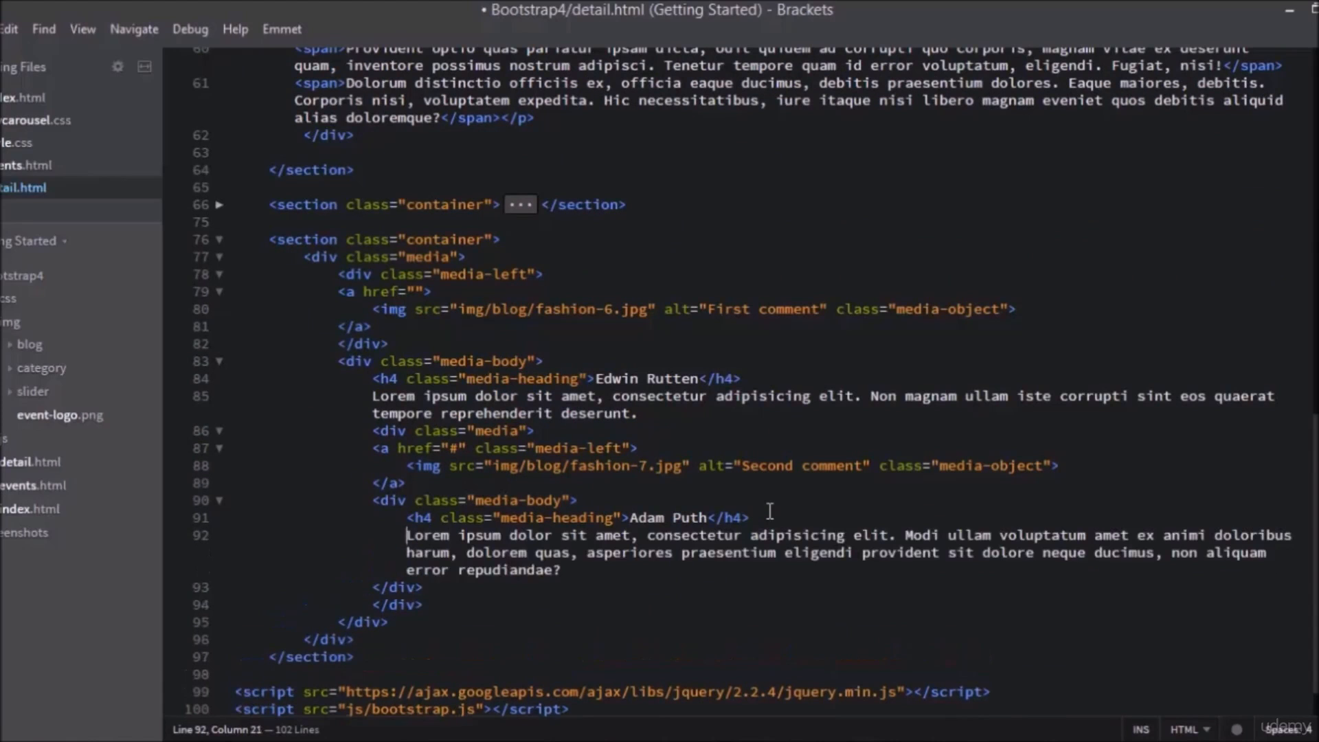
left_click_drag(686, 552, 576, 569)
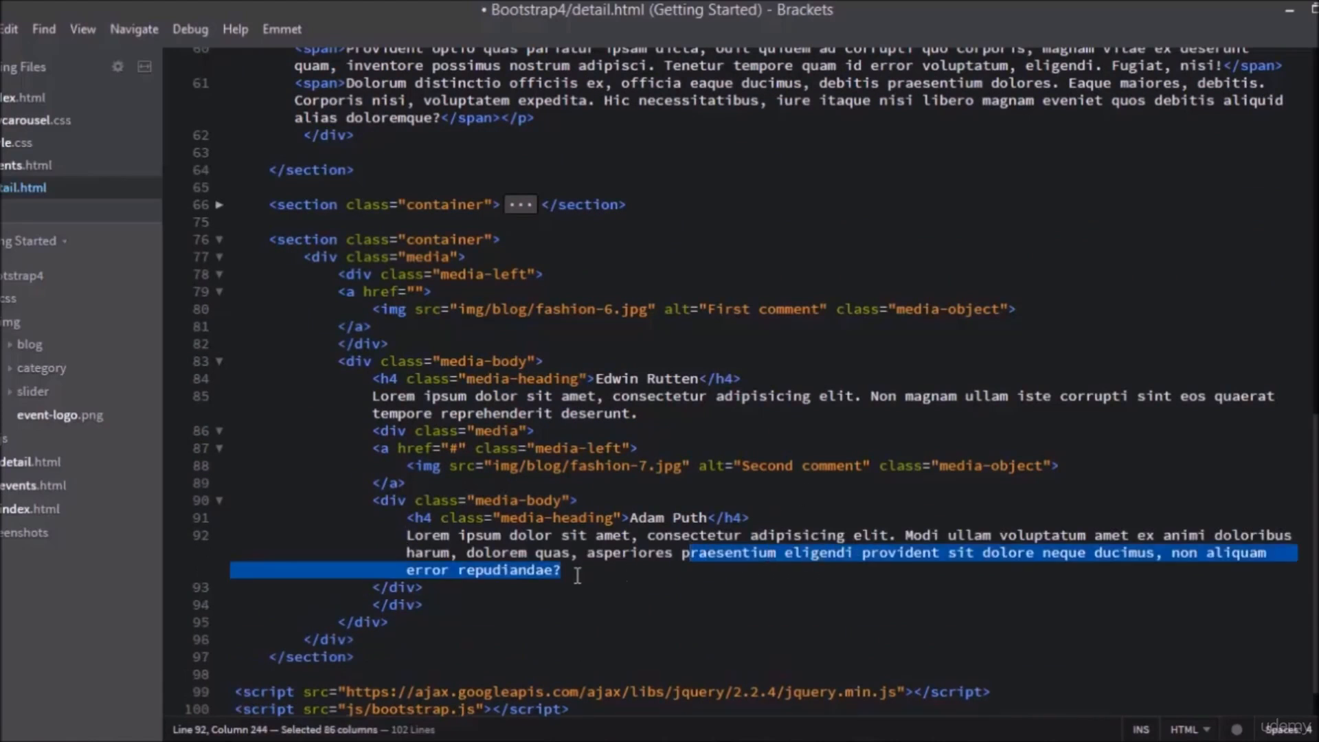
key("Delete")
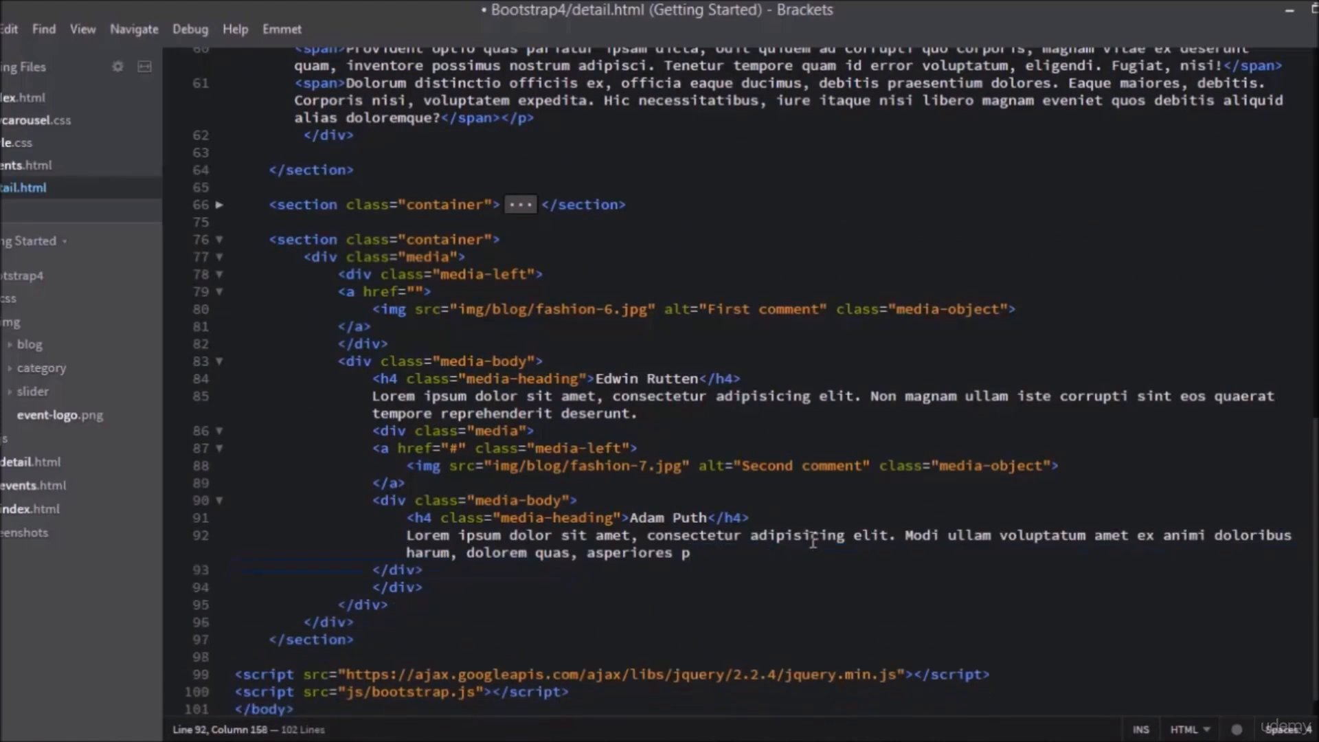
left_click_drag(587, 552, 690, 553)
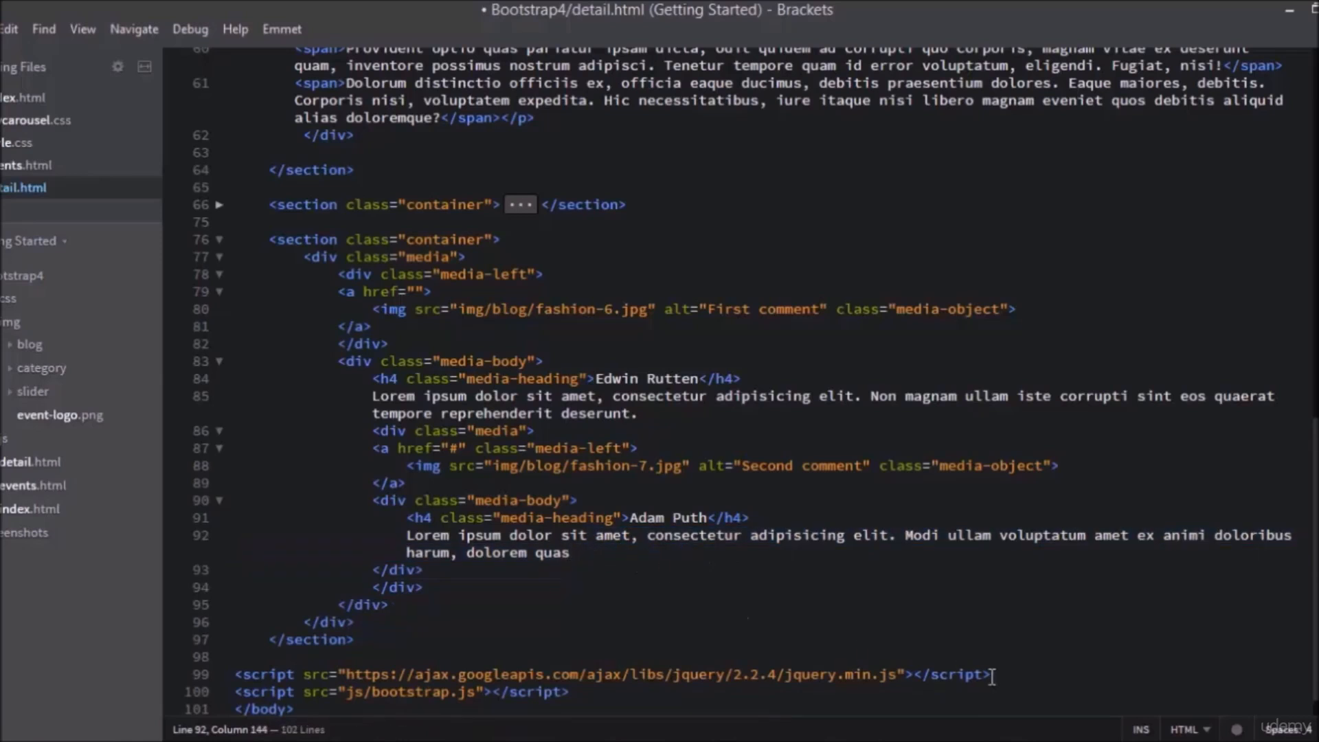
type(".")
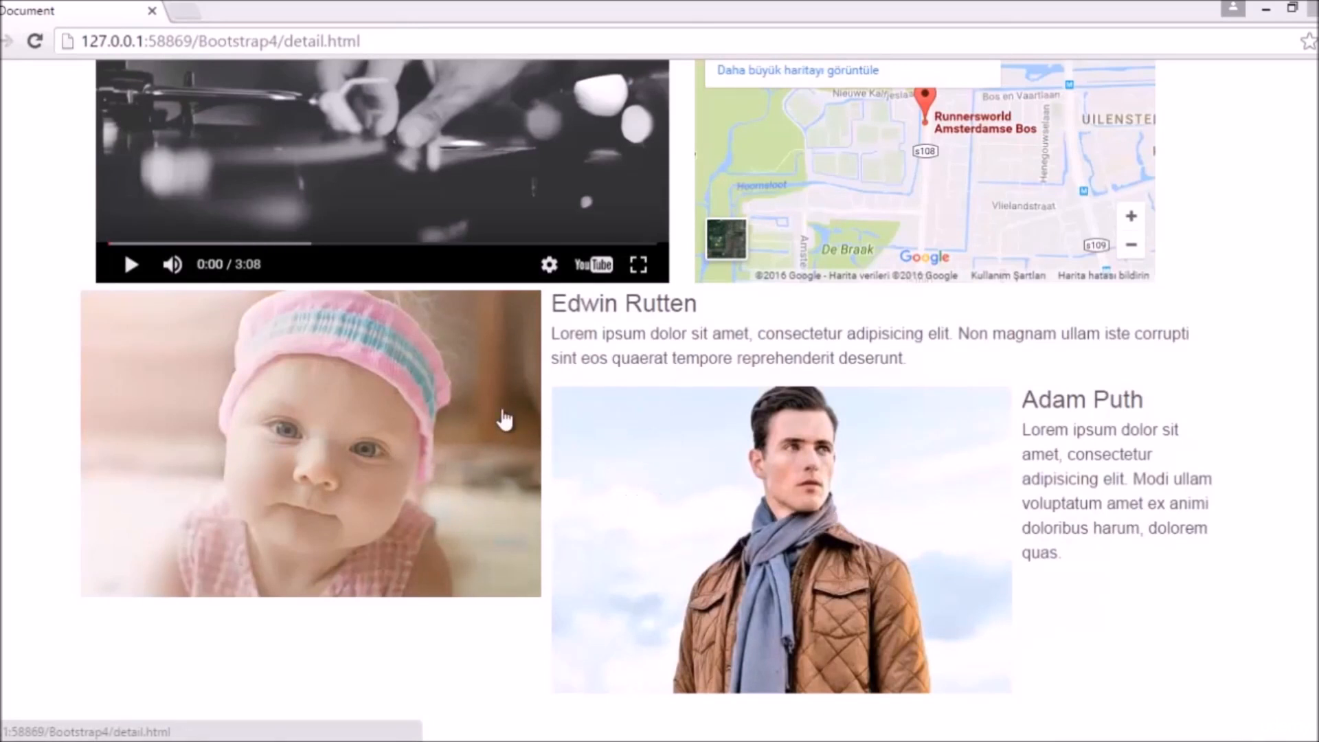
mouse_move(532, 363)
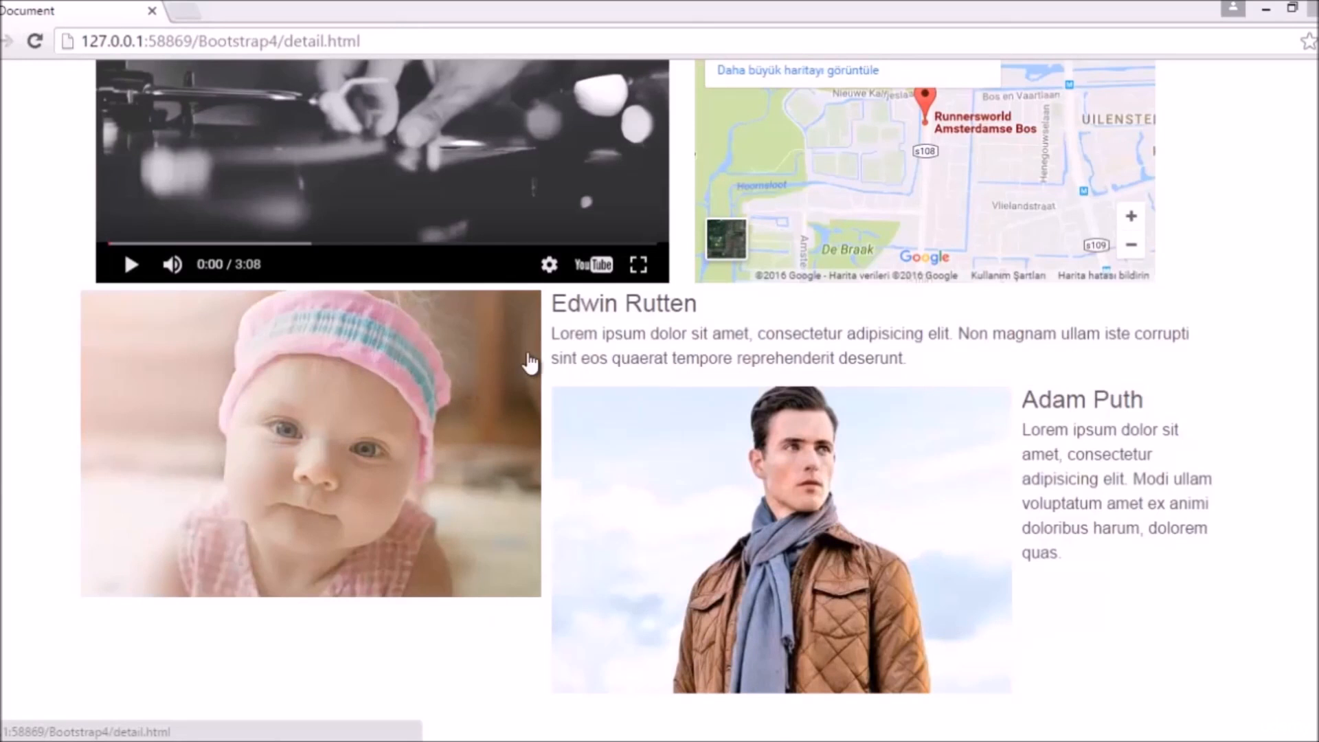
mouse_move(645, 330)
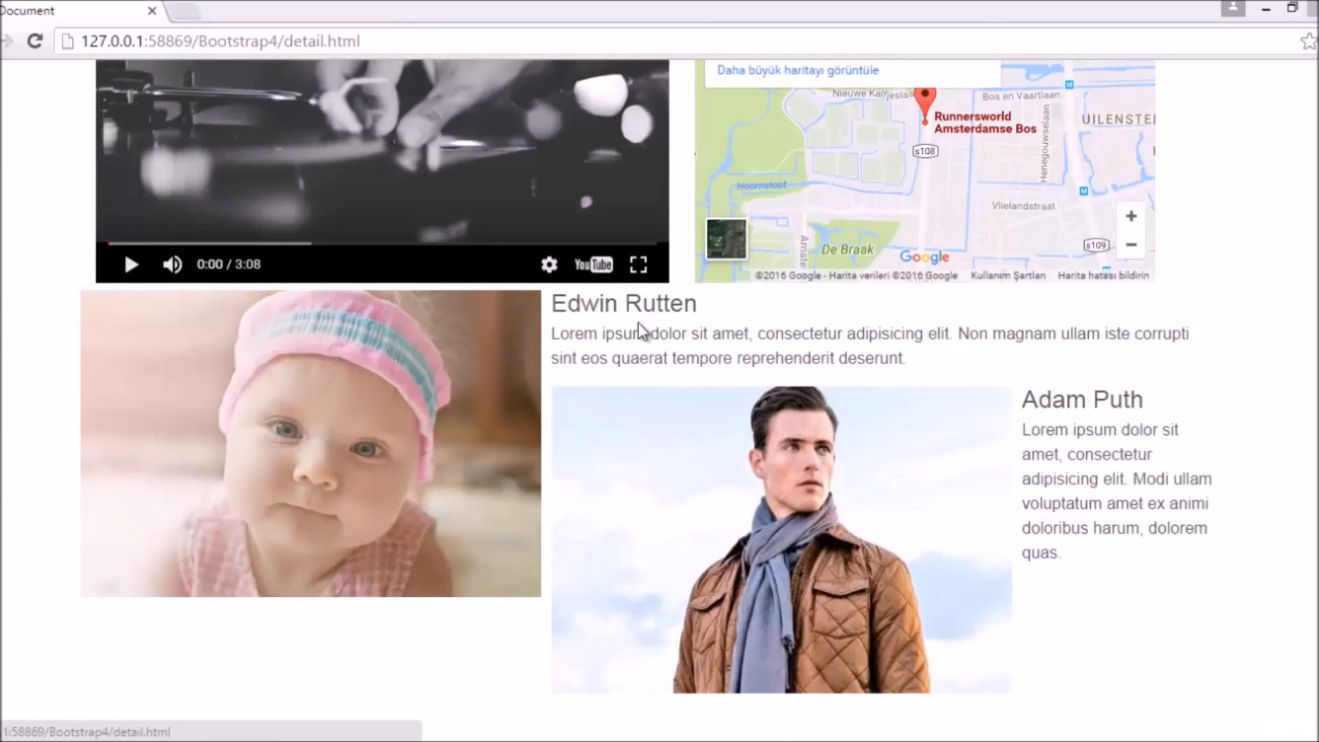
mouse_move(310, 456)
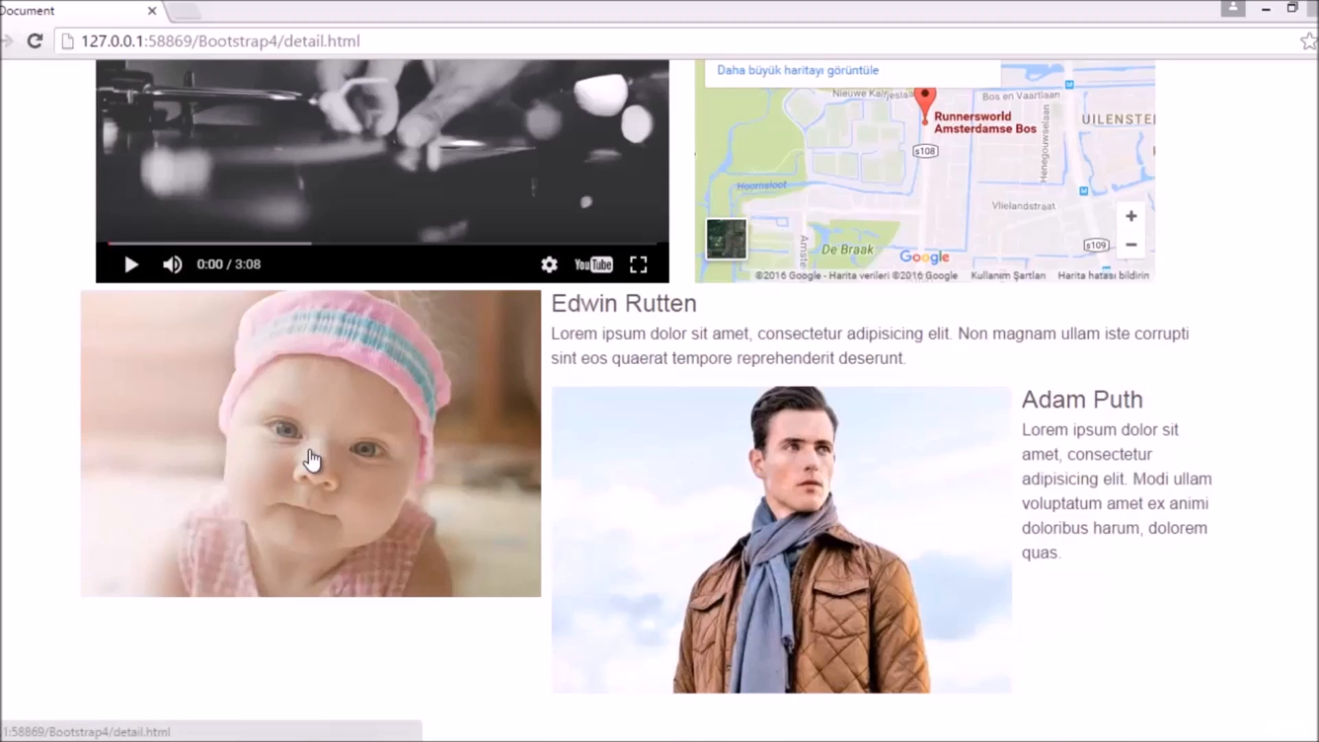
mouse_move(296, 449)
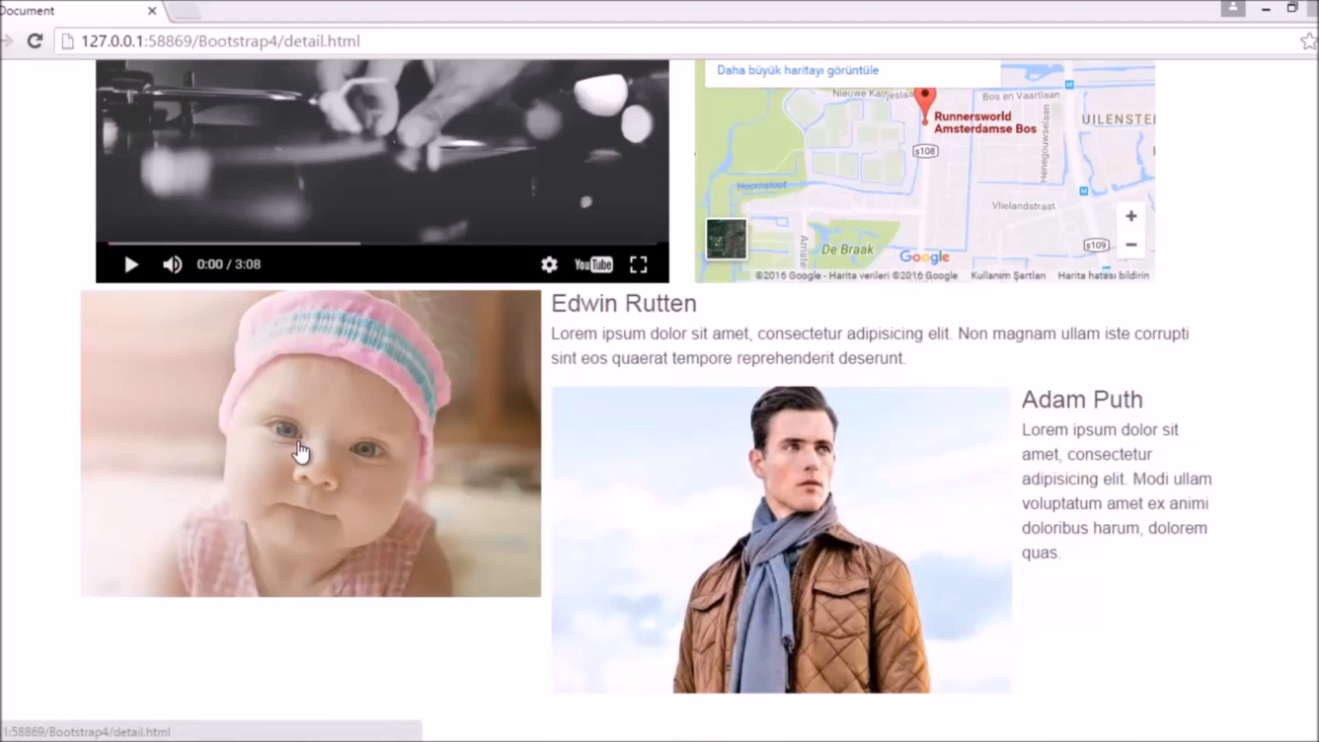
mouse_move(330, 377)
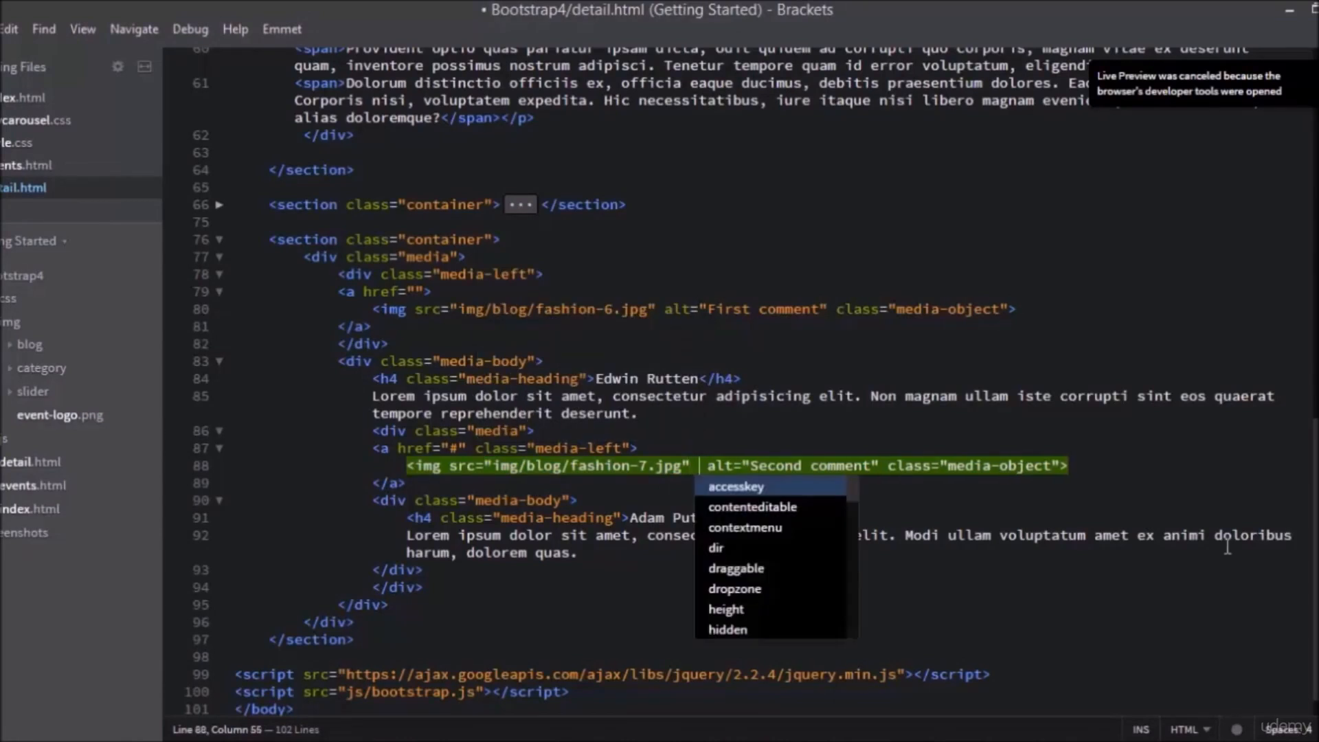
Add height="100" width="80" to the second comment's img tag after its src
left_click(726, 610)
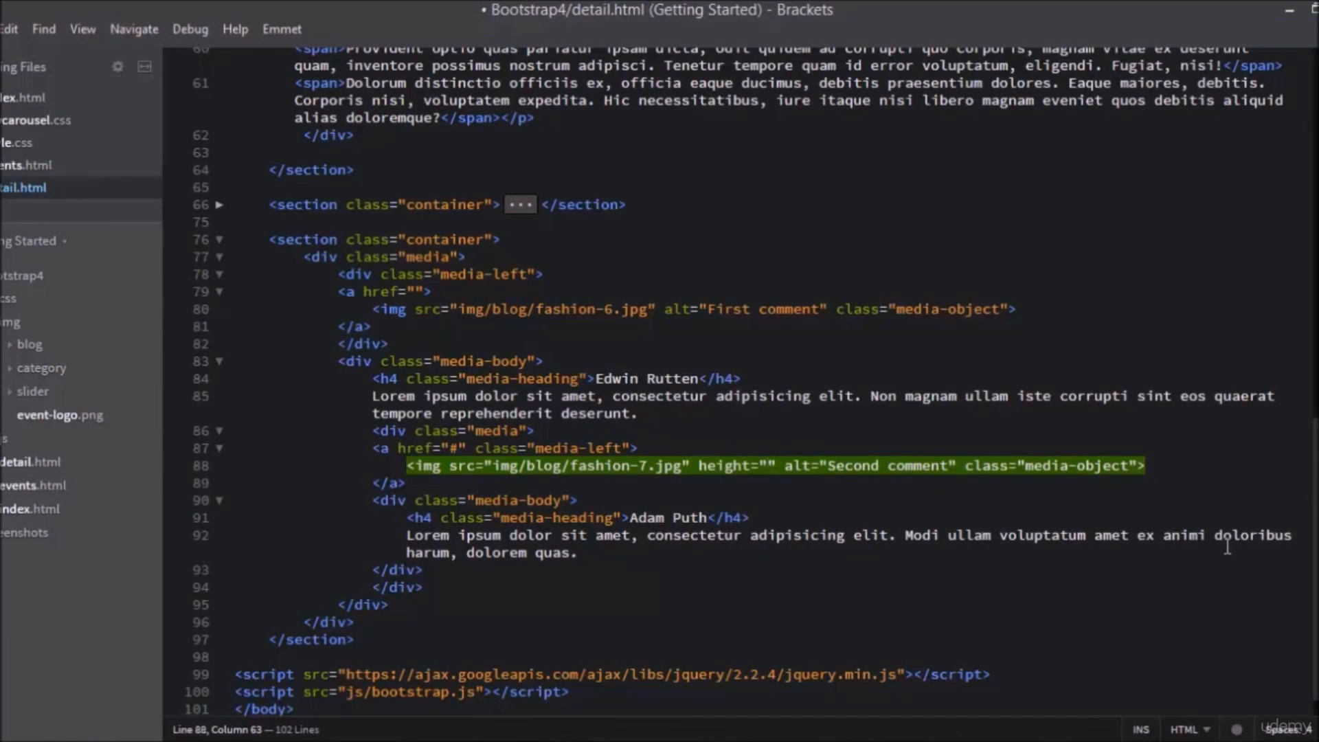
type("100")
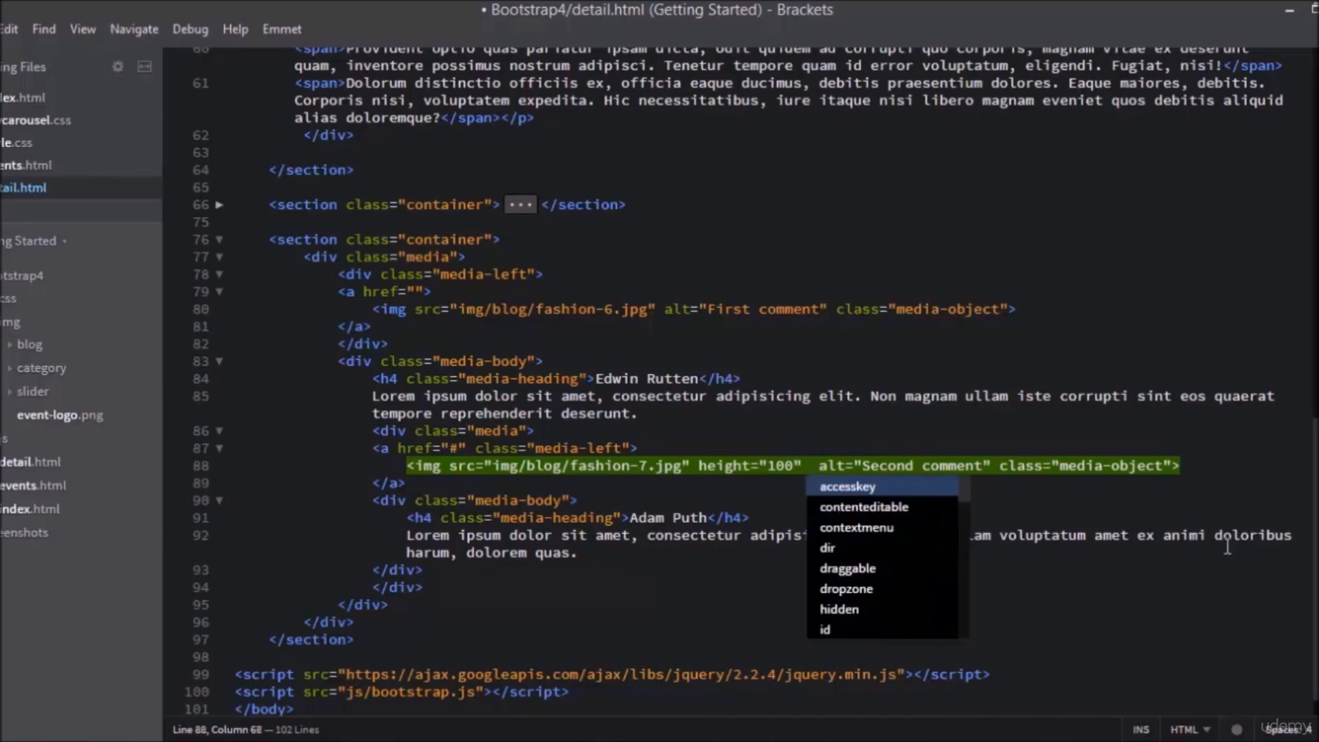
type("wi></wi>")
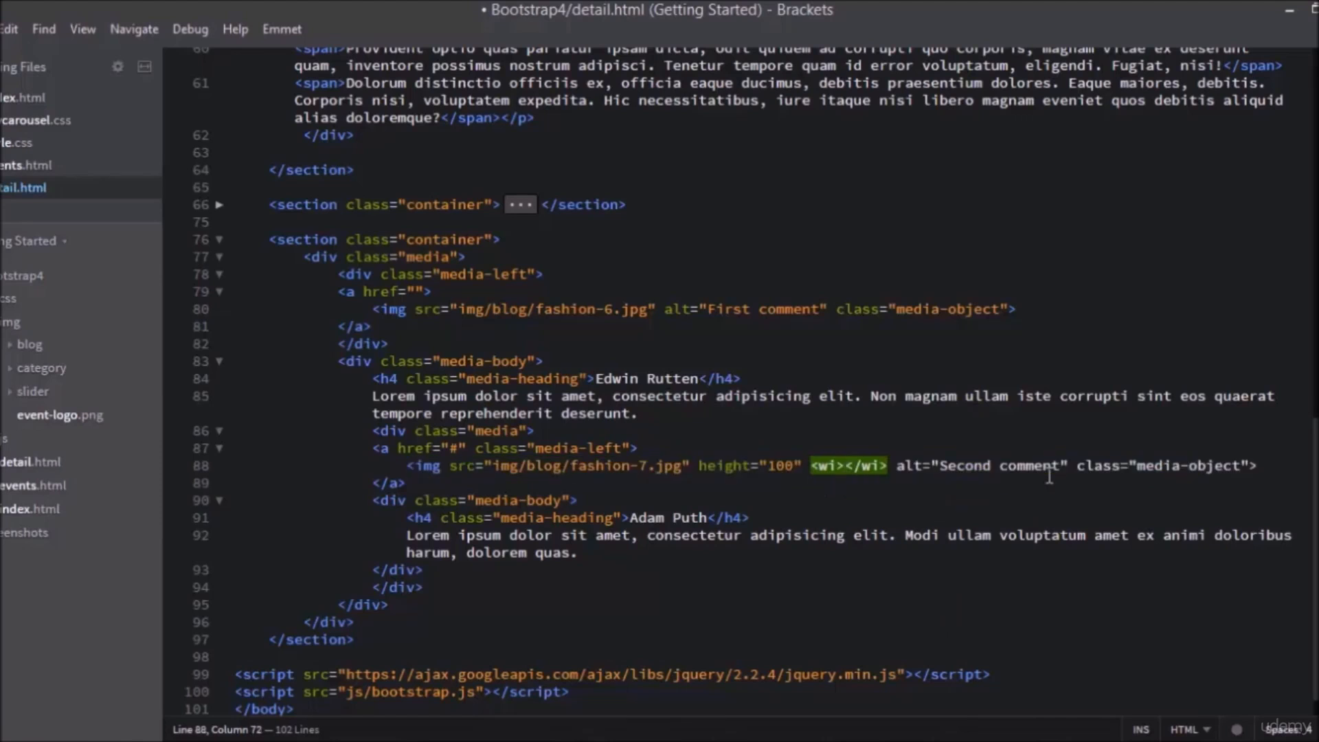
key("Backspace")
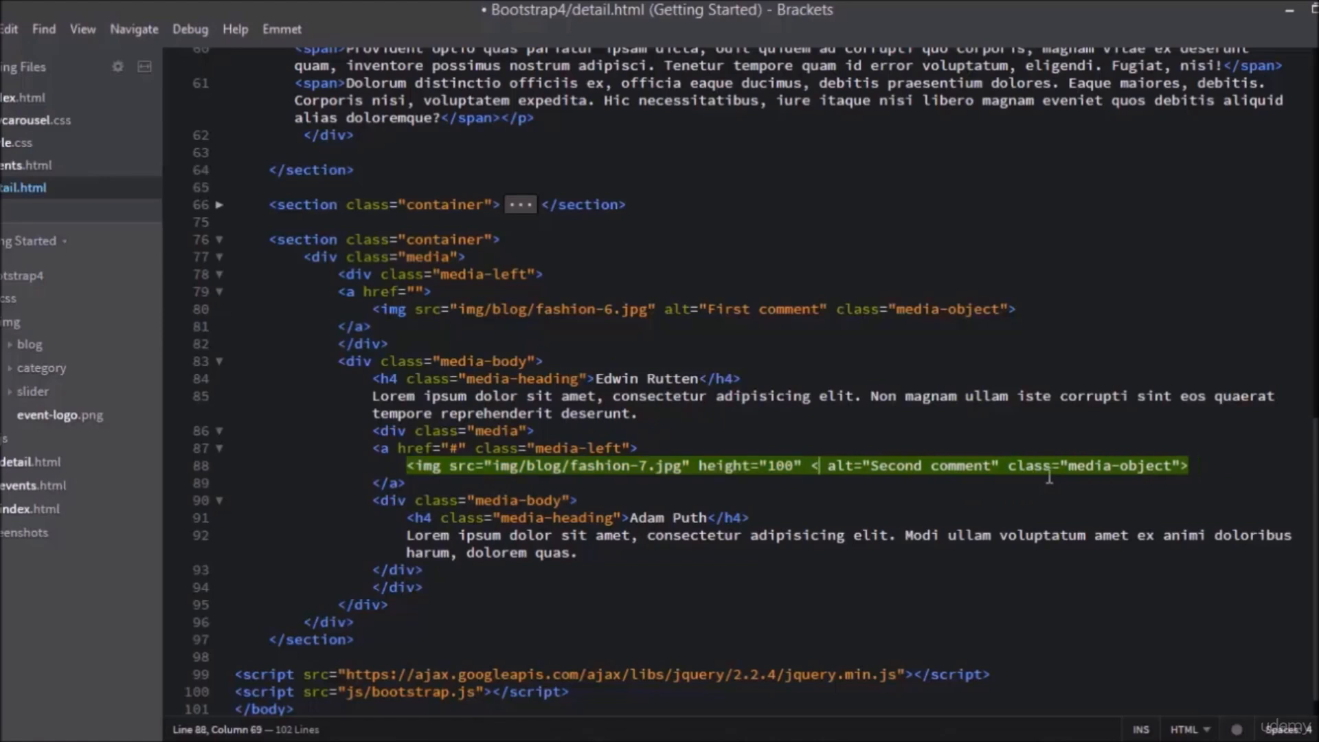
key("Backspace")
type("width=\"8")
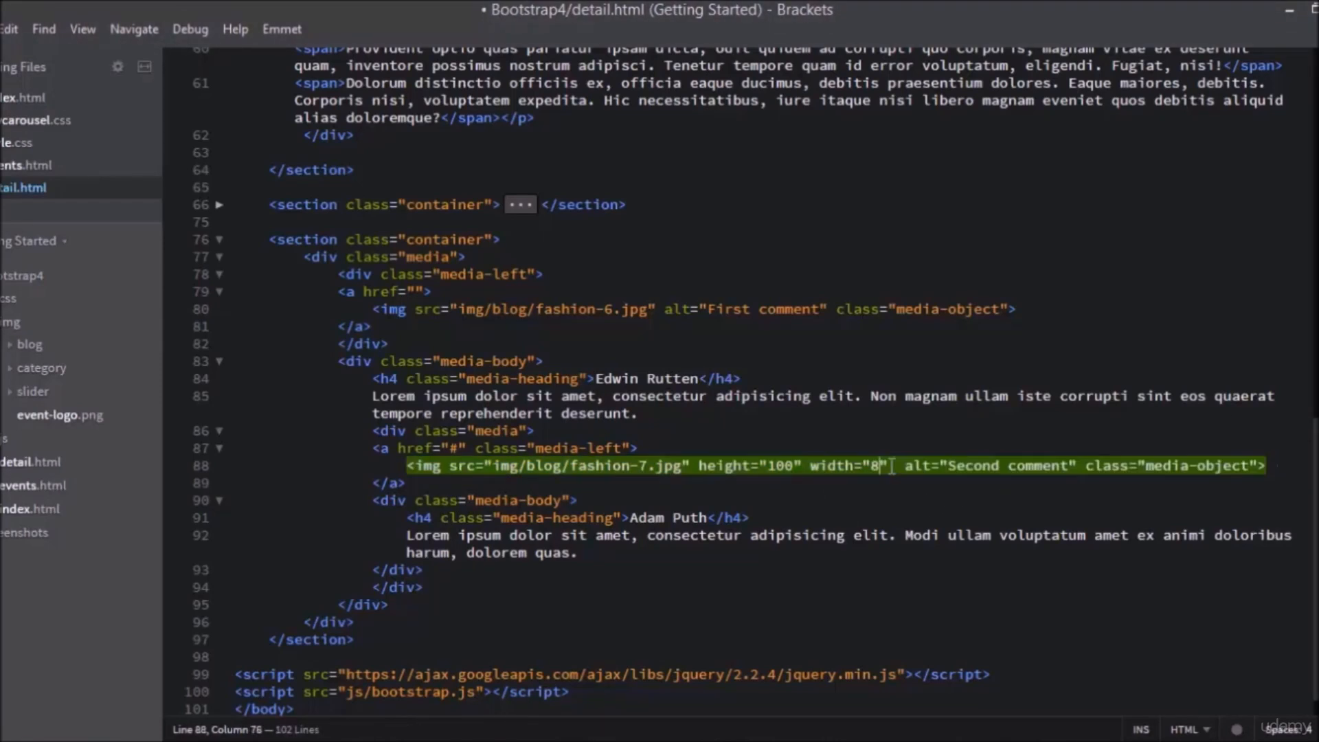
type("0")
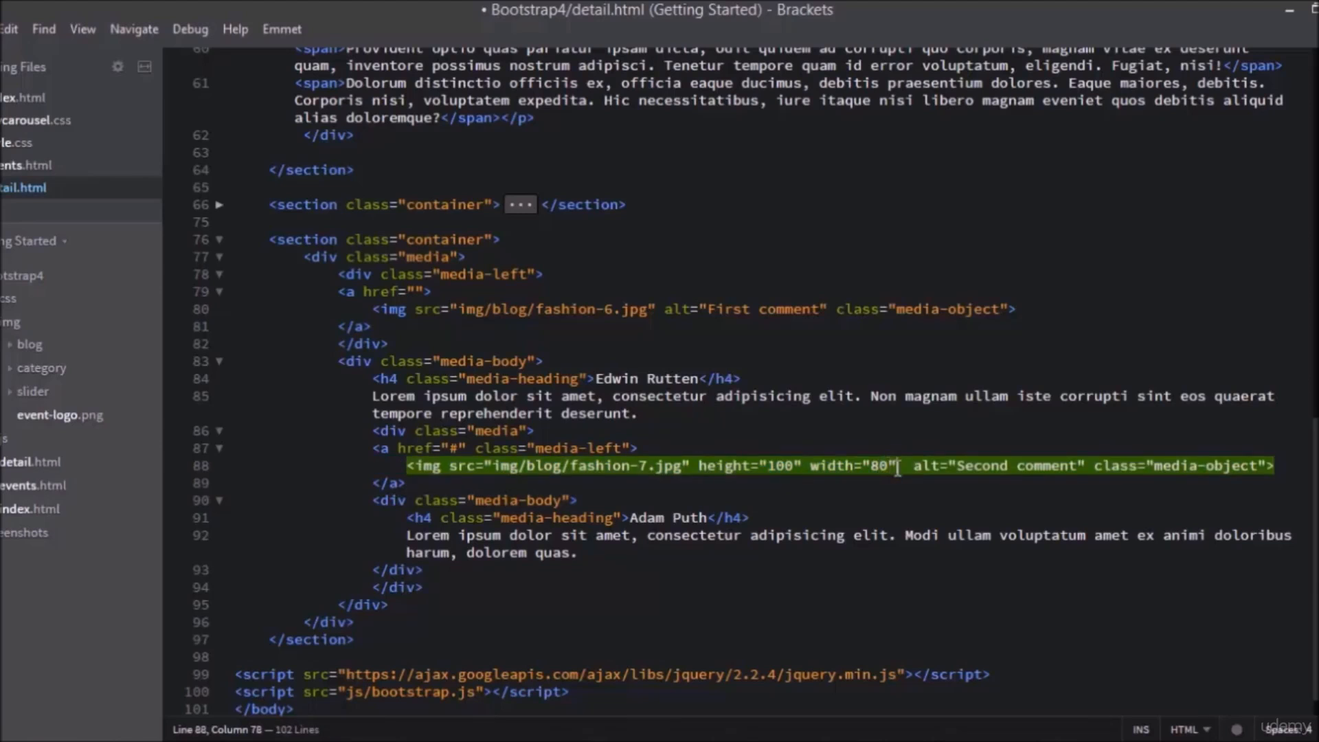
Copy the height and width attributes into the first img tag and save detail.html
left_click_drag(698, 466, 899, 466)
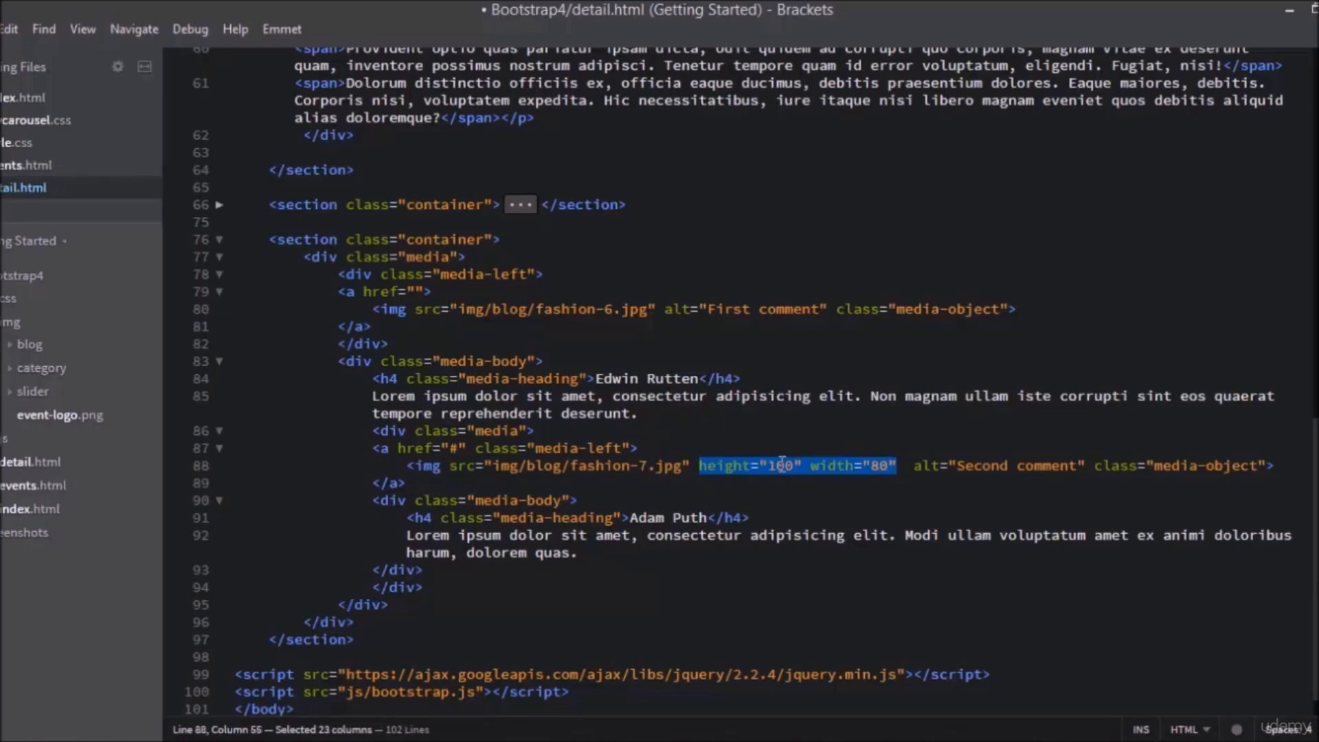
mouse_move(654, 313)
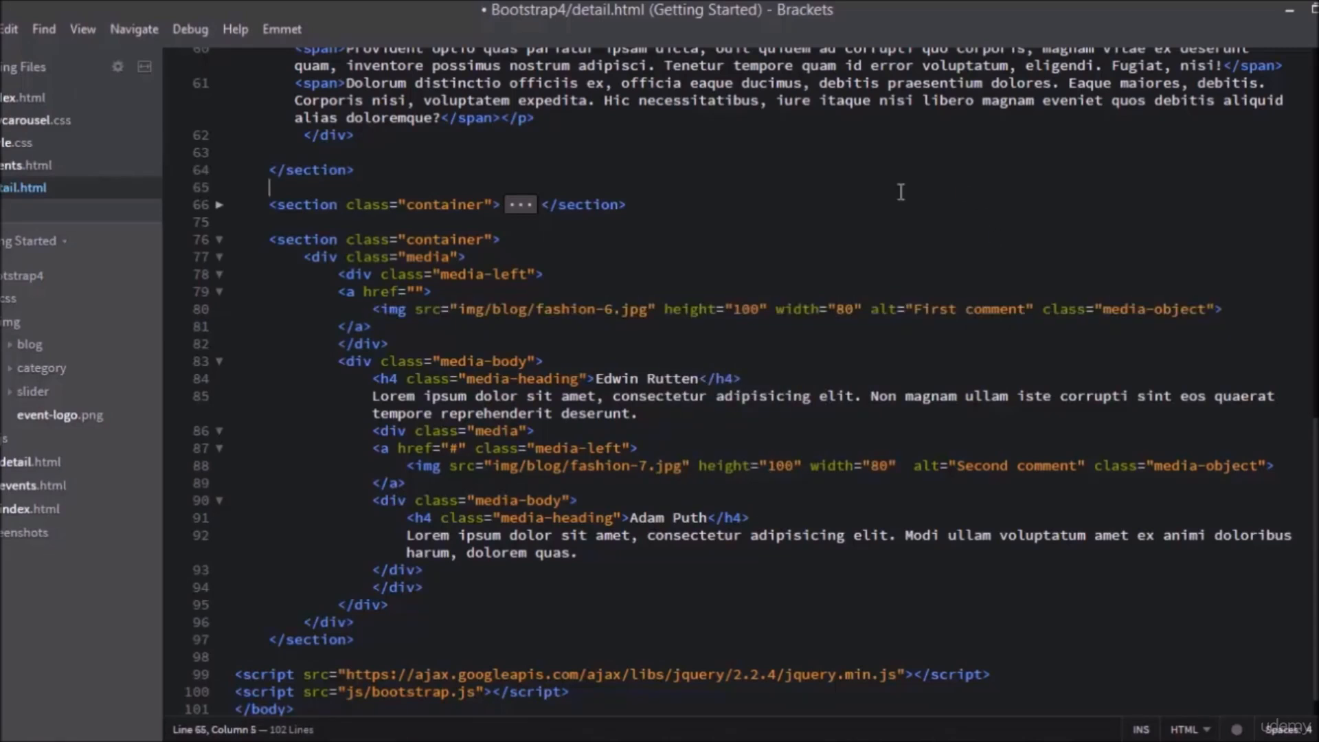
key("Ctrl+s")
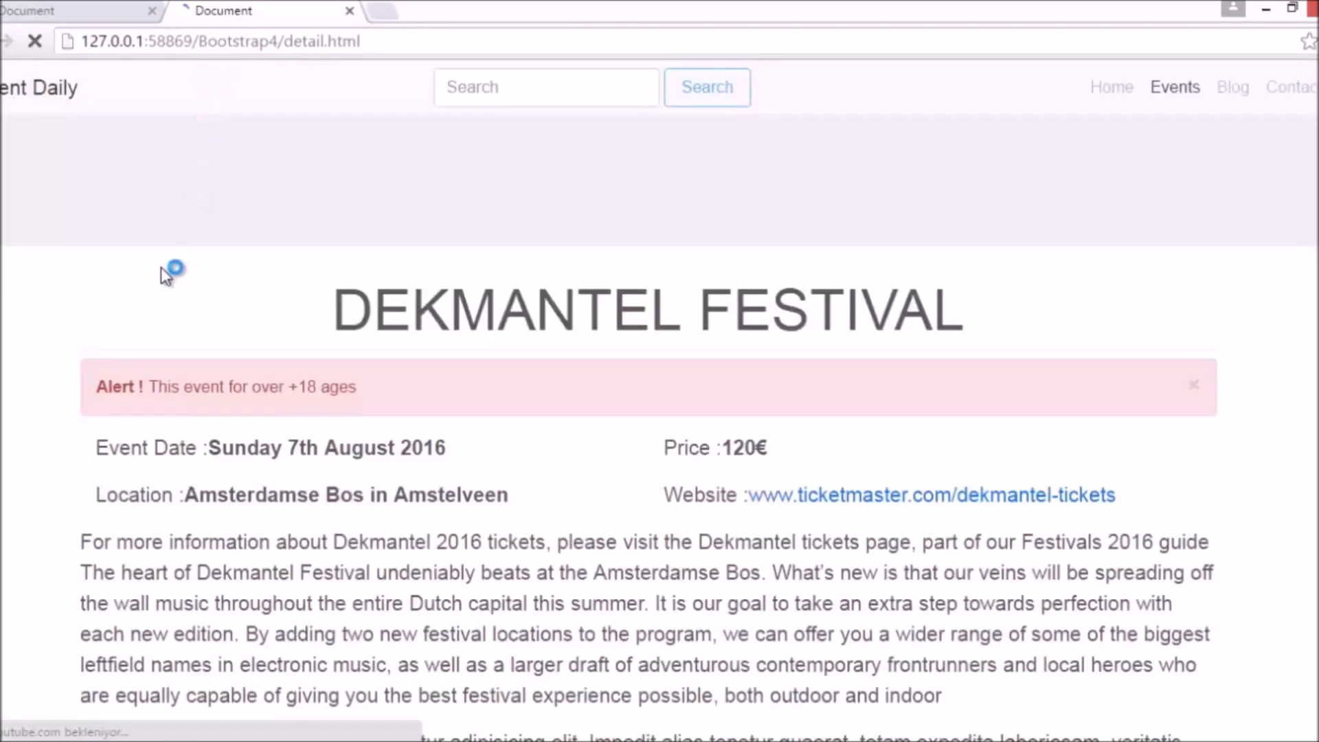
Scroll the reloaded preview down to the comments with their resized profile photos
scroll("down", 3)
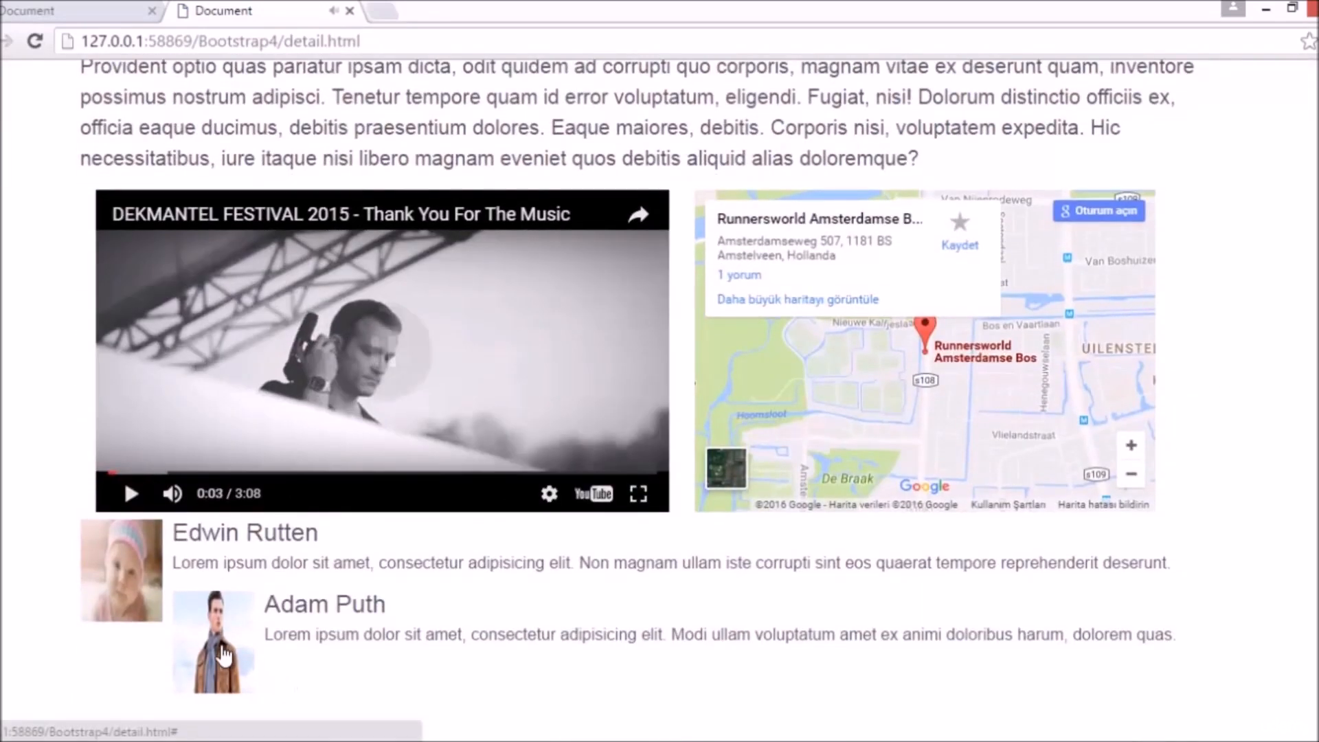
mouse_move(245, 637)
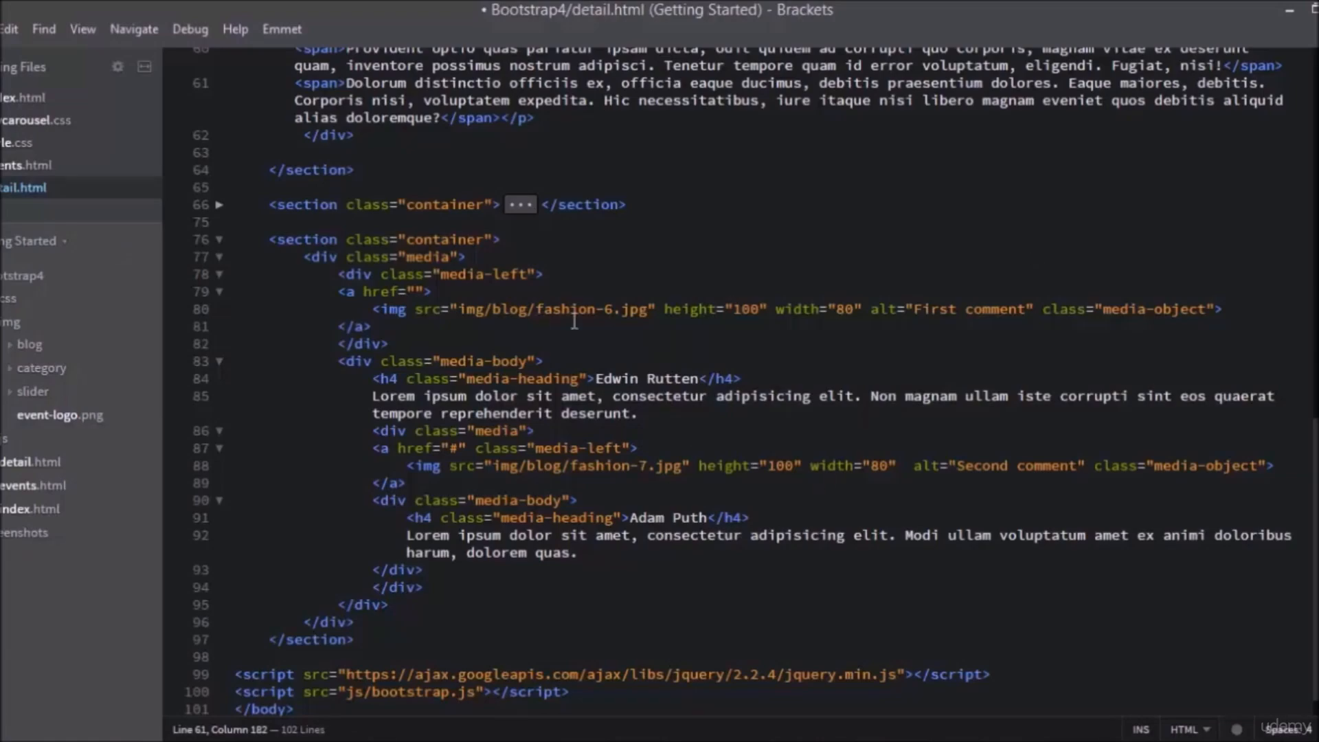
mouse_move(1173, 500)
type(" i")
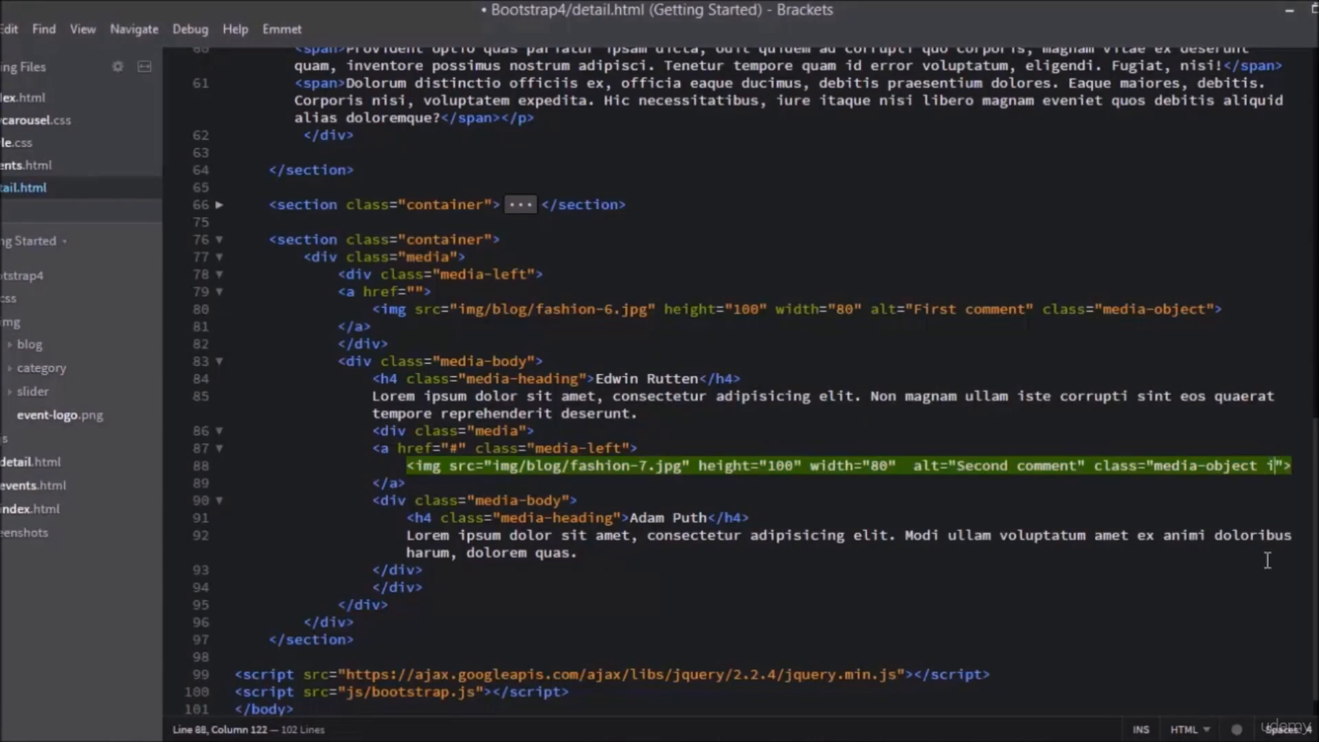
type("mg-cir")
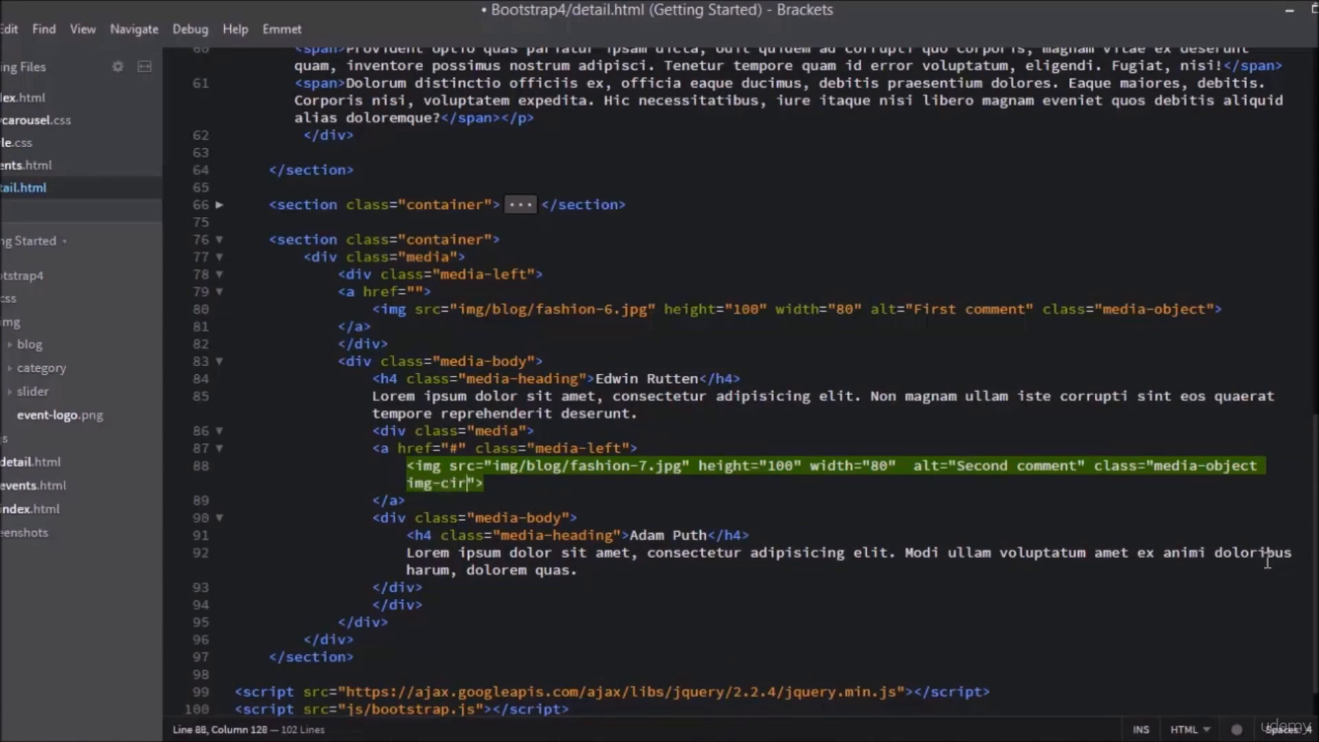
type("cle")
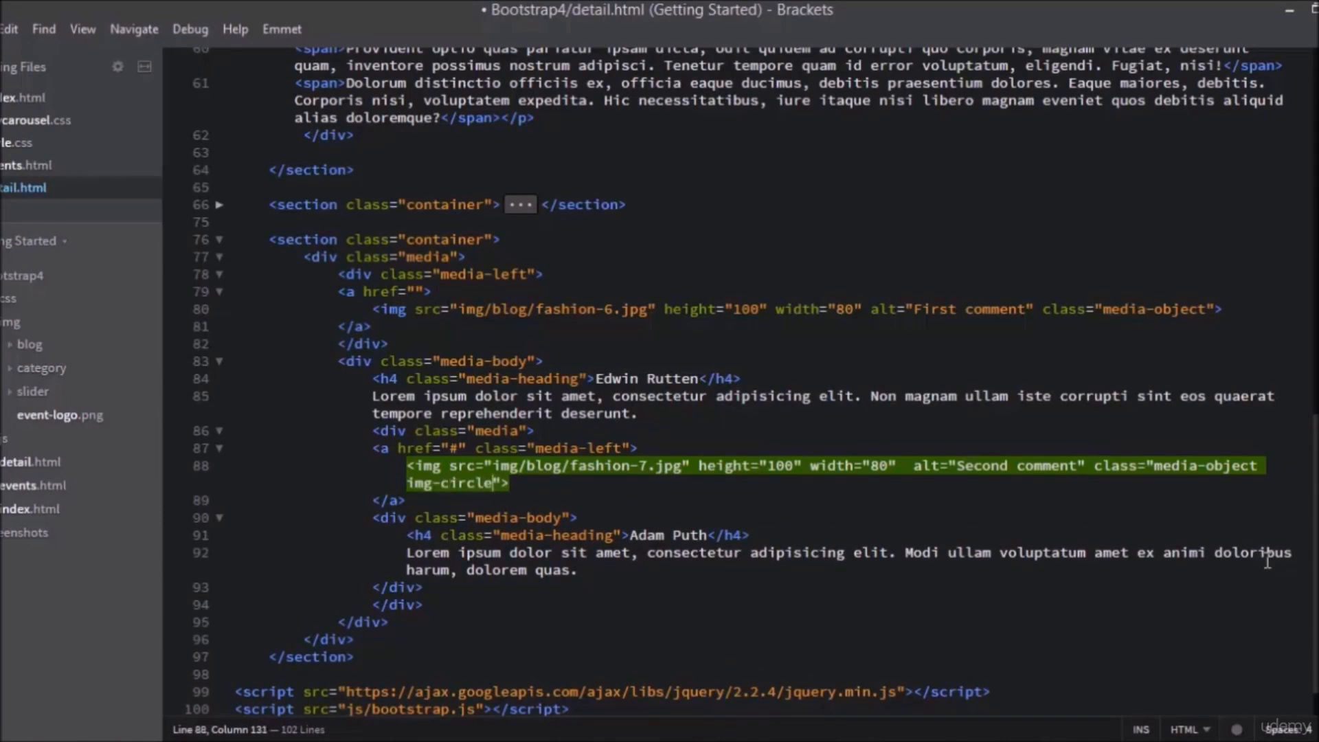
mouse_move(541, 448)
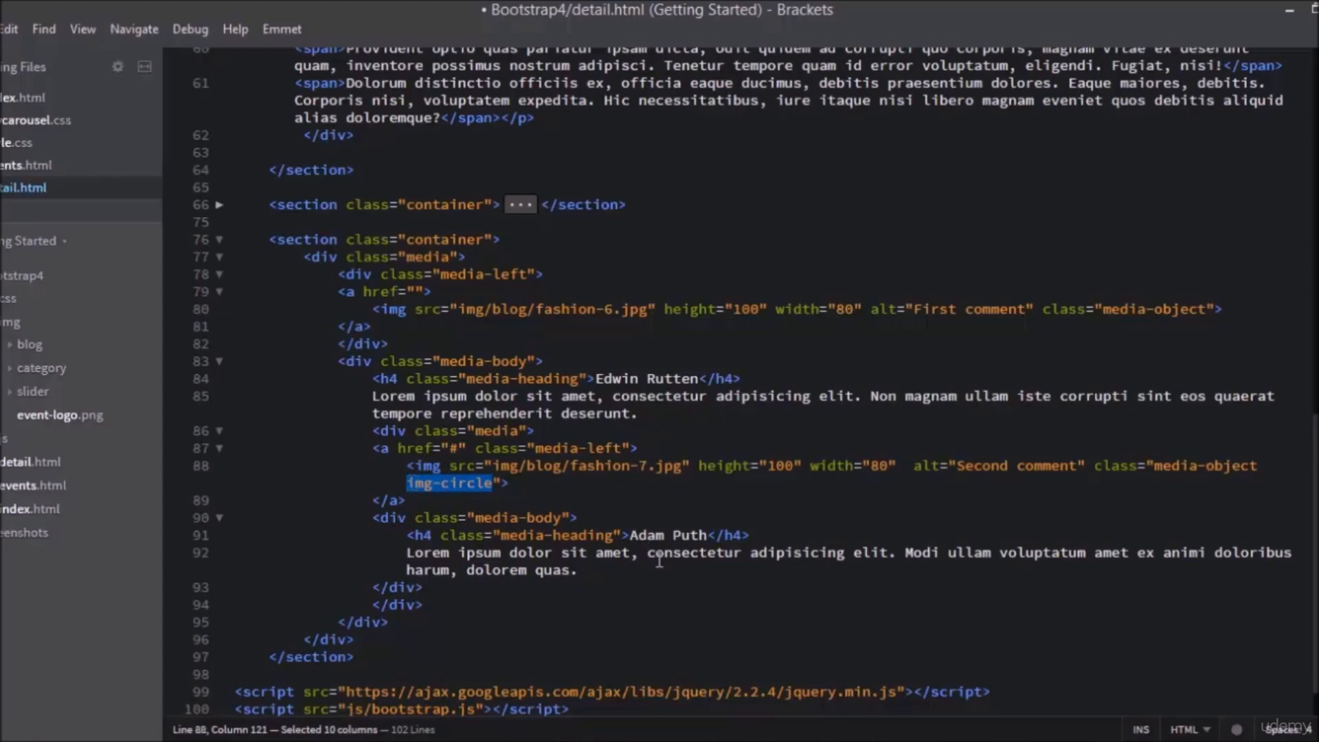
mouse_move(1158, 302)
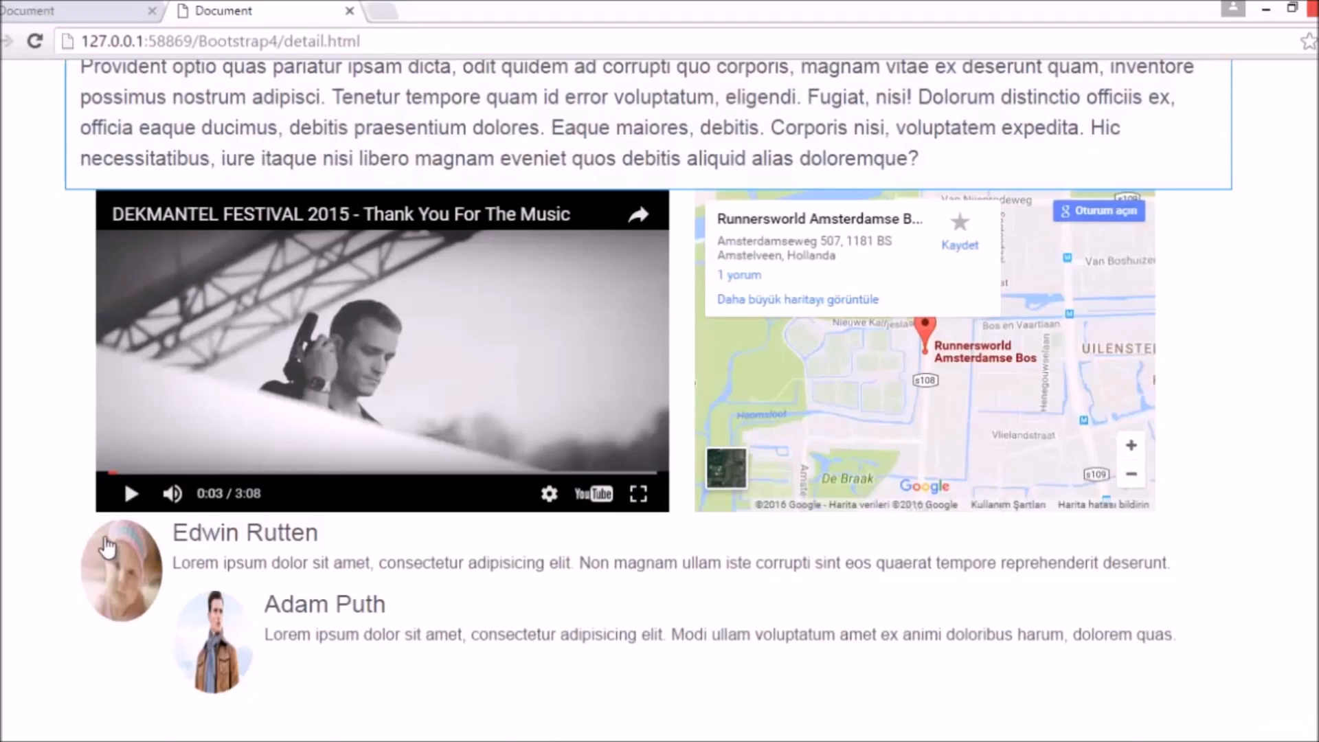
mouse_move(162, 572)
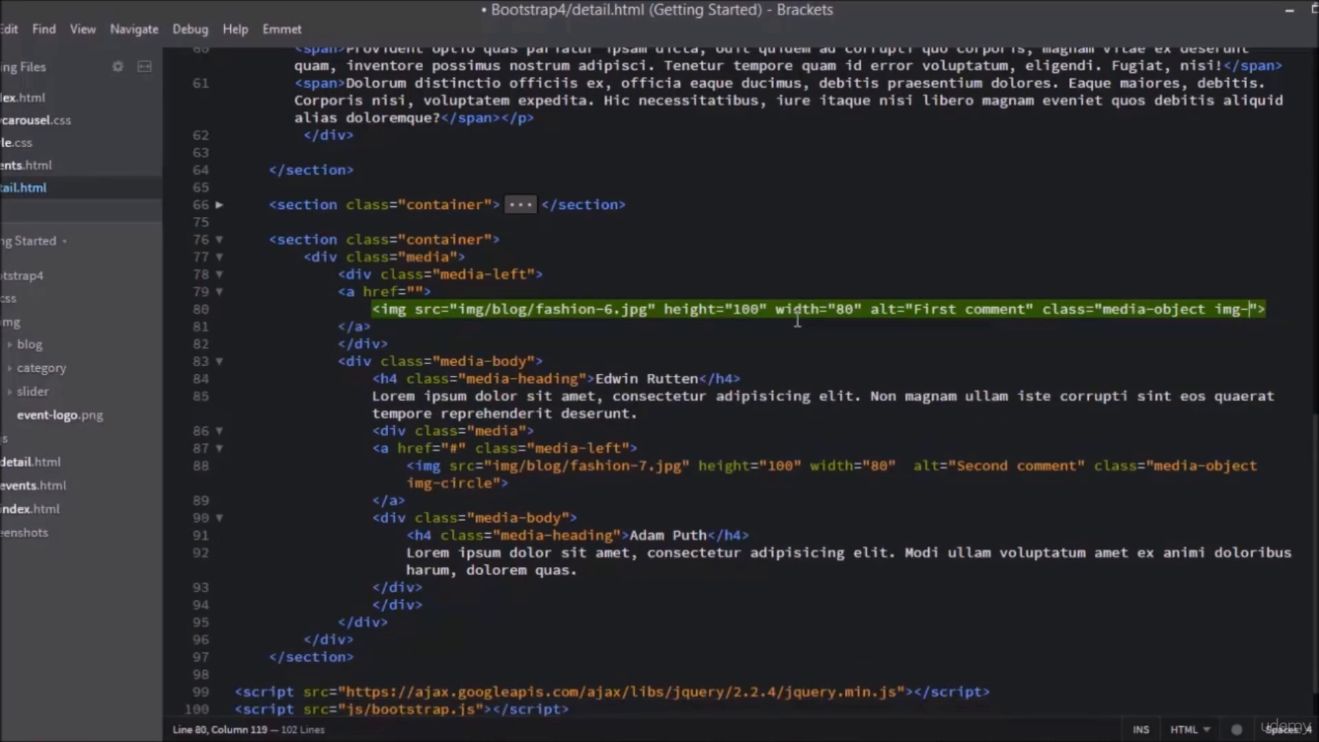
Give Edwin Rutten's image class img-thumbnail, then change it to img-circle
type("thumbnail")
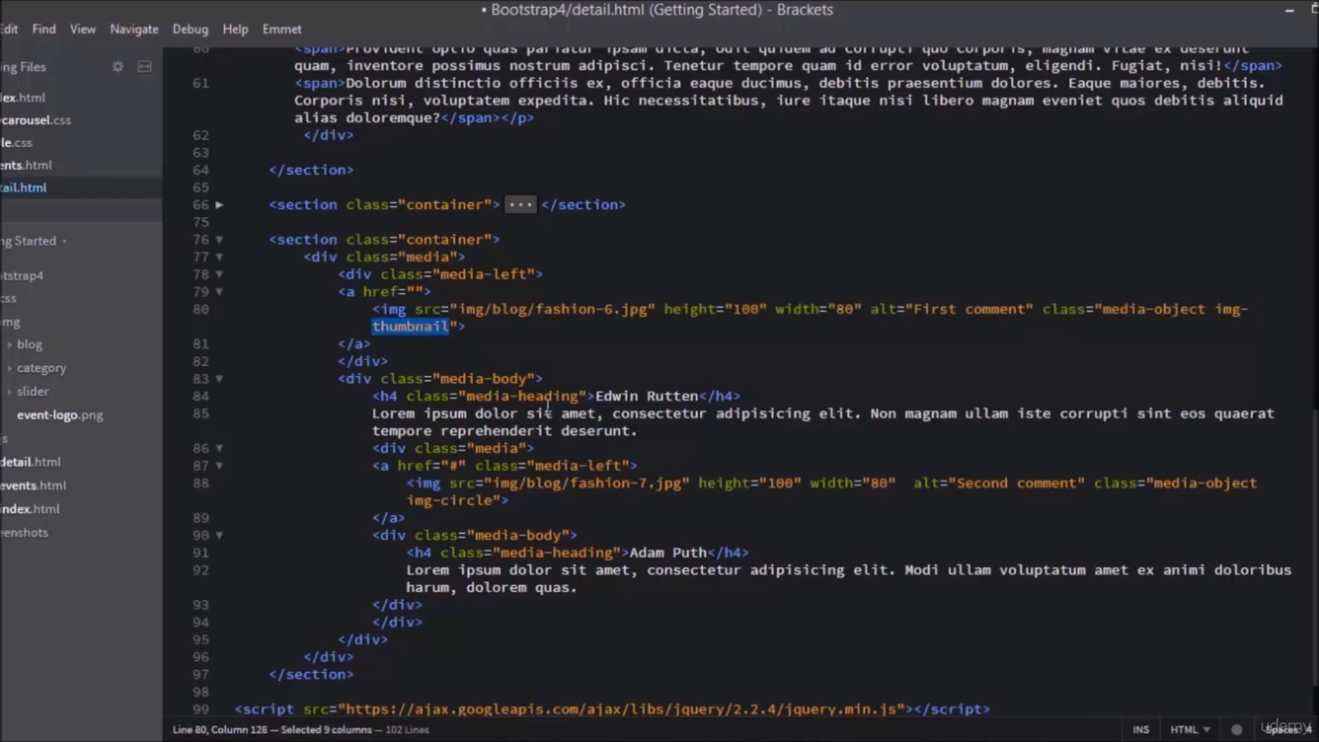
type("cricl")
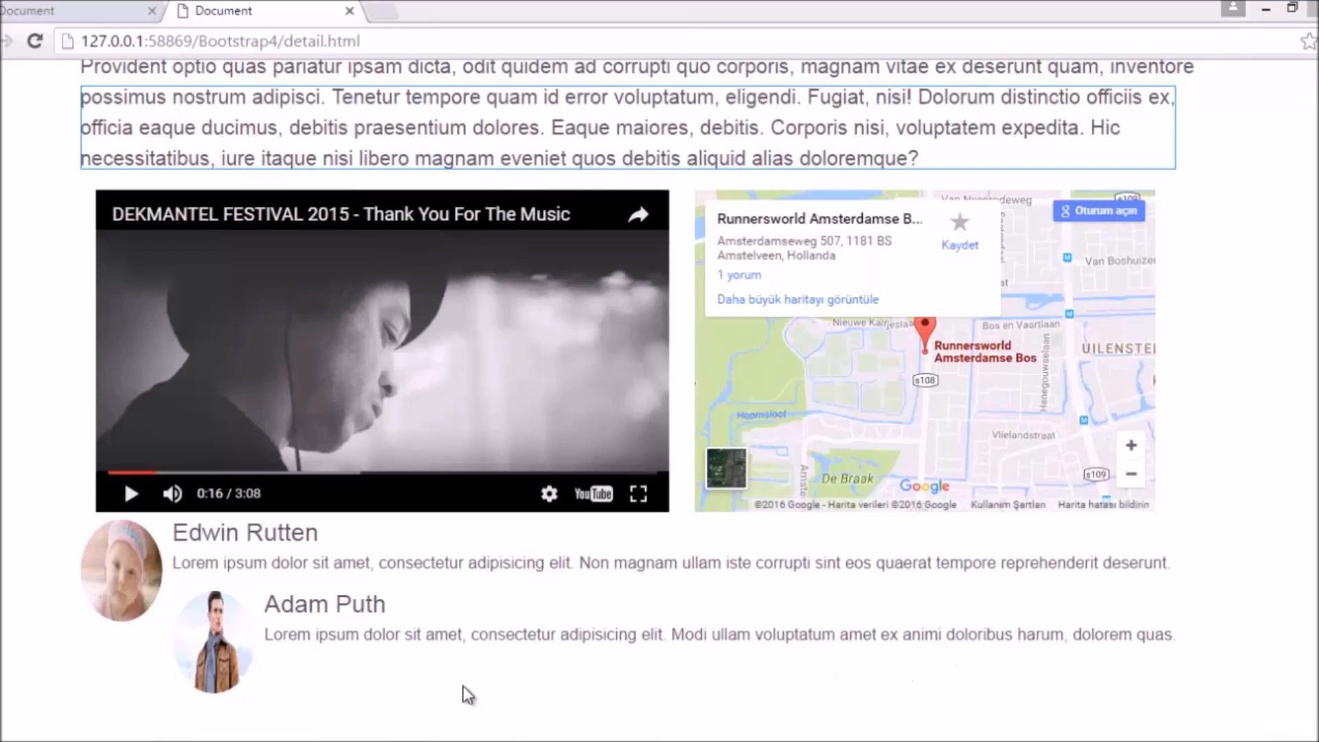
mouse_move(833, 720)
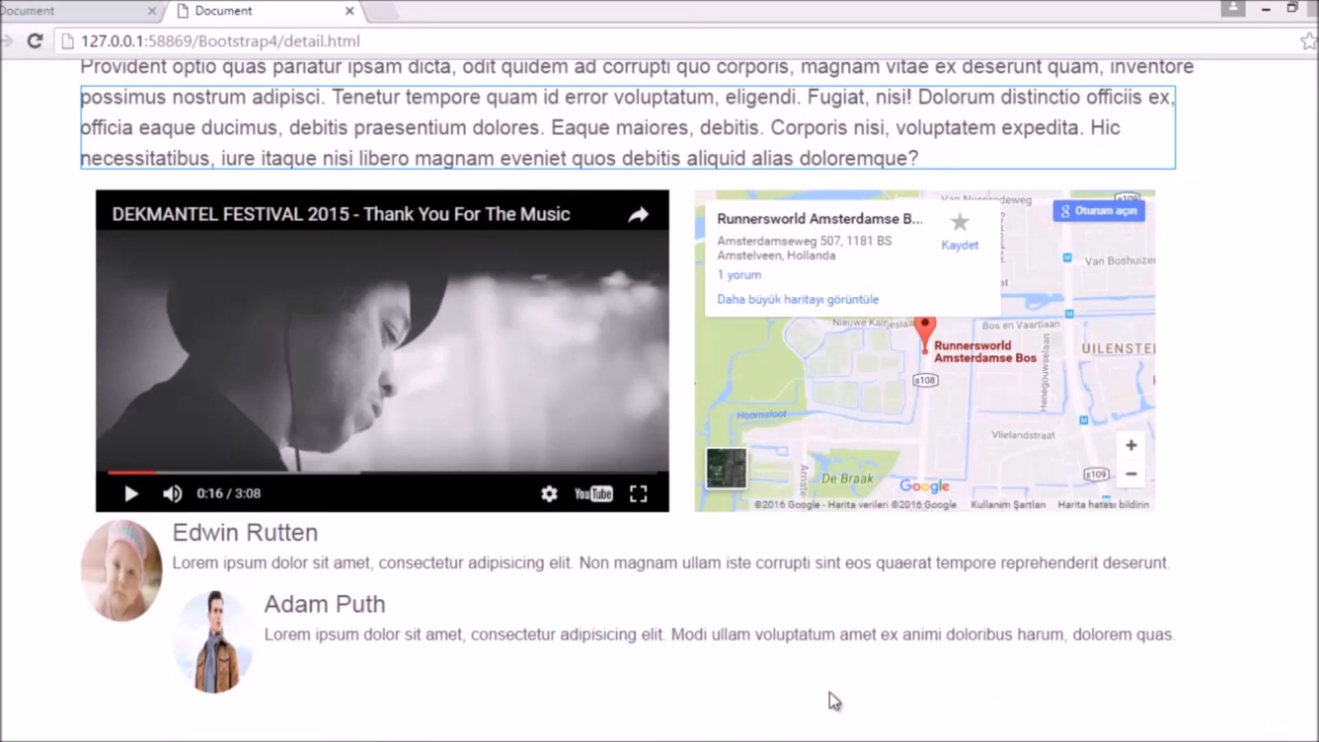